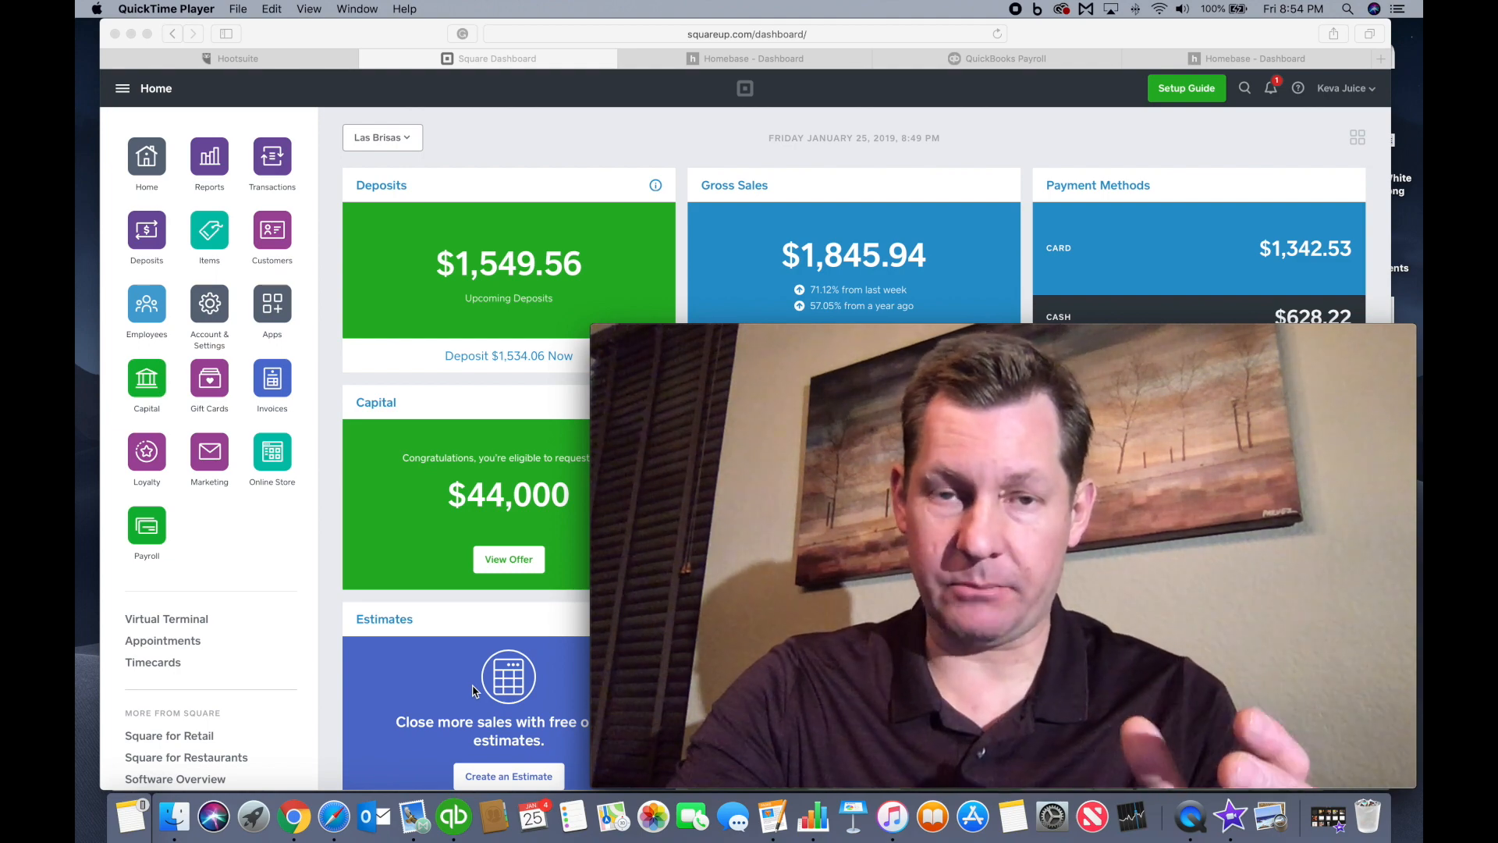
# - Show the Homebase company dashboard and expand the Keva Juice Sparks location list
pyautogui.click(380, 138)
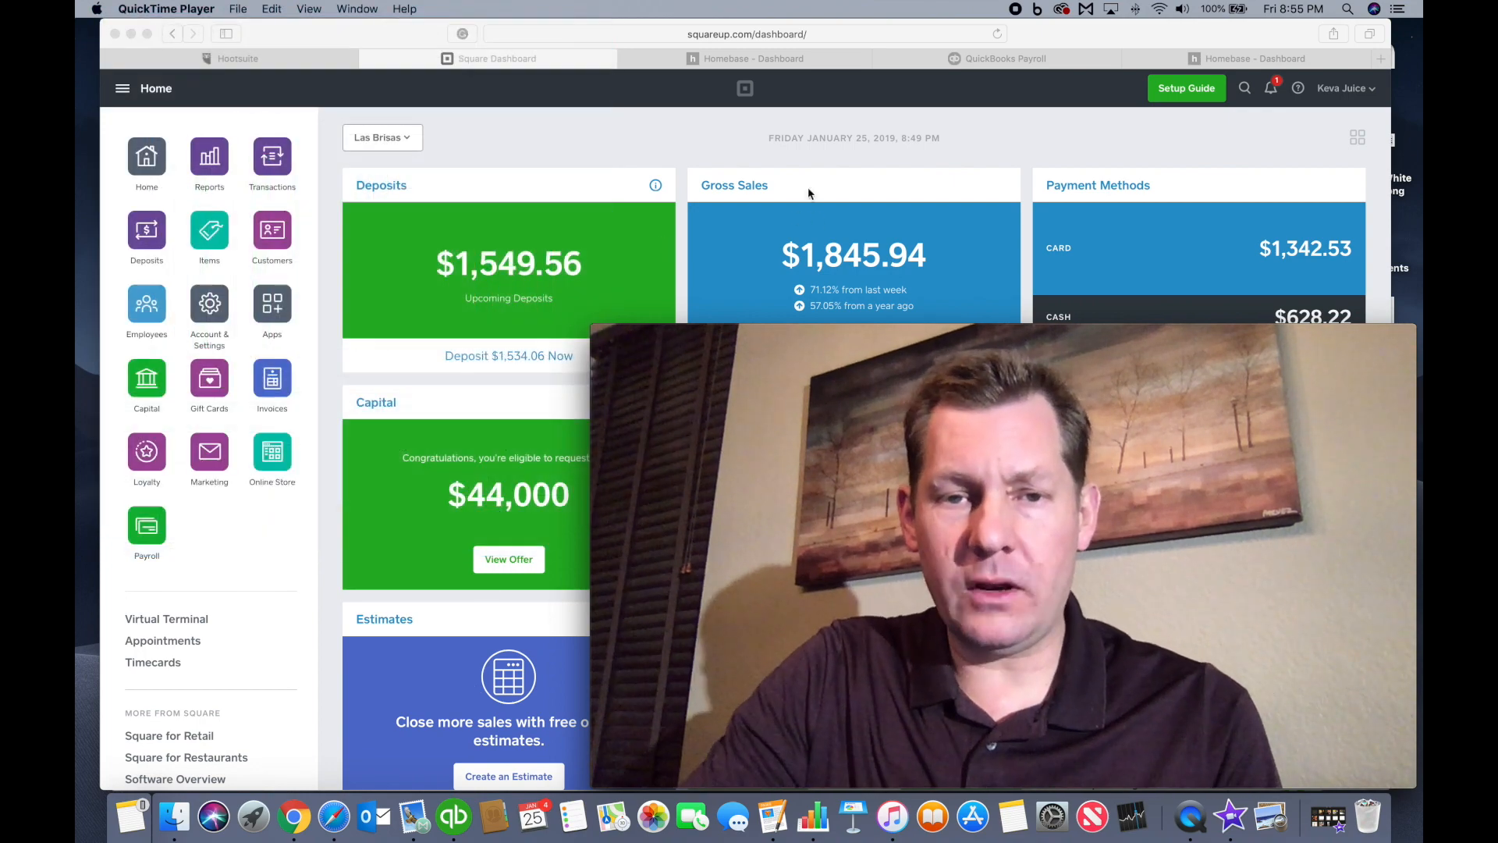
pyautogui.click(753, 58)
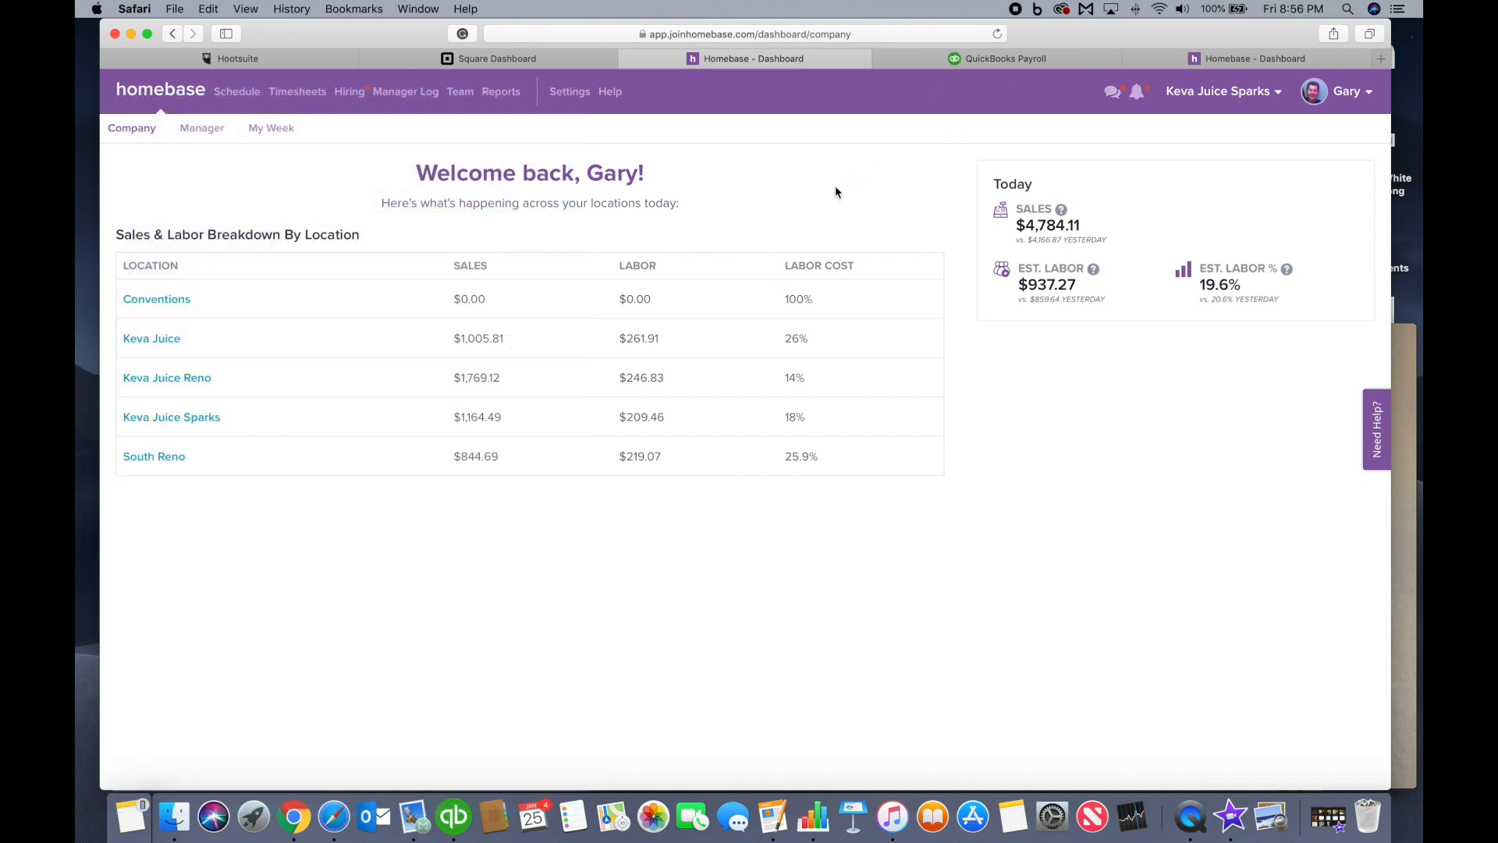
pyautogui.moveTo(934, 139)
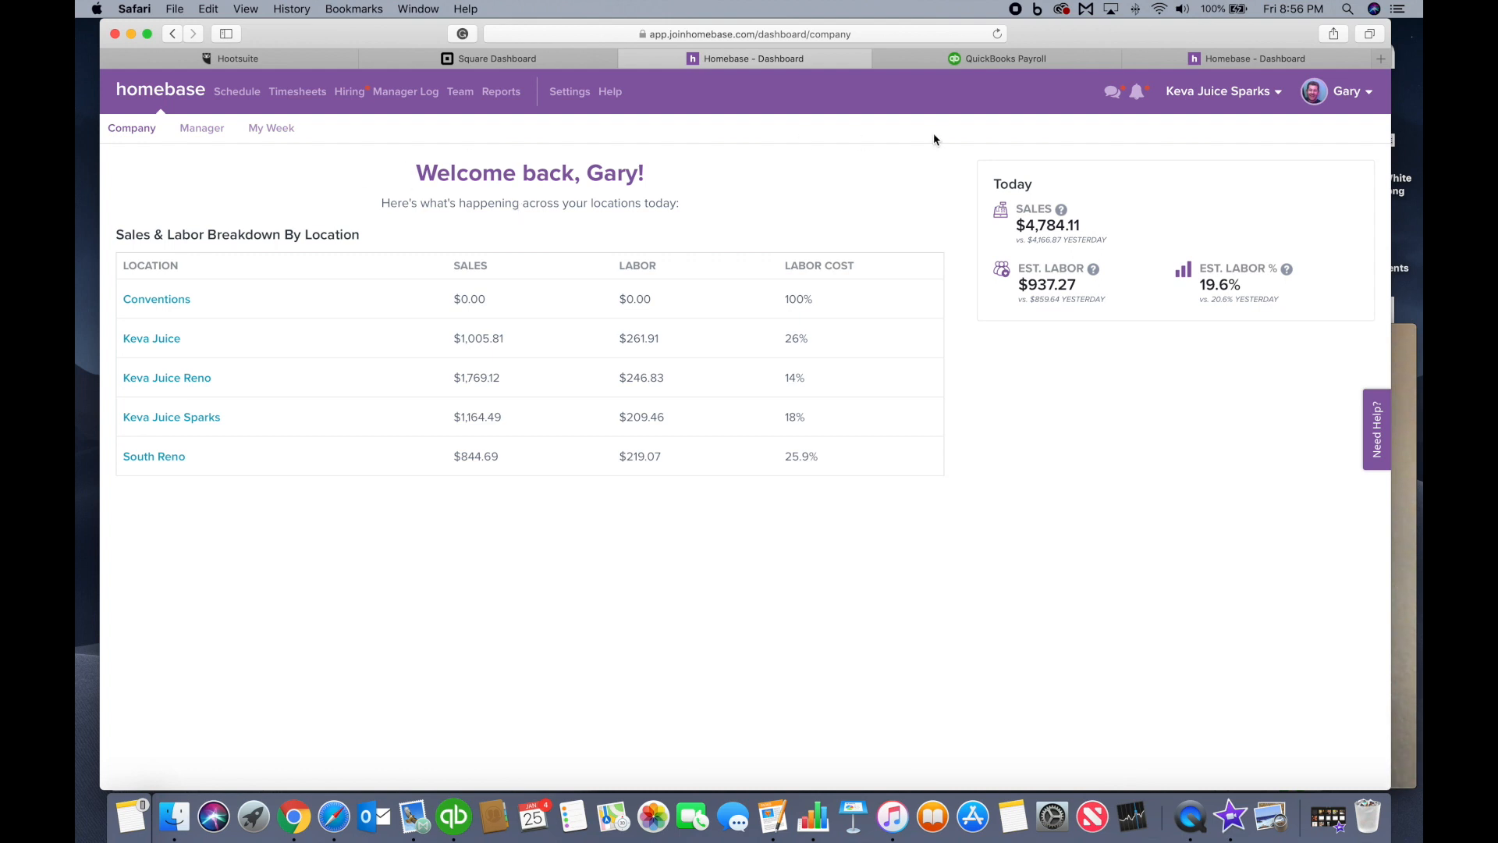
pyautogui.click(1220, 90)
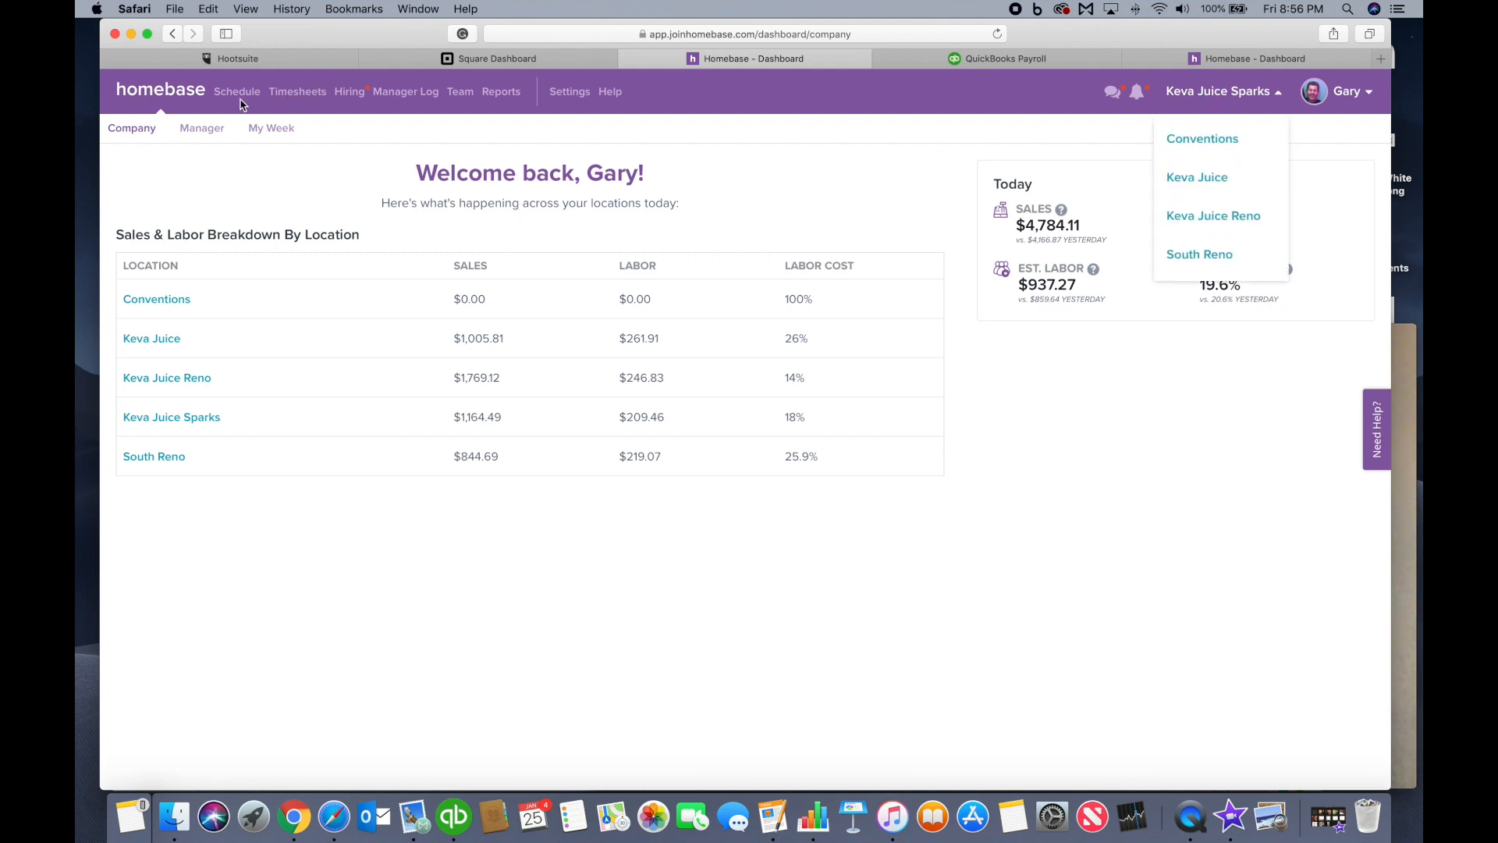
# - Show the Schedule Builder week view for Jan 21–27 with team messages
pyautogui.click(236, 90)
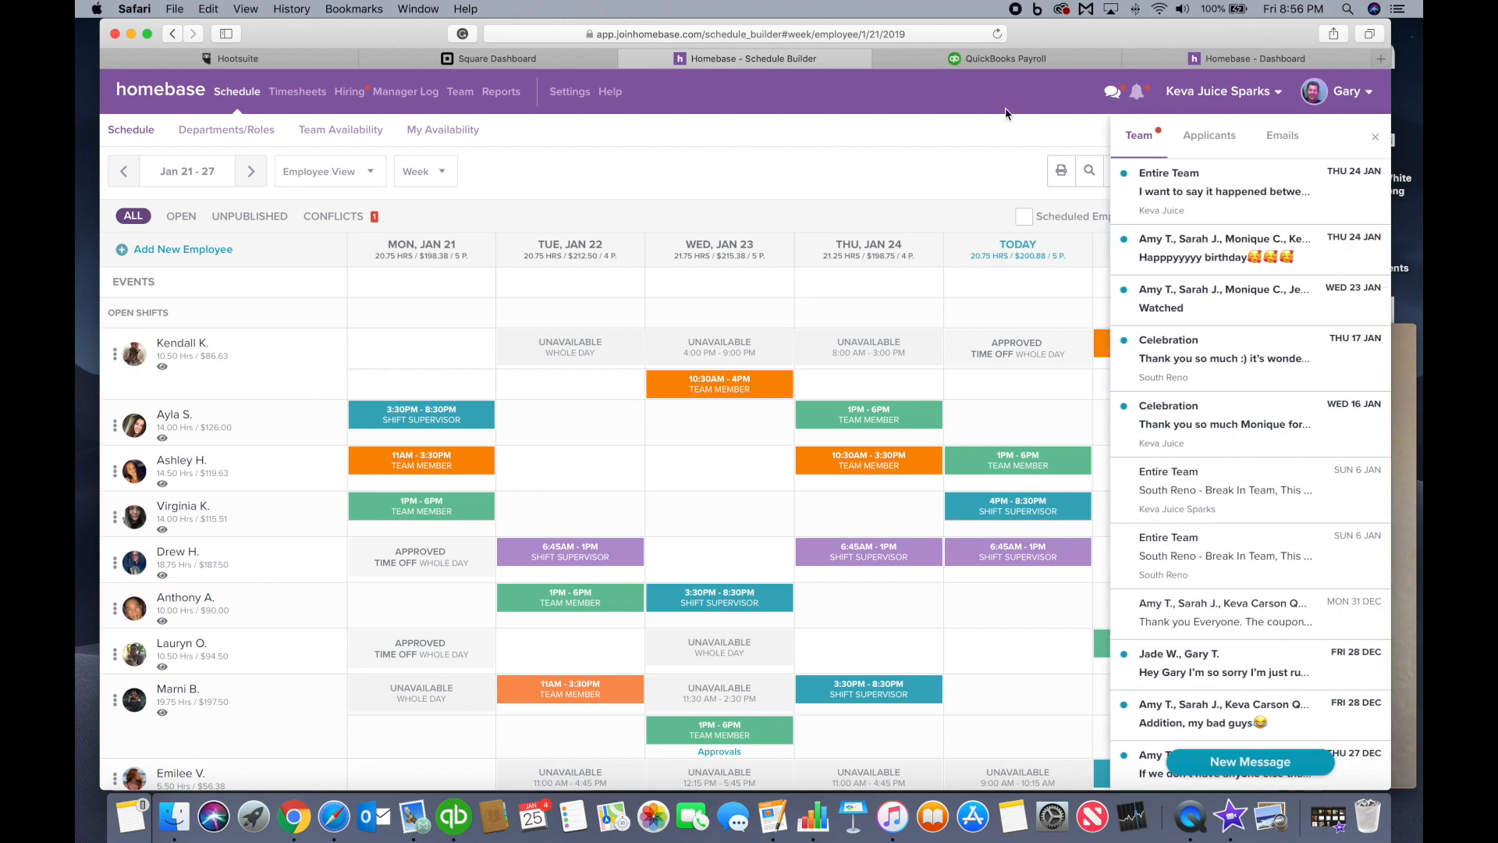
pyautogui.moveTo(1086, 135)
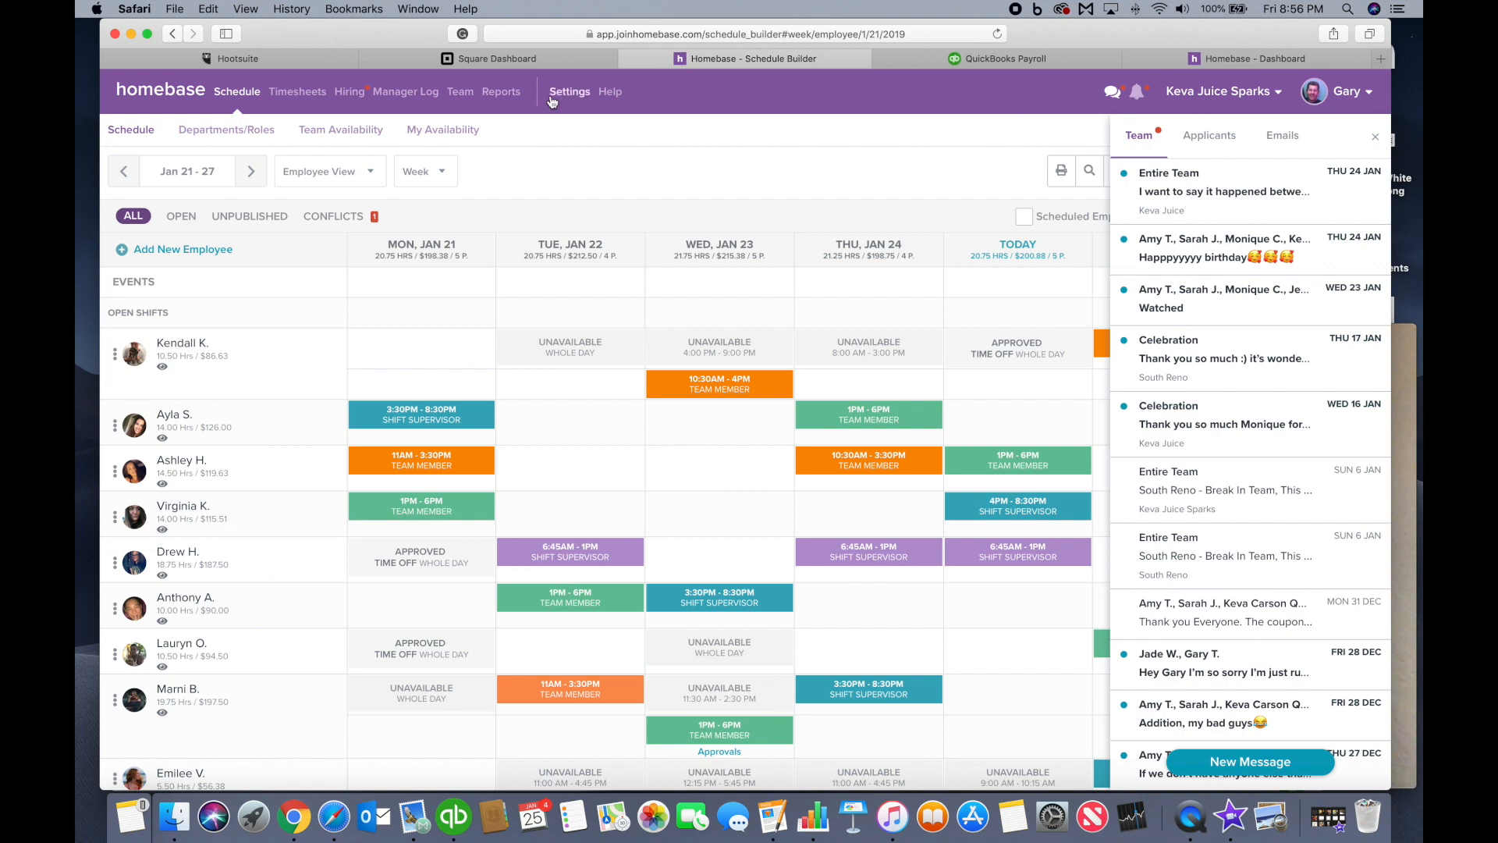
pyautogui.moveTo(384, 121)
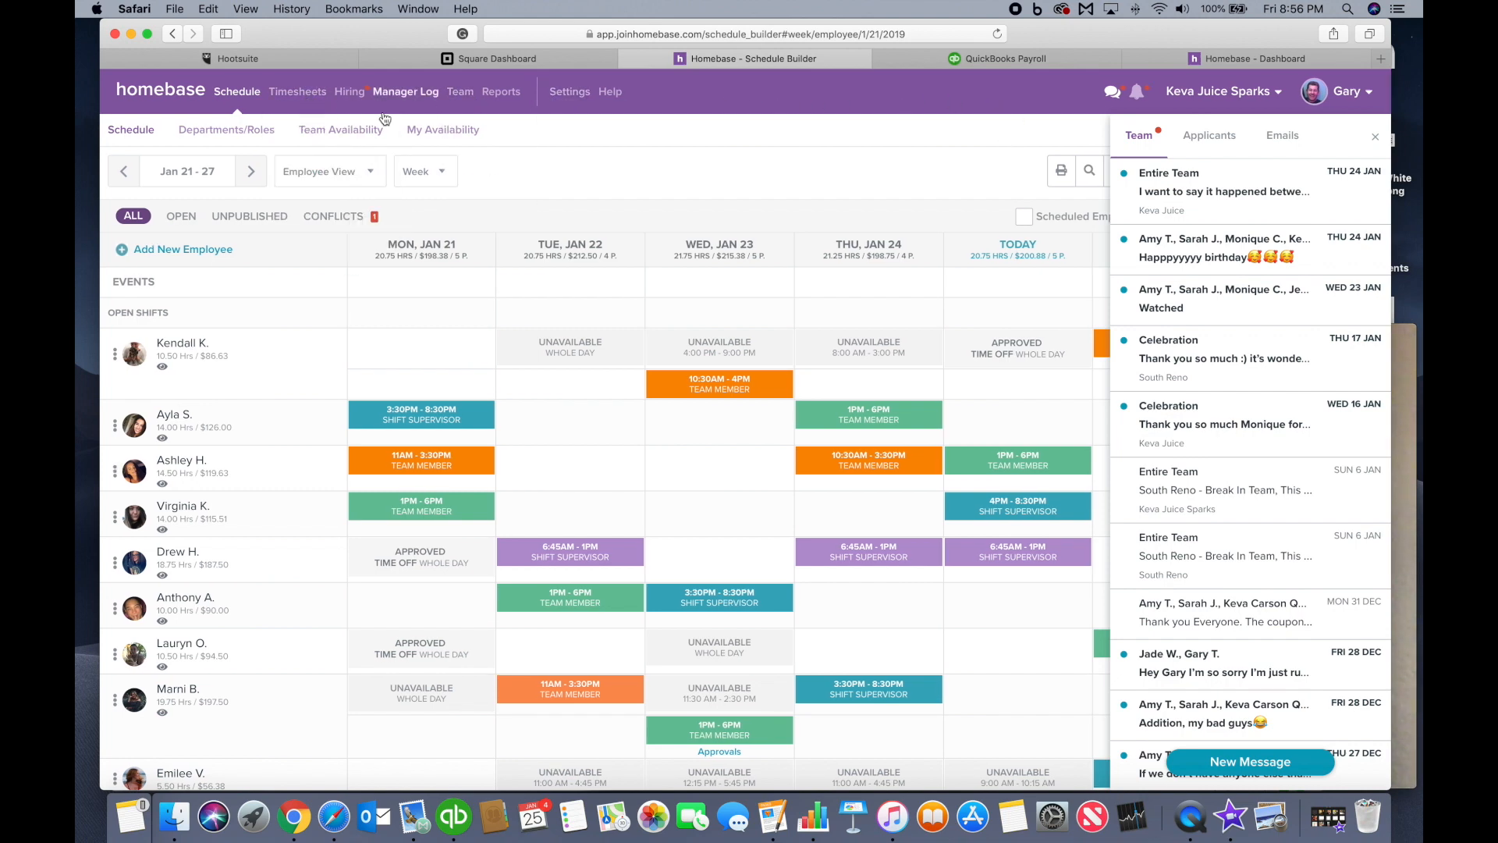
pyautogui.moveTo(581, 137)
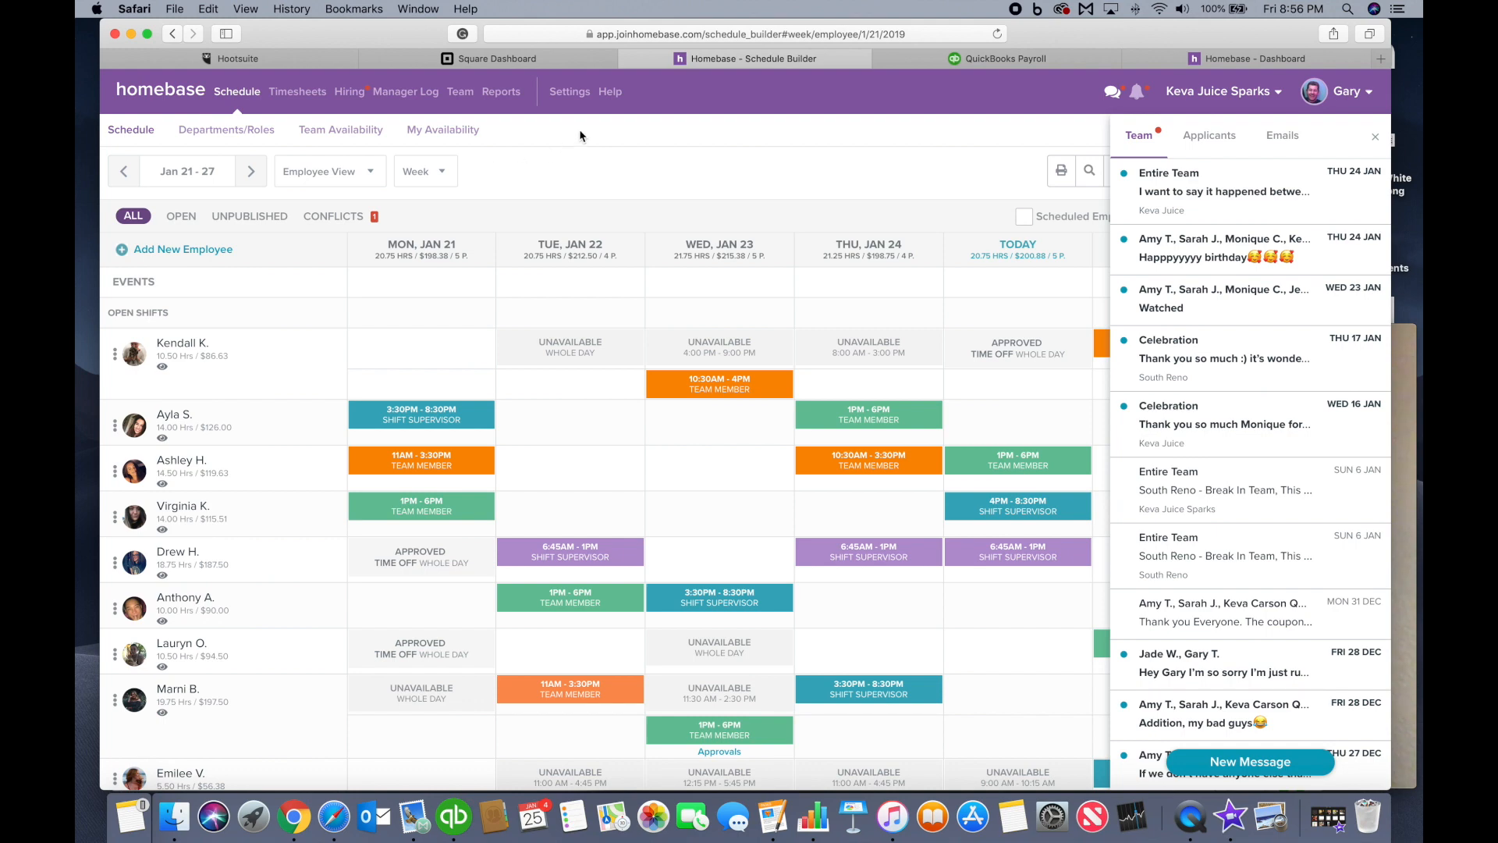
# - From Reports, show the Scheduled vs Actual Hours chart for the last 7 days
pyautogui.click(500, 90)
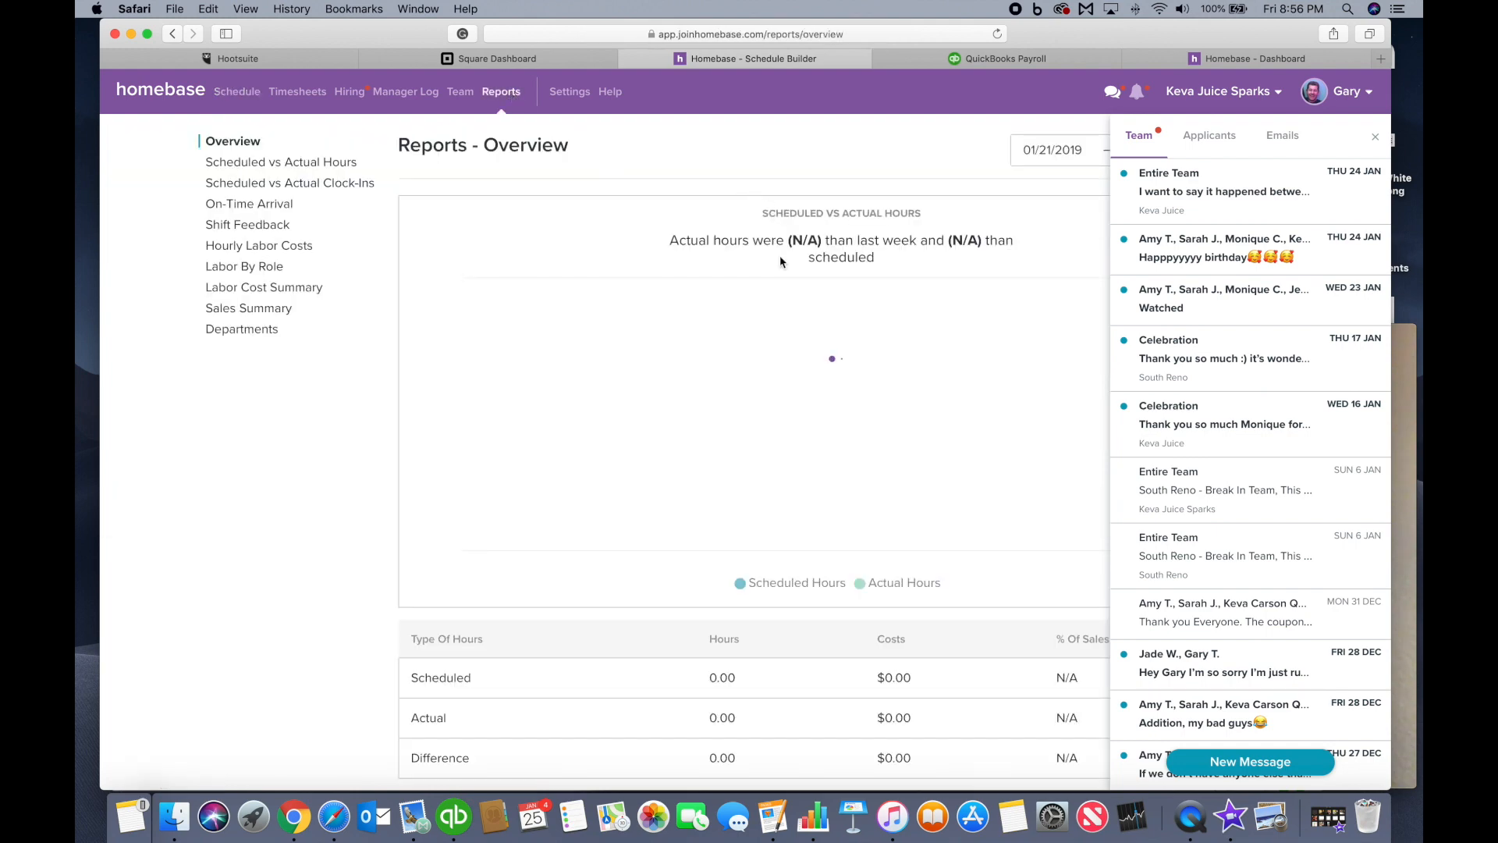
pyautogui.scroll(-3)
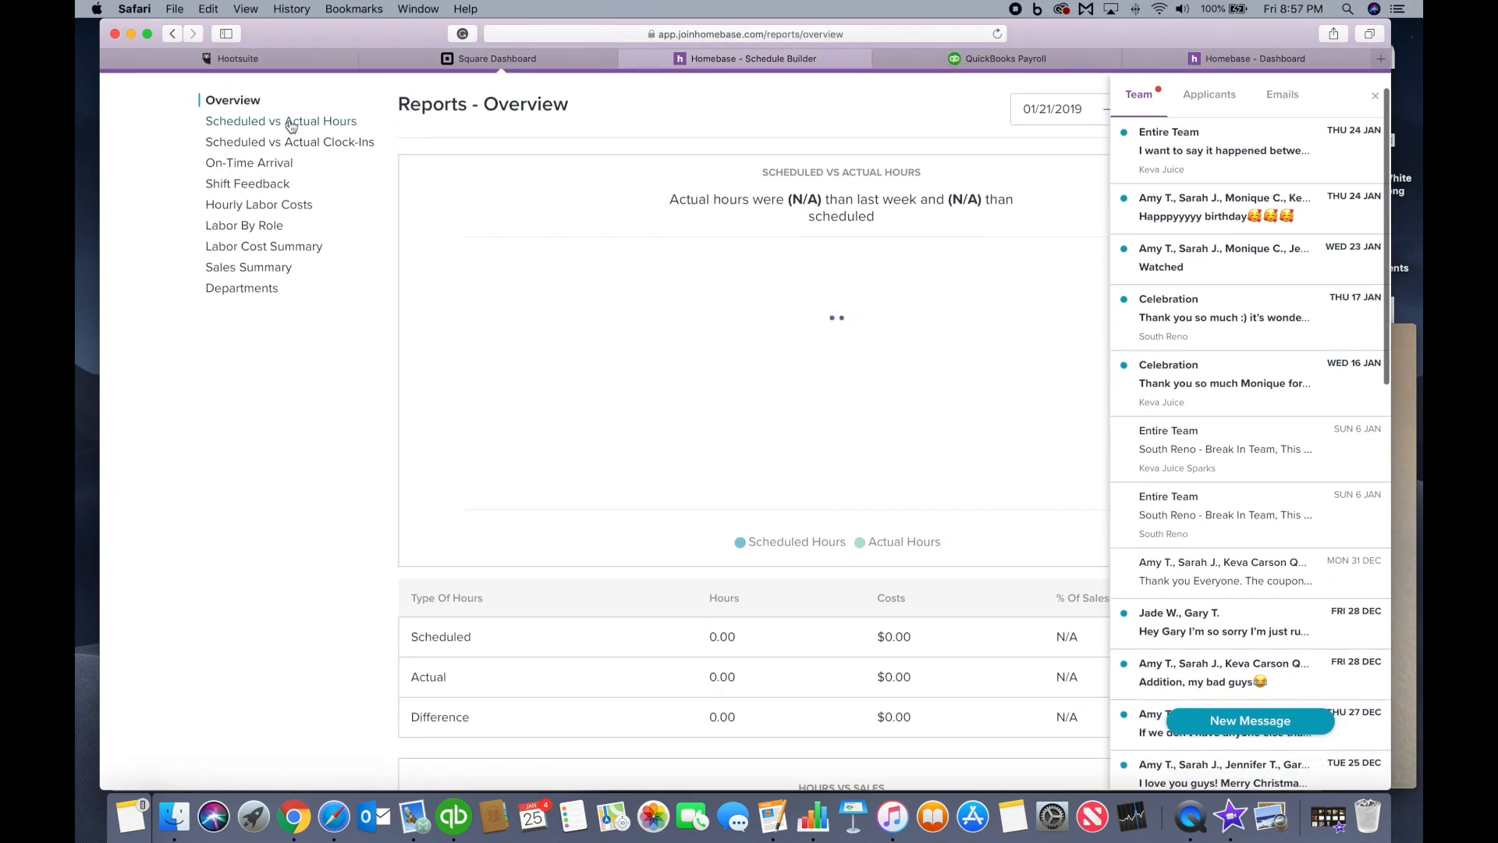
pyautogui.click(280, 120)
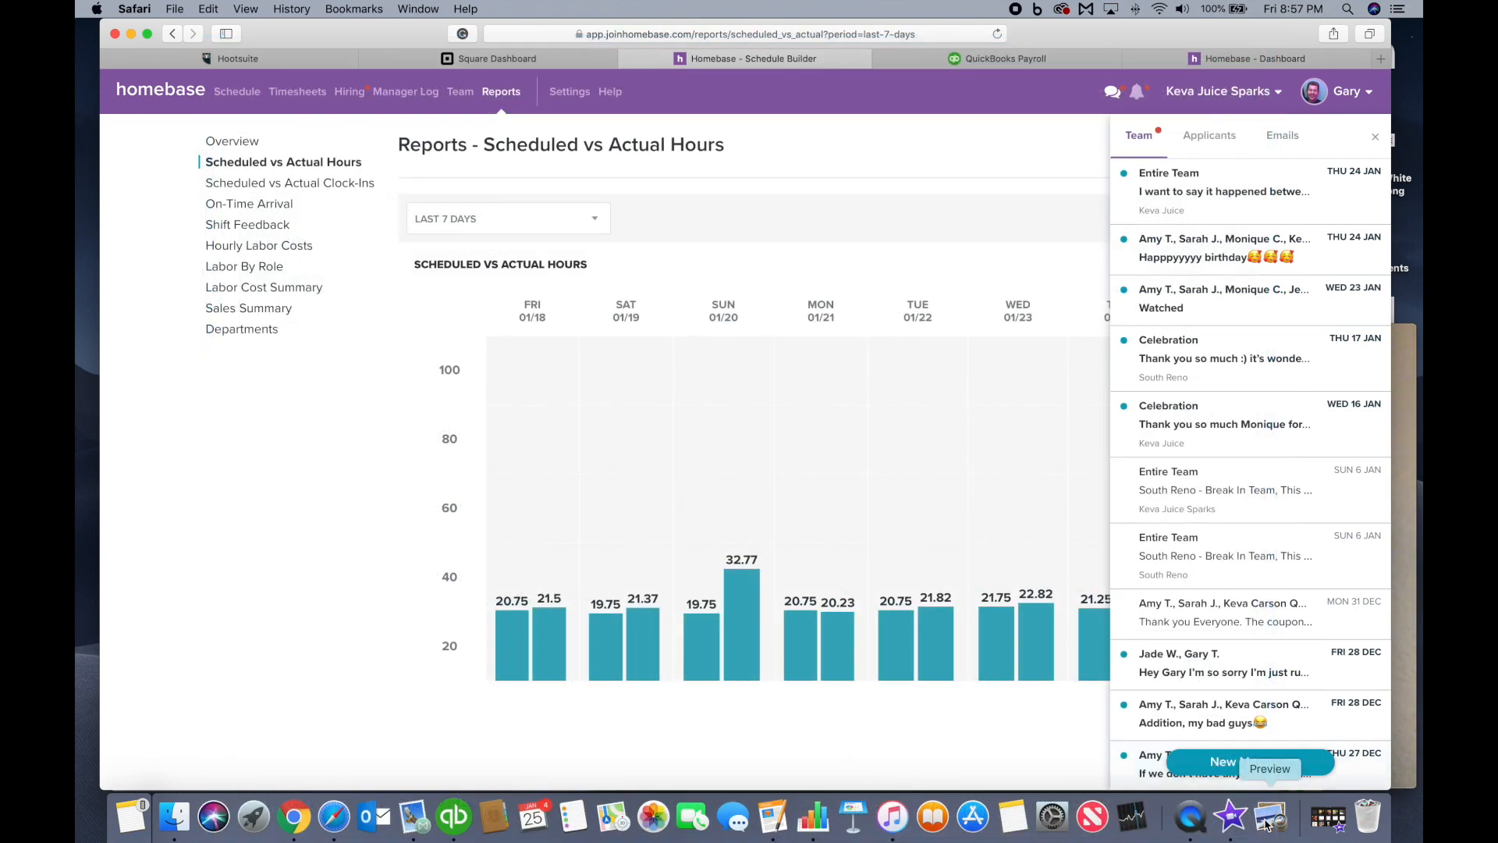
pyautogui.click(1191, 816)
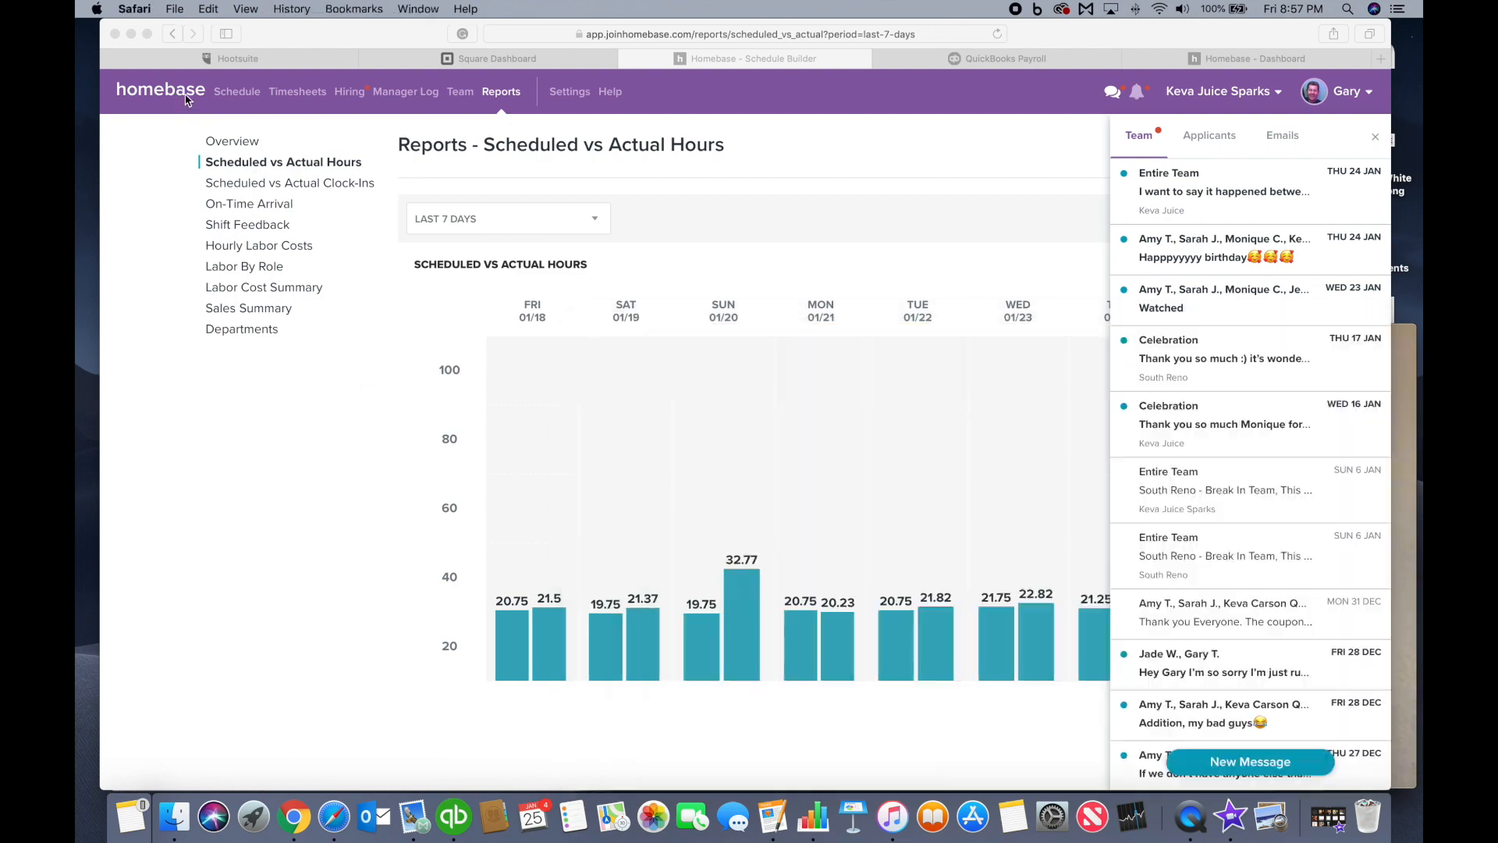
# - Go through the dashboard to the 45-employee Team roster and load one member's profile
pyautogui.click(236, 90)
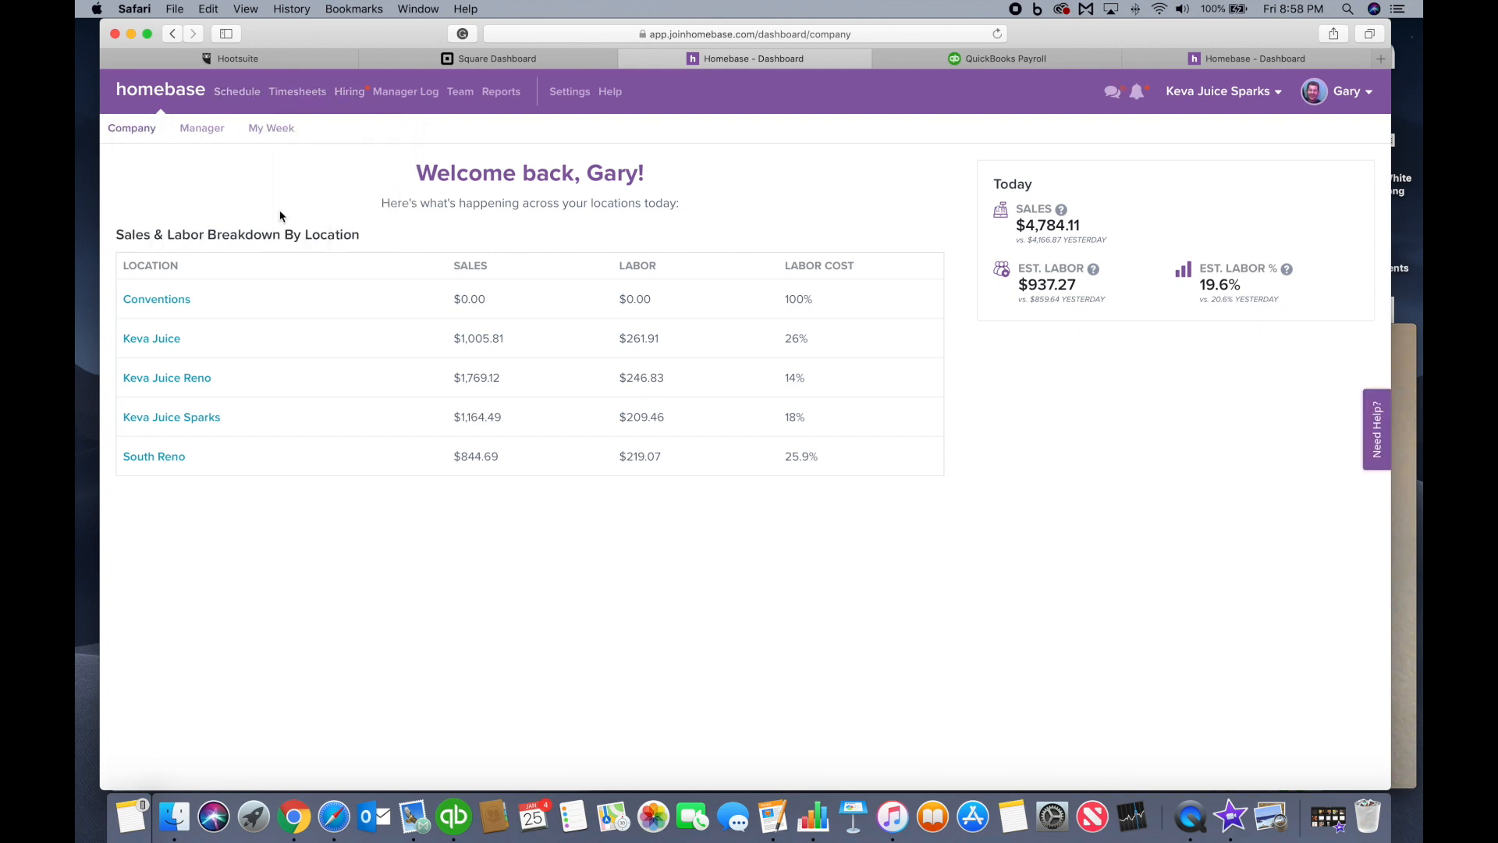
pyautogui.click(459, 91)
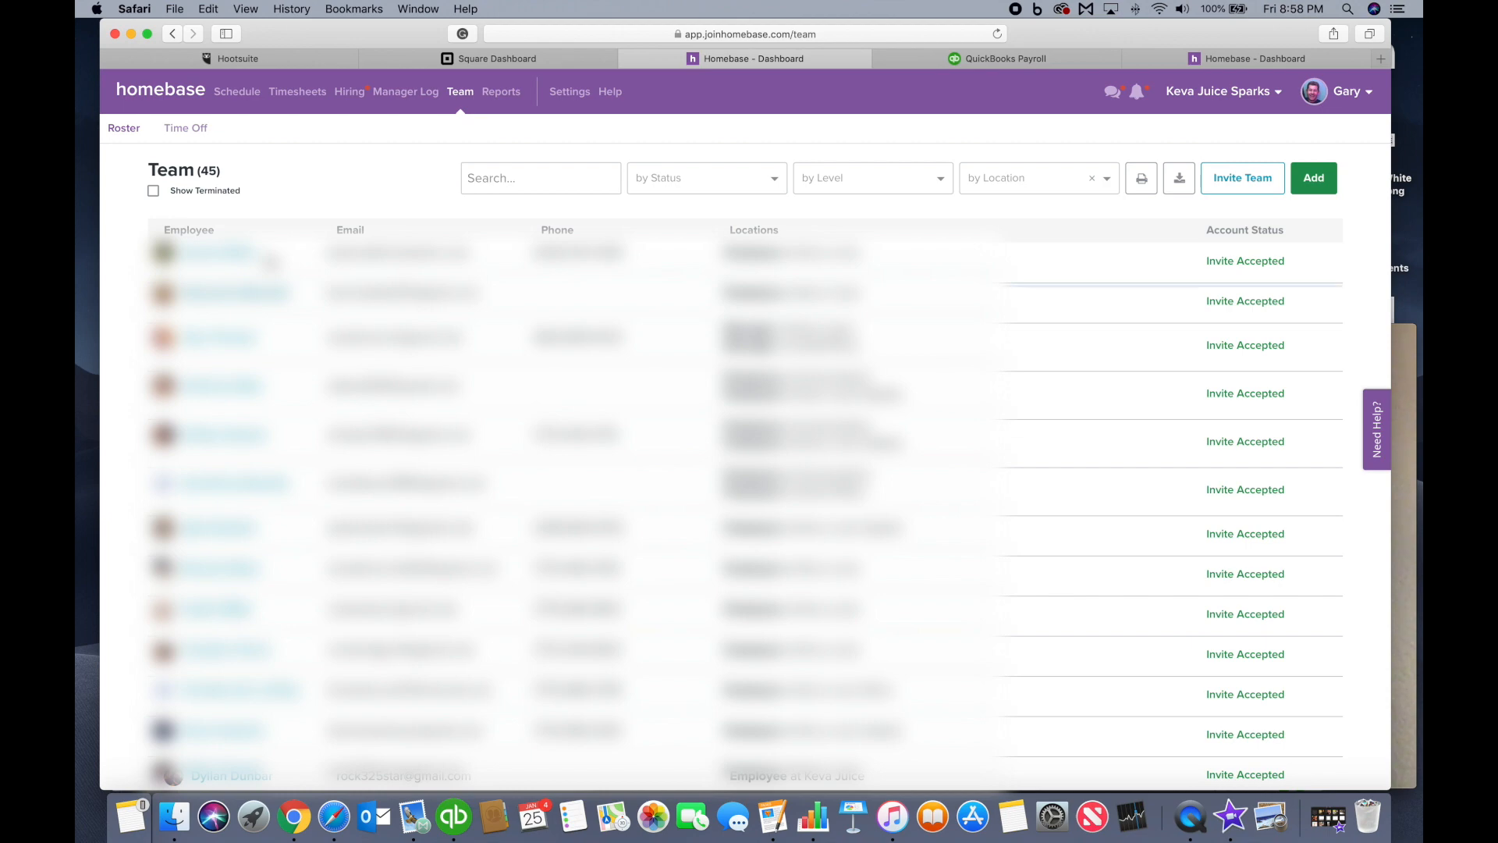
pyautogui.click(220, 260)
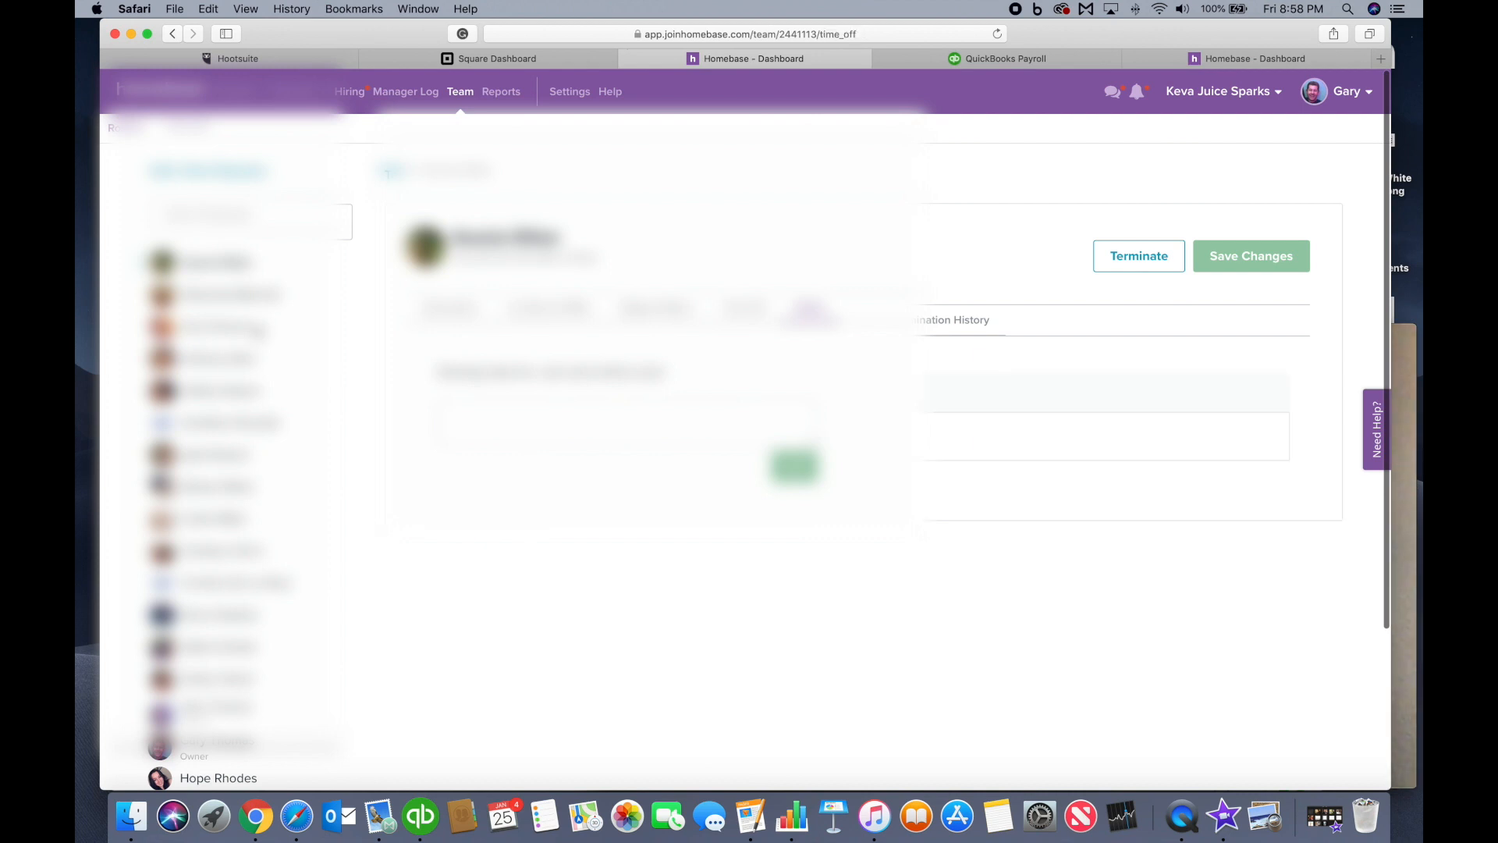
# - Show the Company dashboard's Sales & Labor Breakdown By Location table with the Today summary
pyautogui.click(952, 320)
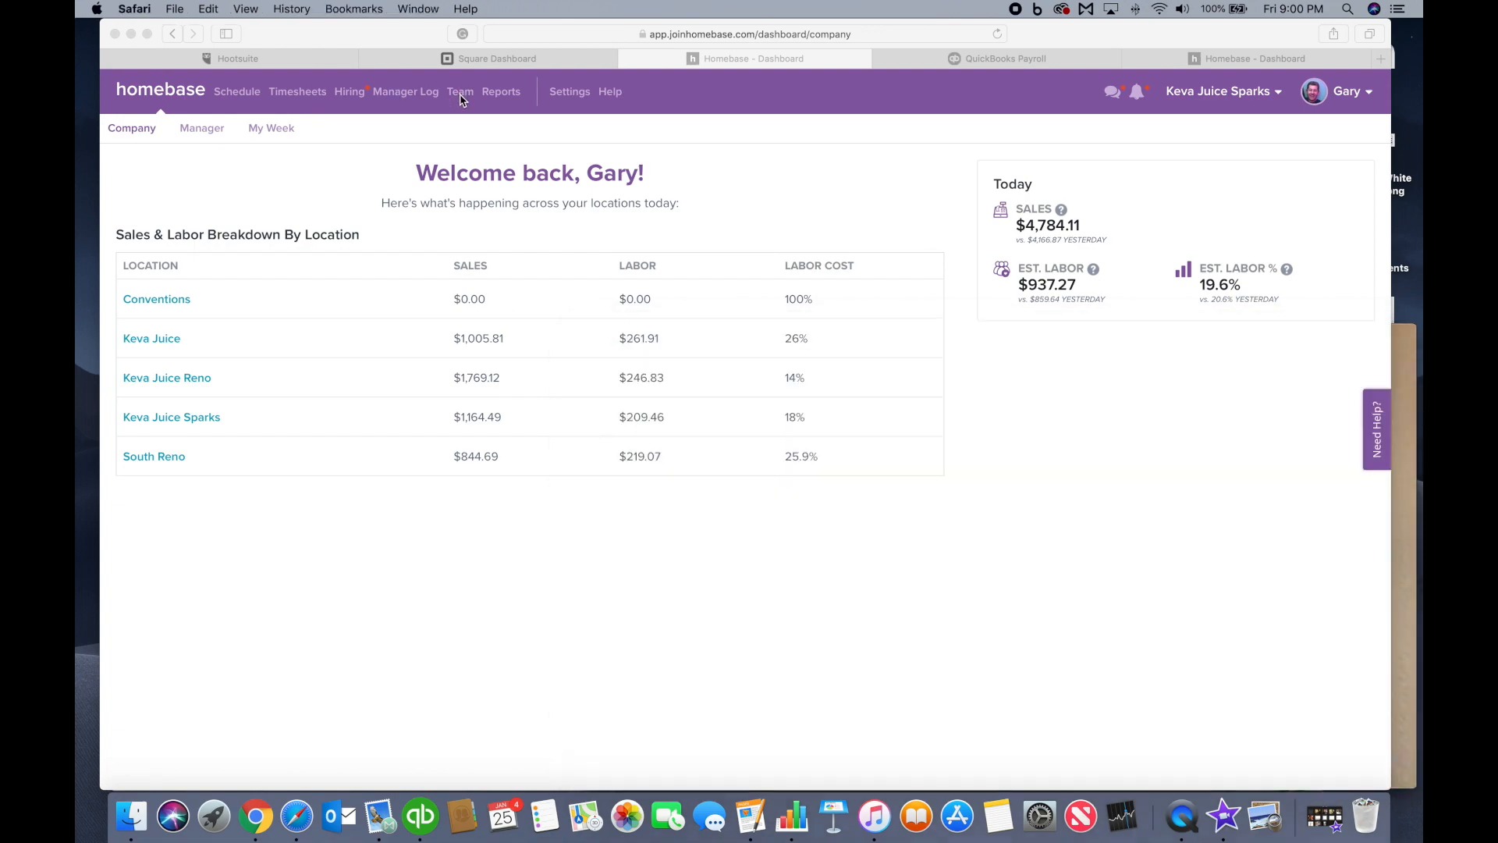
# - From the team roster, bring up one employee's profile at its attendance details
pyautogui.click(459, 91)
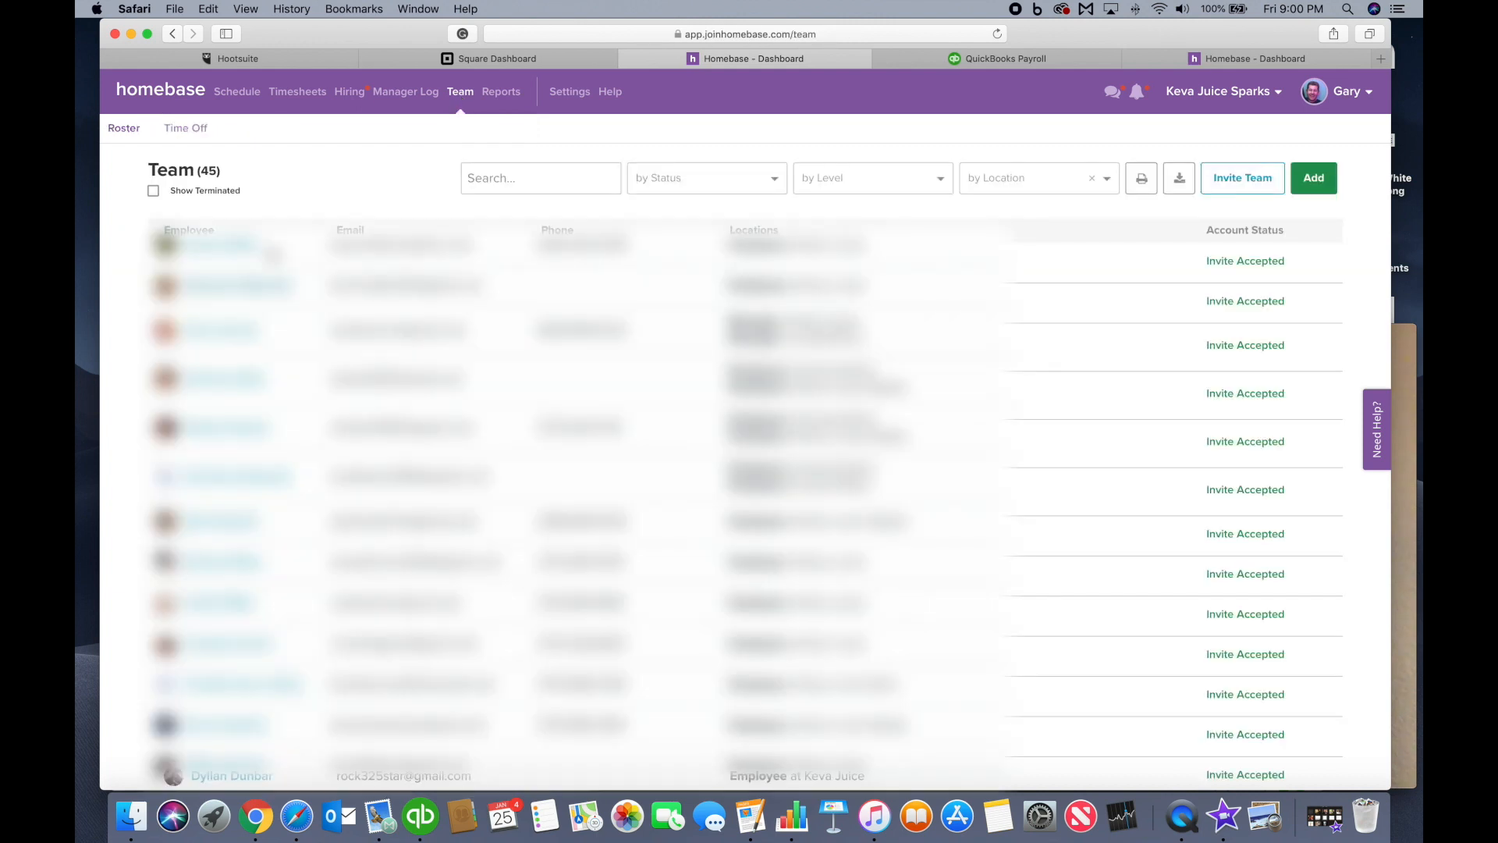
pyautogui.scroll(-3)
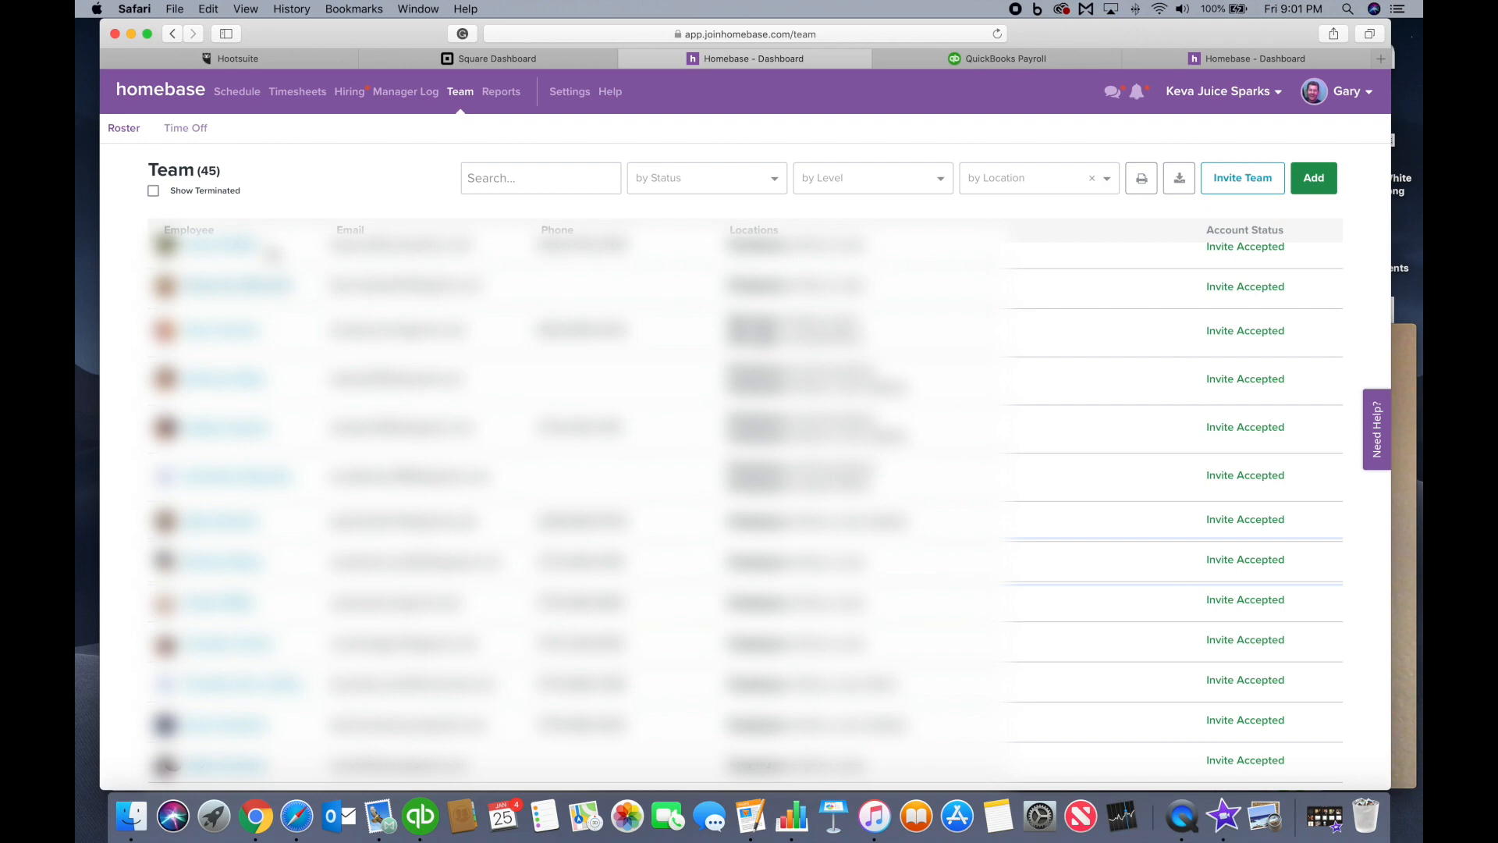
pyautogui.click(223, 245)
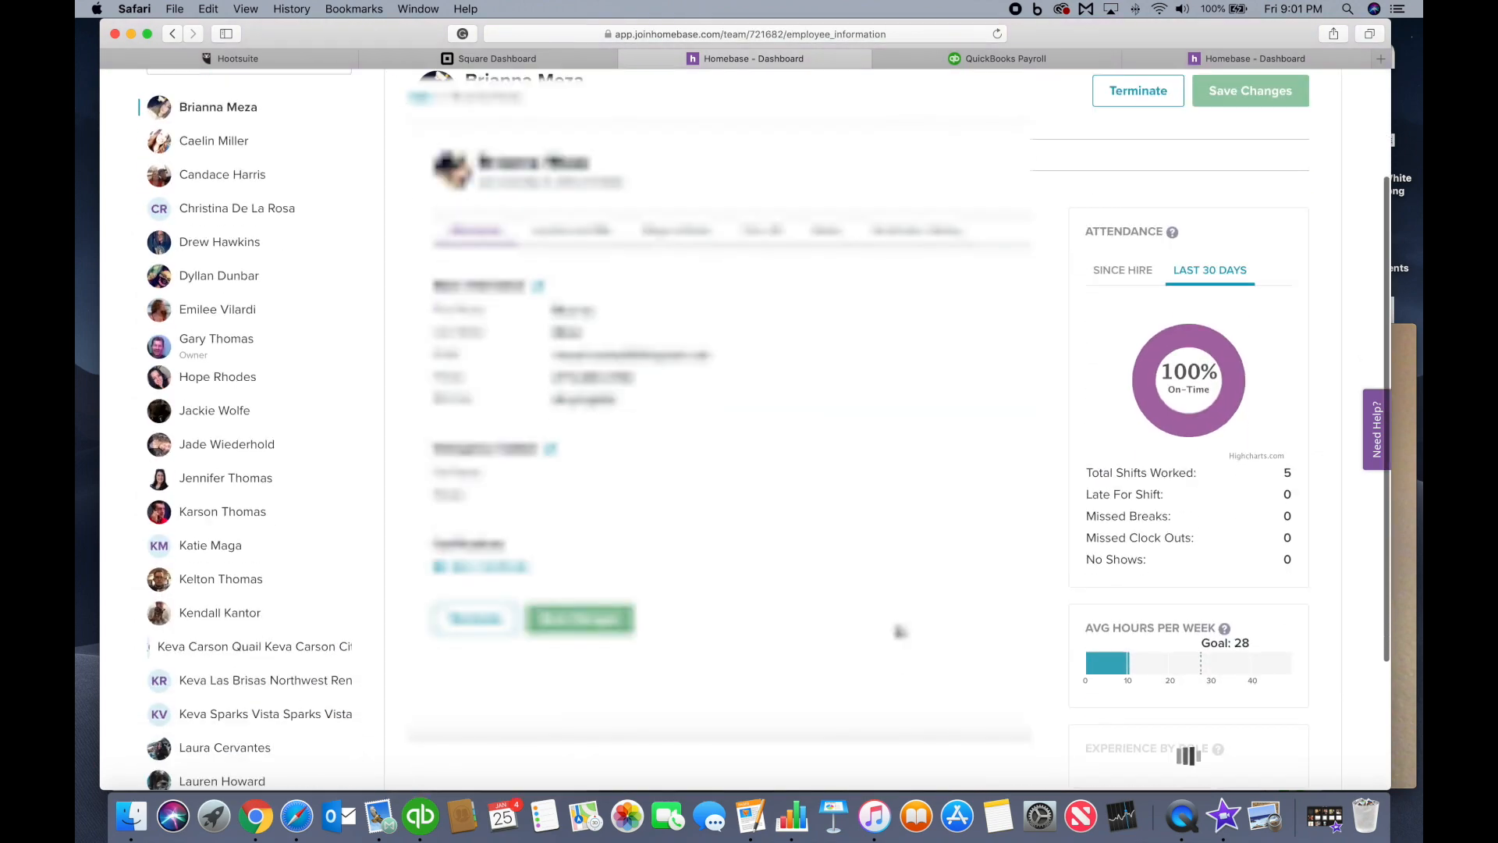
pyautogui.scroll(-3)
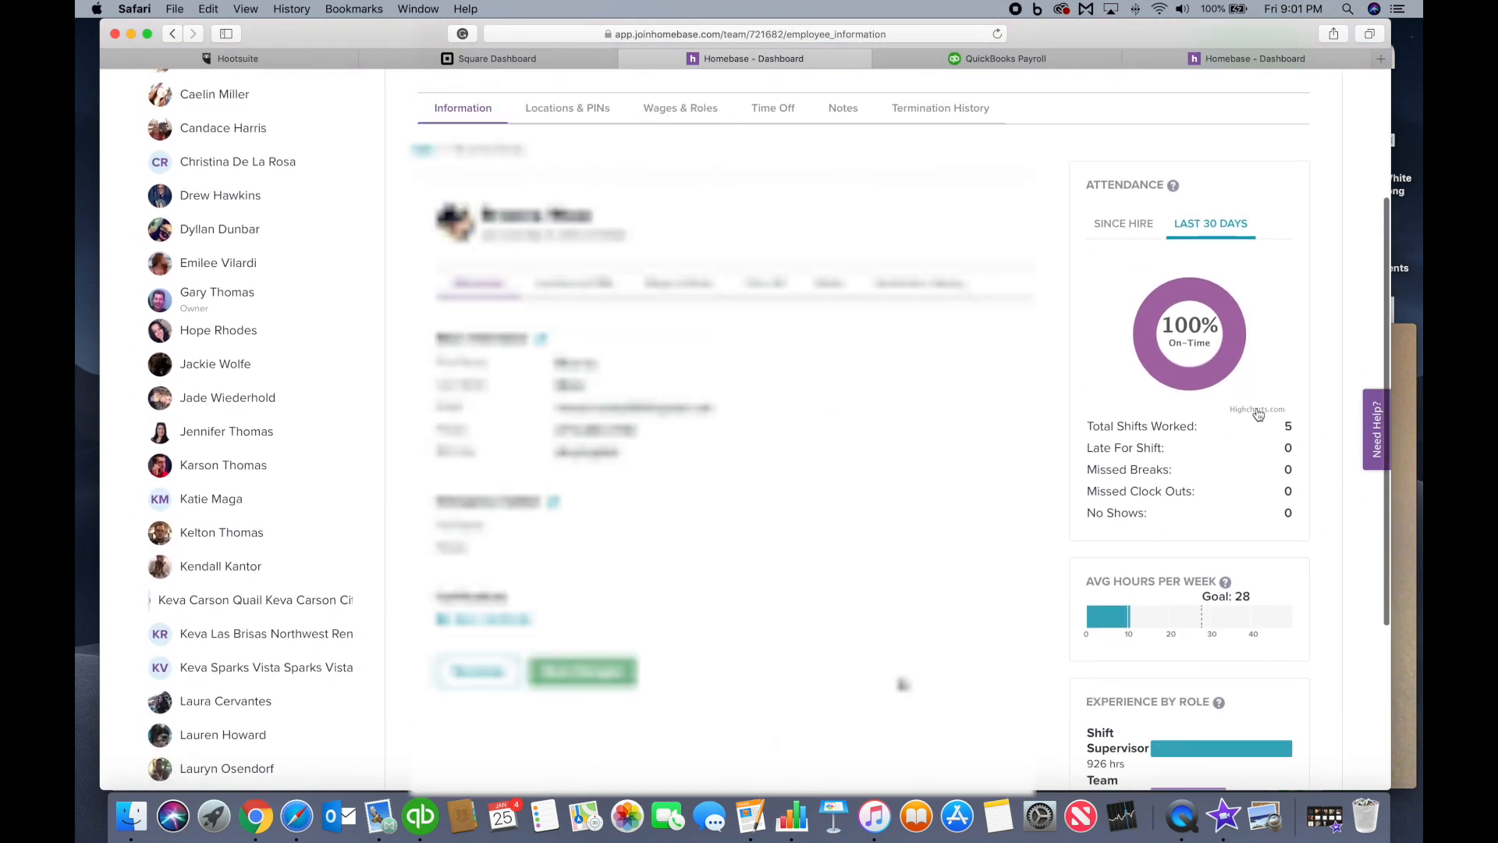
# - Compare the employee's attendance since hire with the last 30 days, then return to the company dashboard
pyautogui.click(1122, 223)
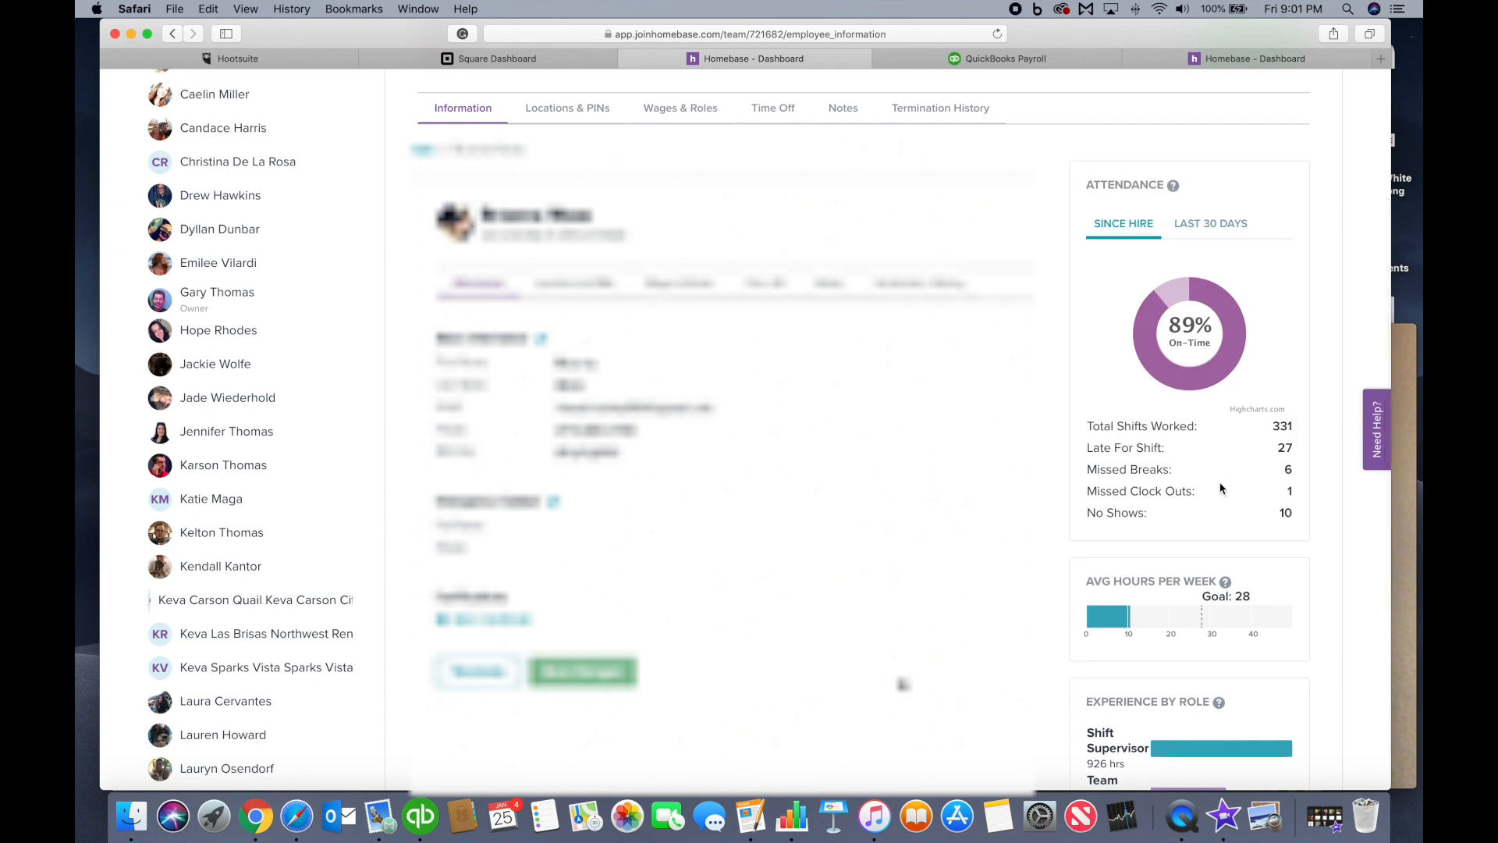
pyautogui.click(1210, 223)
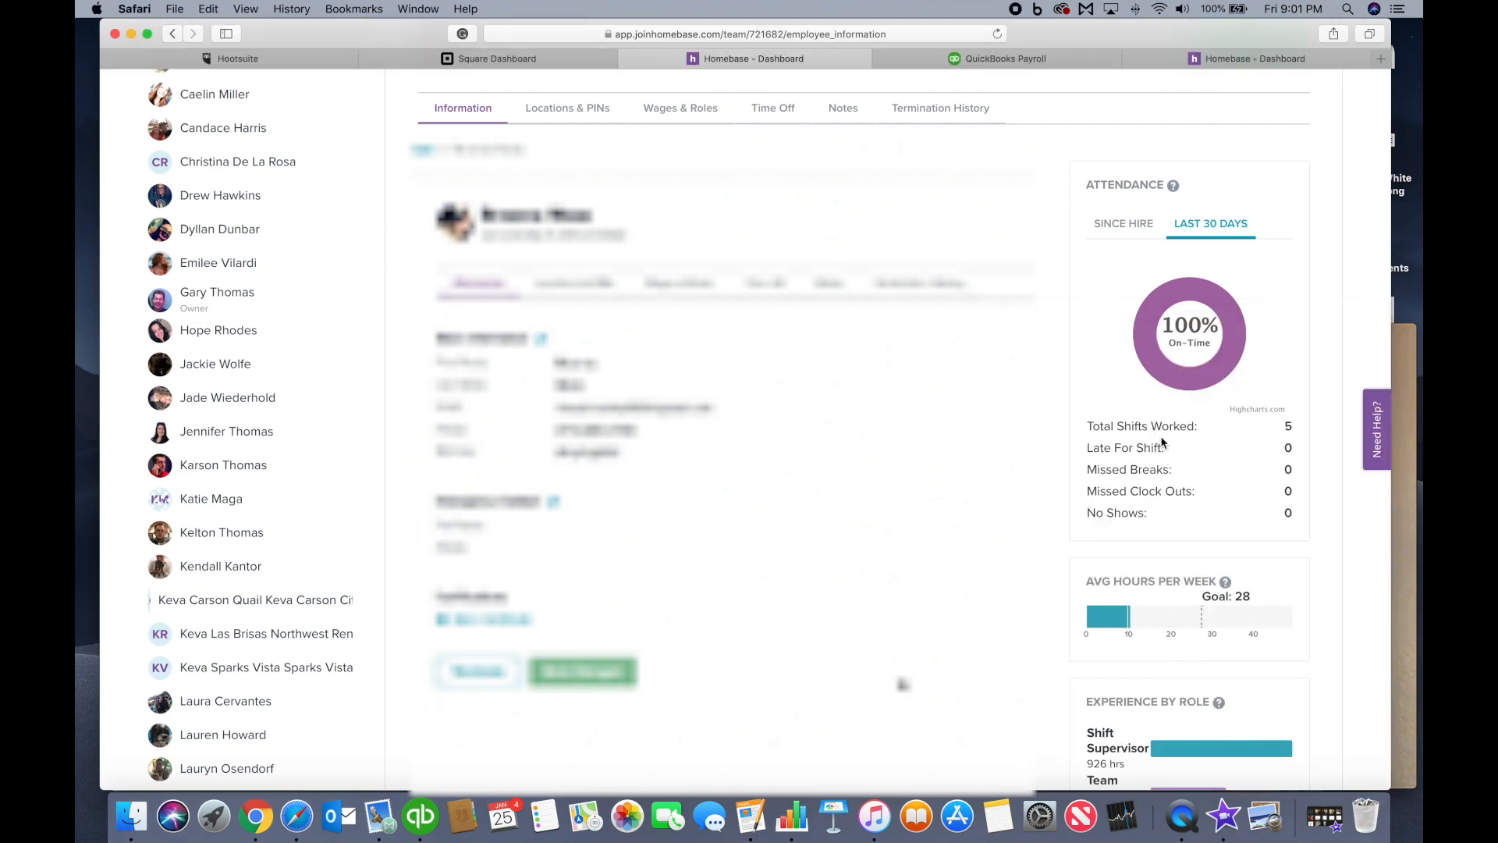
pyautogui.moveTo(1123, 223)
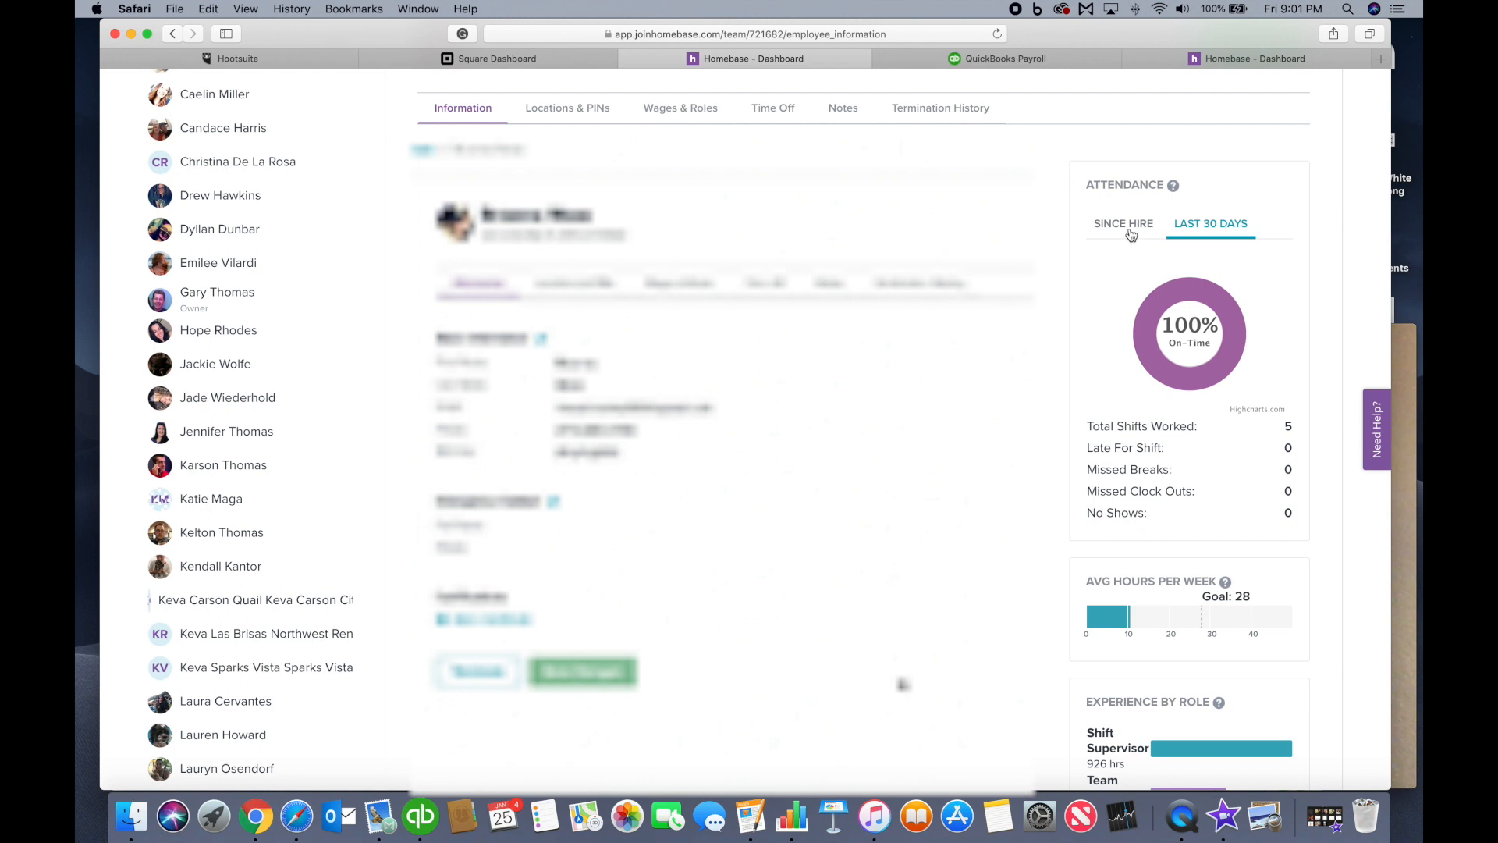
pyautogui.click(1121, 223)
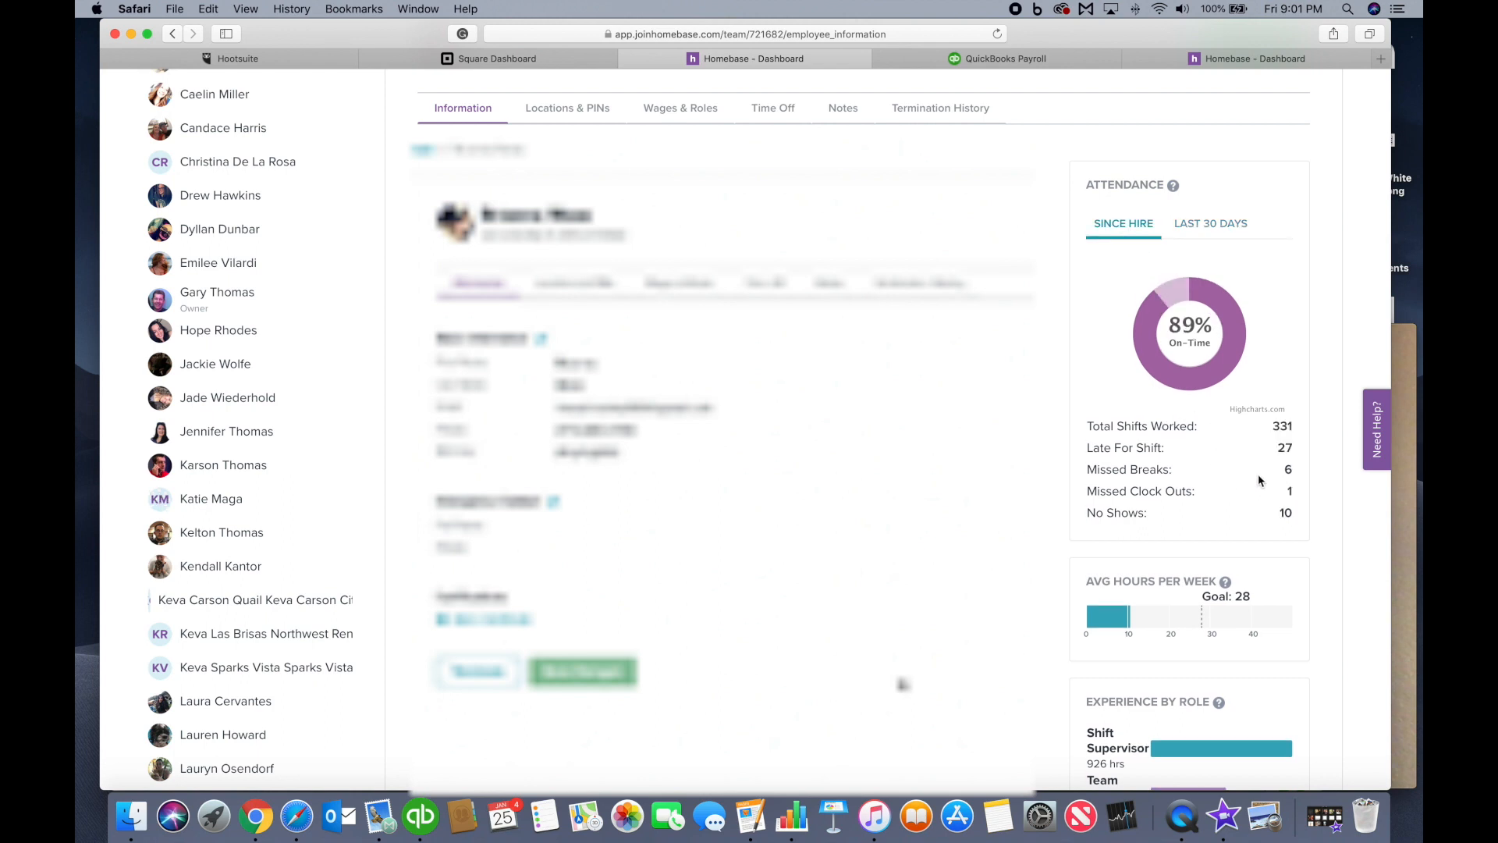
pyautogui.moveTo(1242, 421)
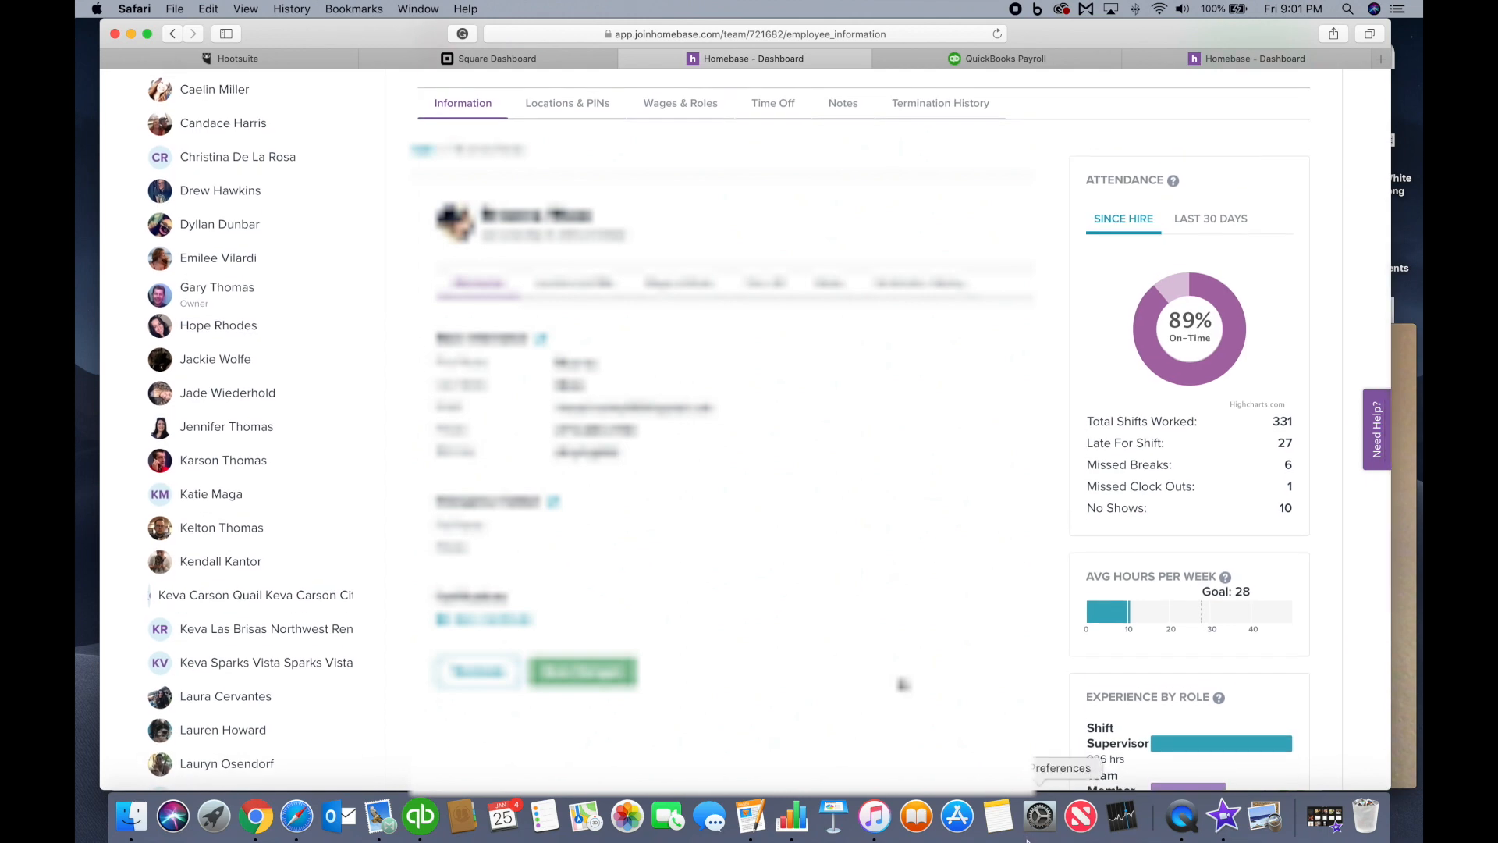
pyautogui.click(1181, 816)
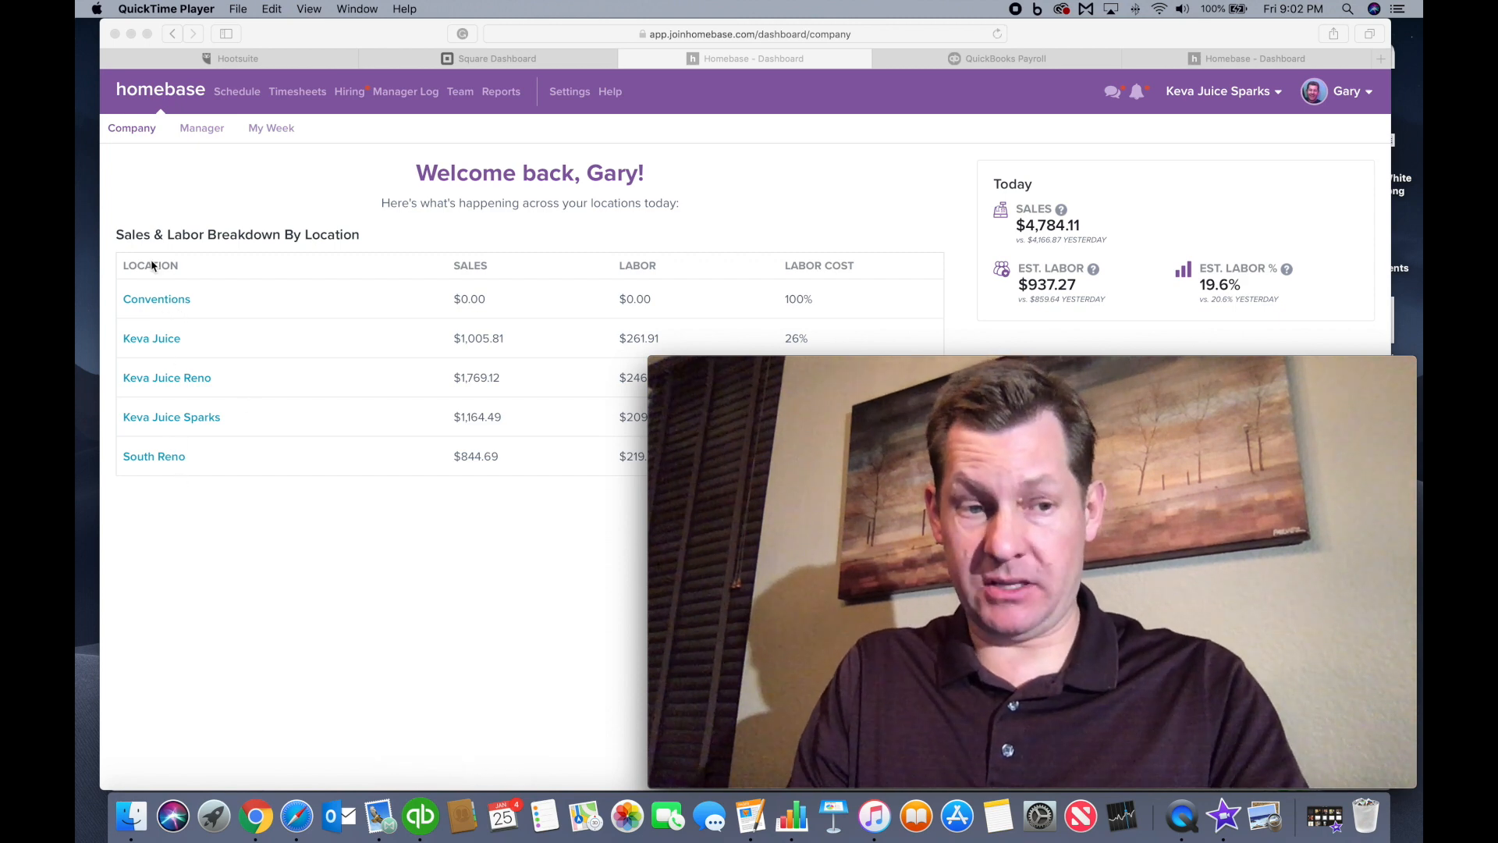
pyautogui.moveTo(185, 622)
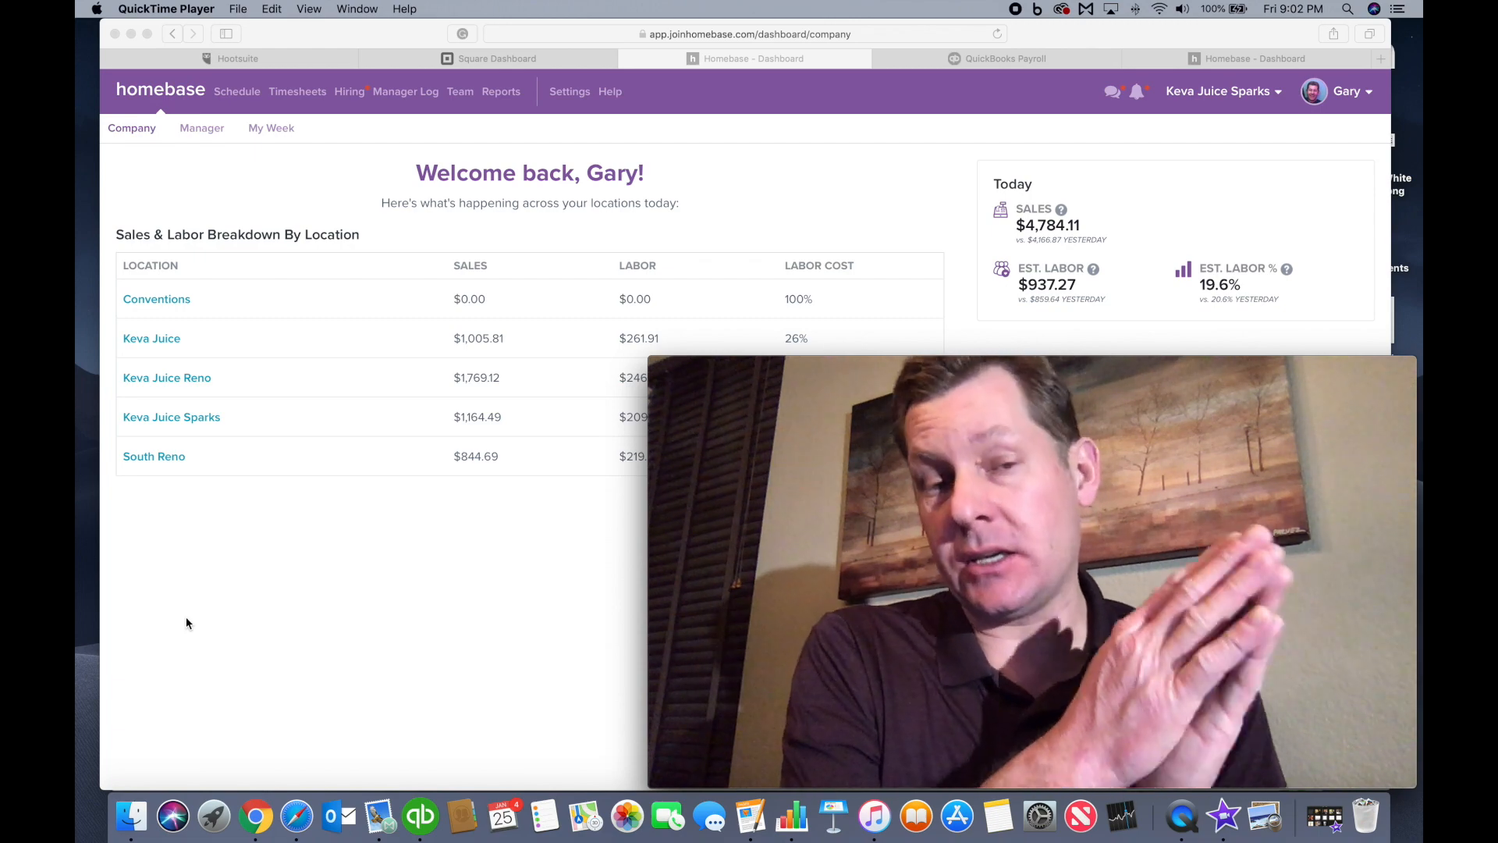
pyautogui.moveTo(379, 816)
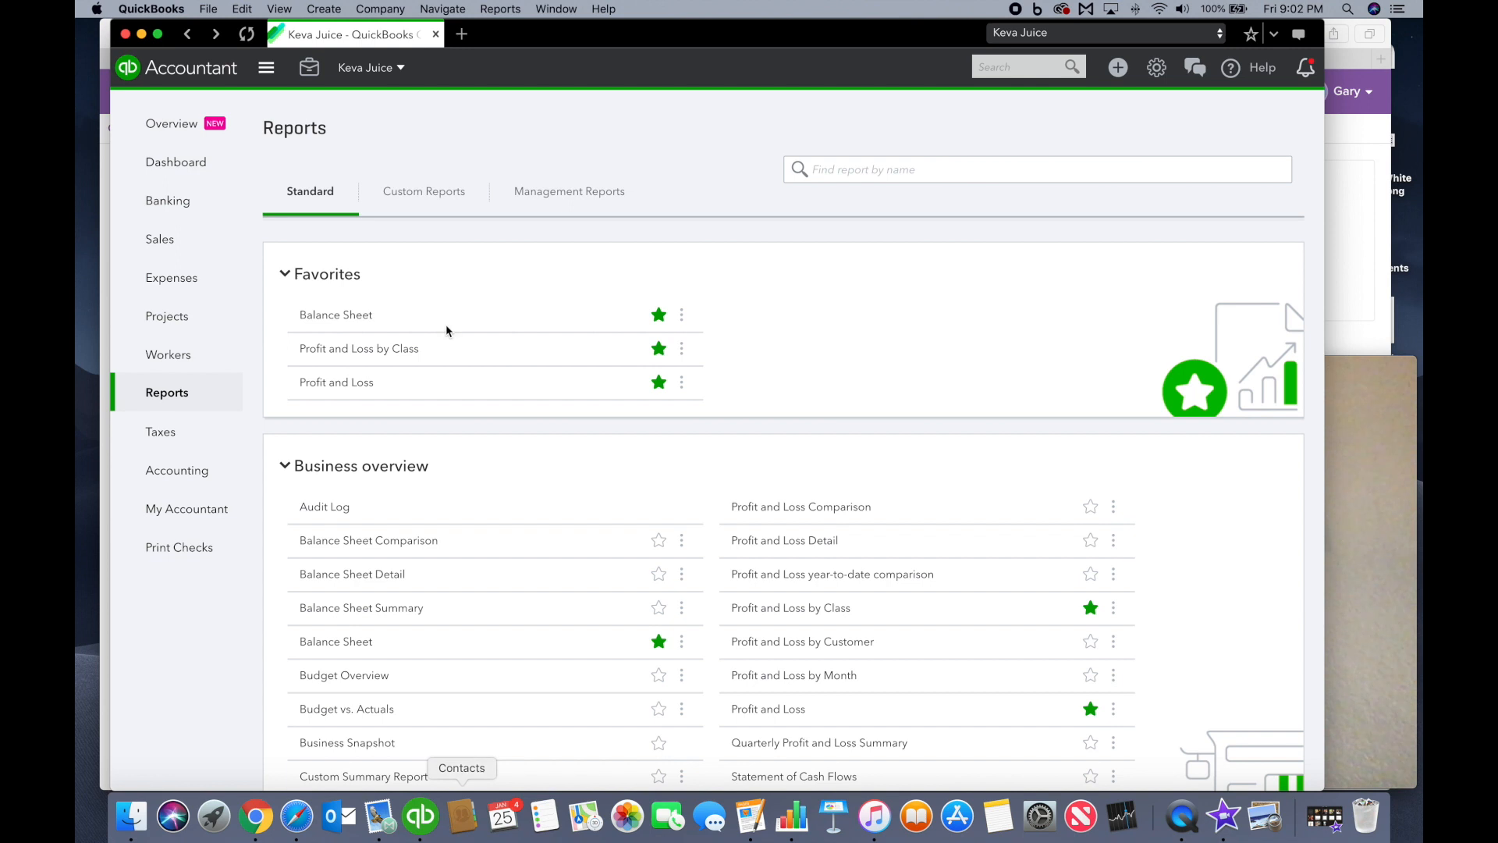
pyautogui.moveTo(222, 360)
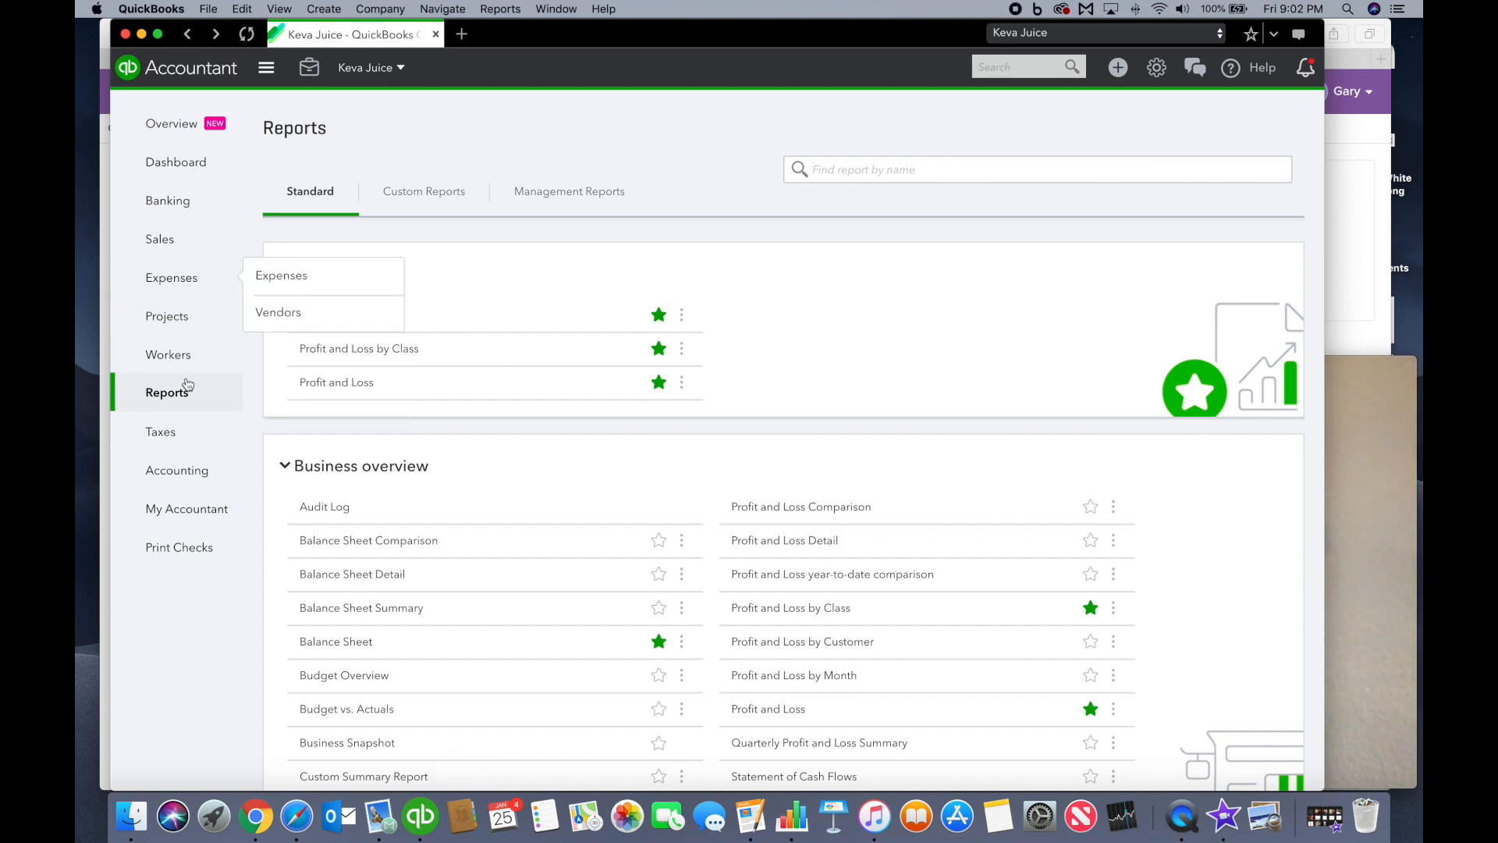
pyautogui.moveTo(176, 470)
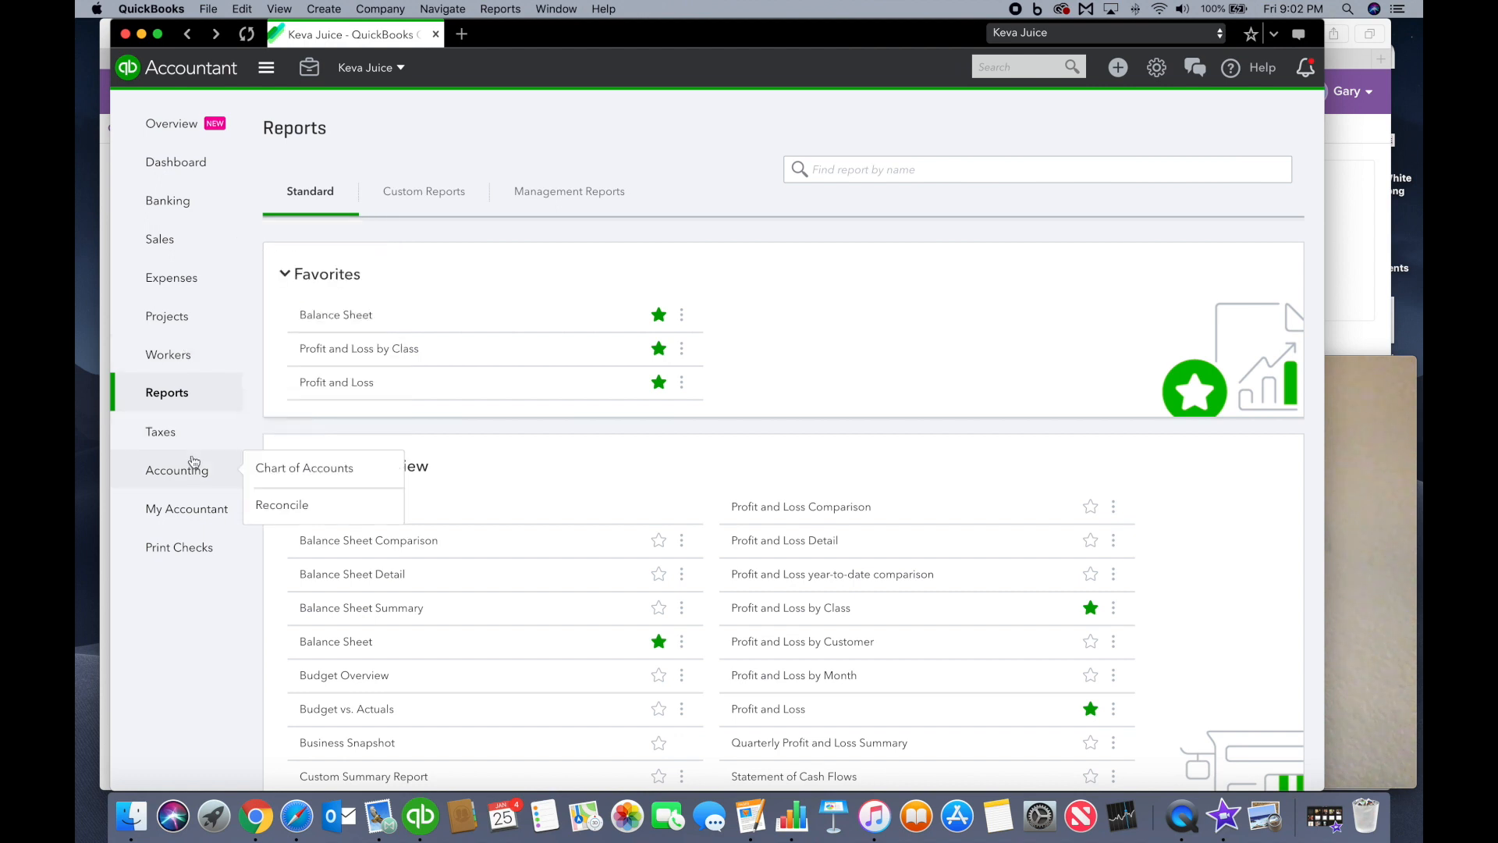
# - Show the Workers payroll page with 2019 payroll cost and employees list, then the gear settings menu
pyautogui.click(168, 354)
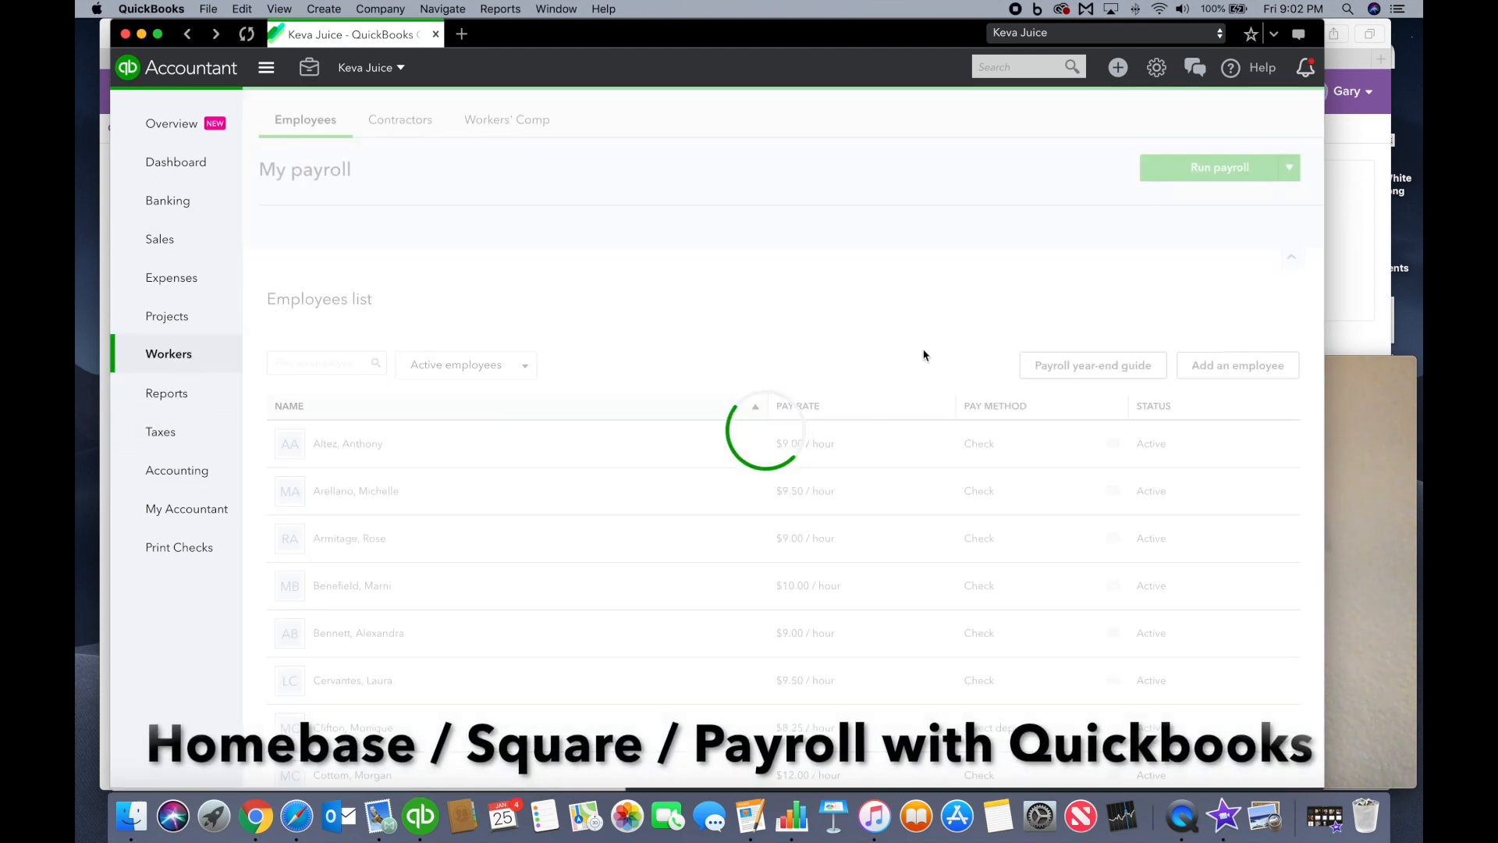
pyautogui.scroll(-3)
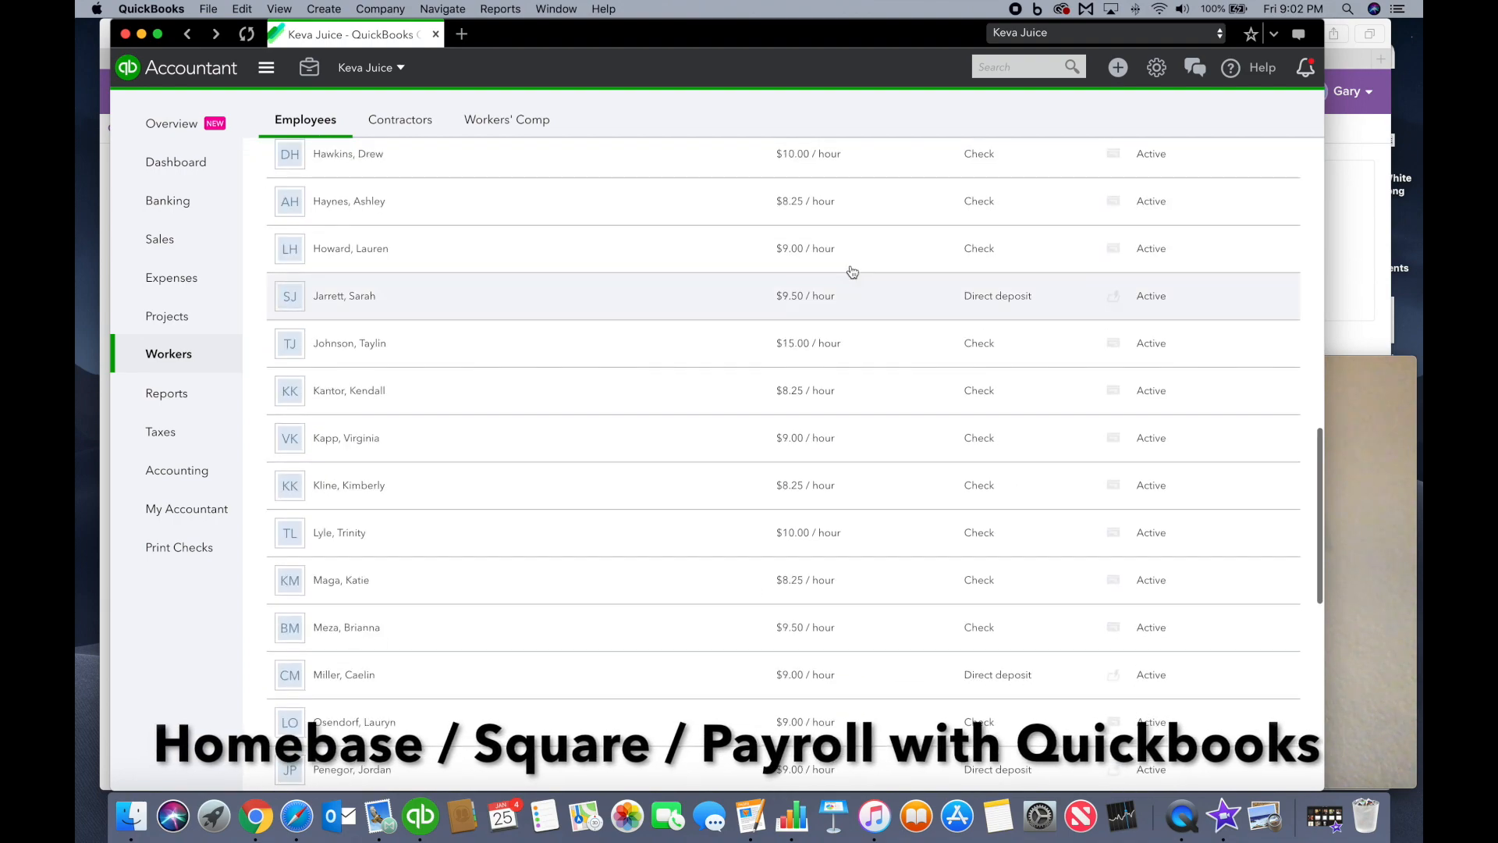
pyautogui.scroll(-3)
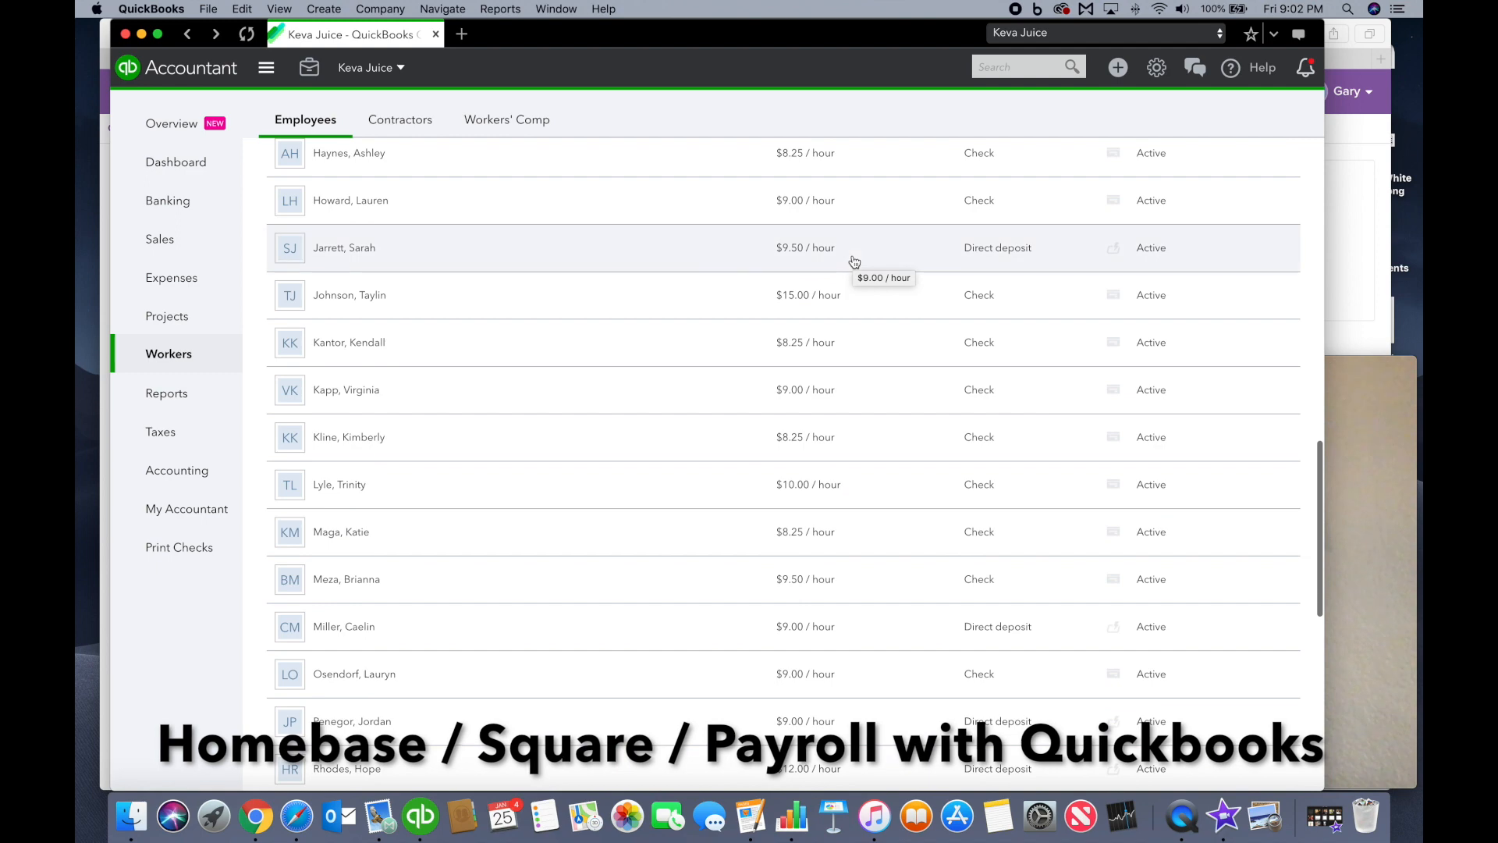
pyautogui.scroll(-3)
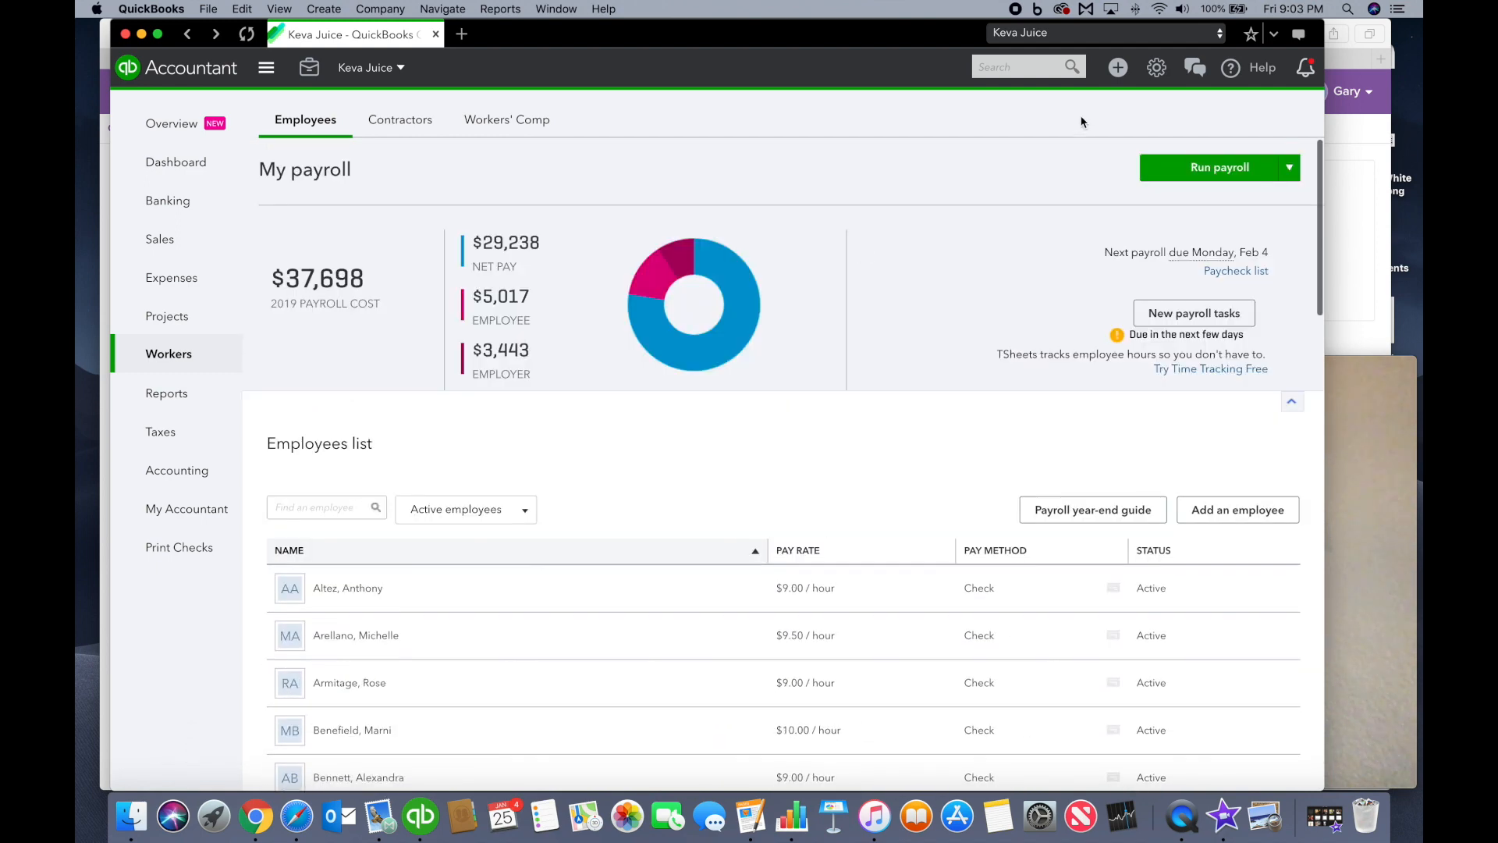
pyautogui.click(1155, 67)
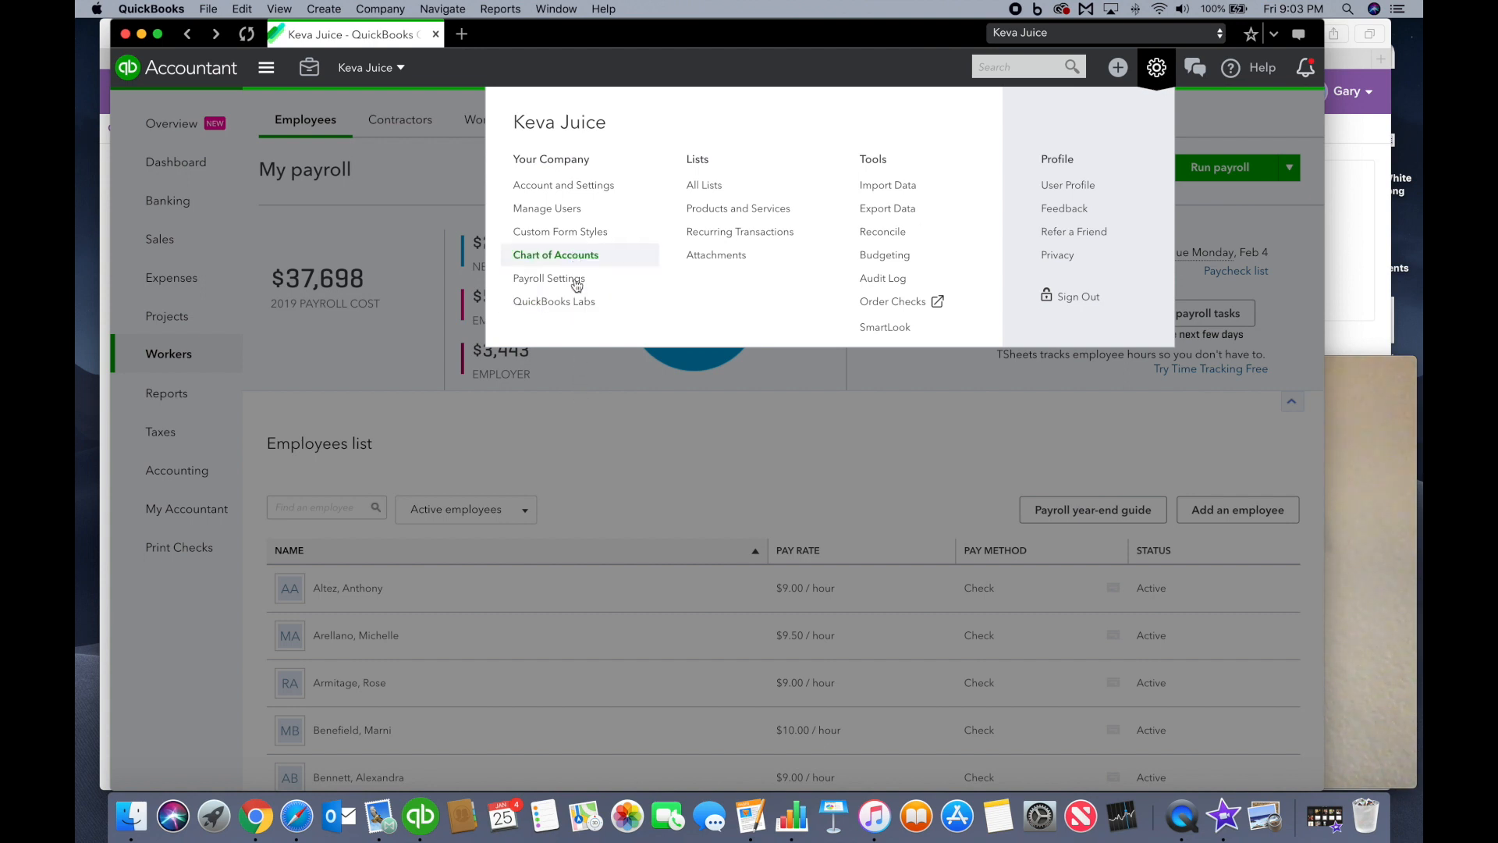
# - From Payroll Settings, show the accounting preferences mapping pay types and tax liabilities to expense accounts
pyautogui.click(549, 278)
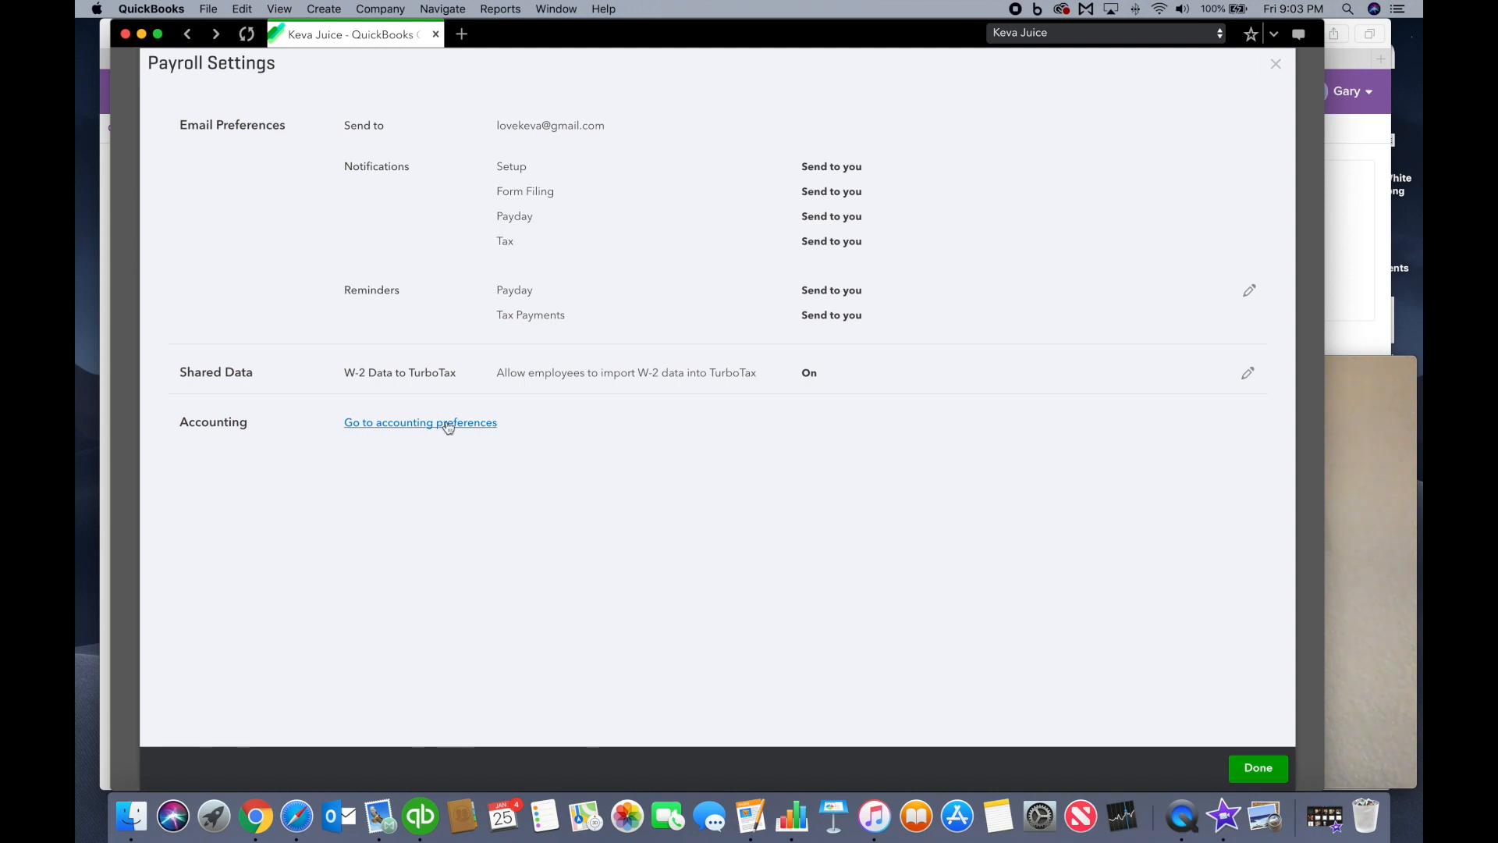
pyautogui.click(420, 423)
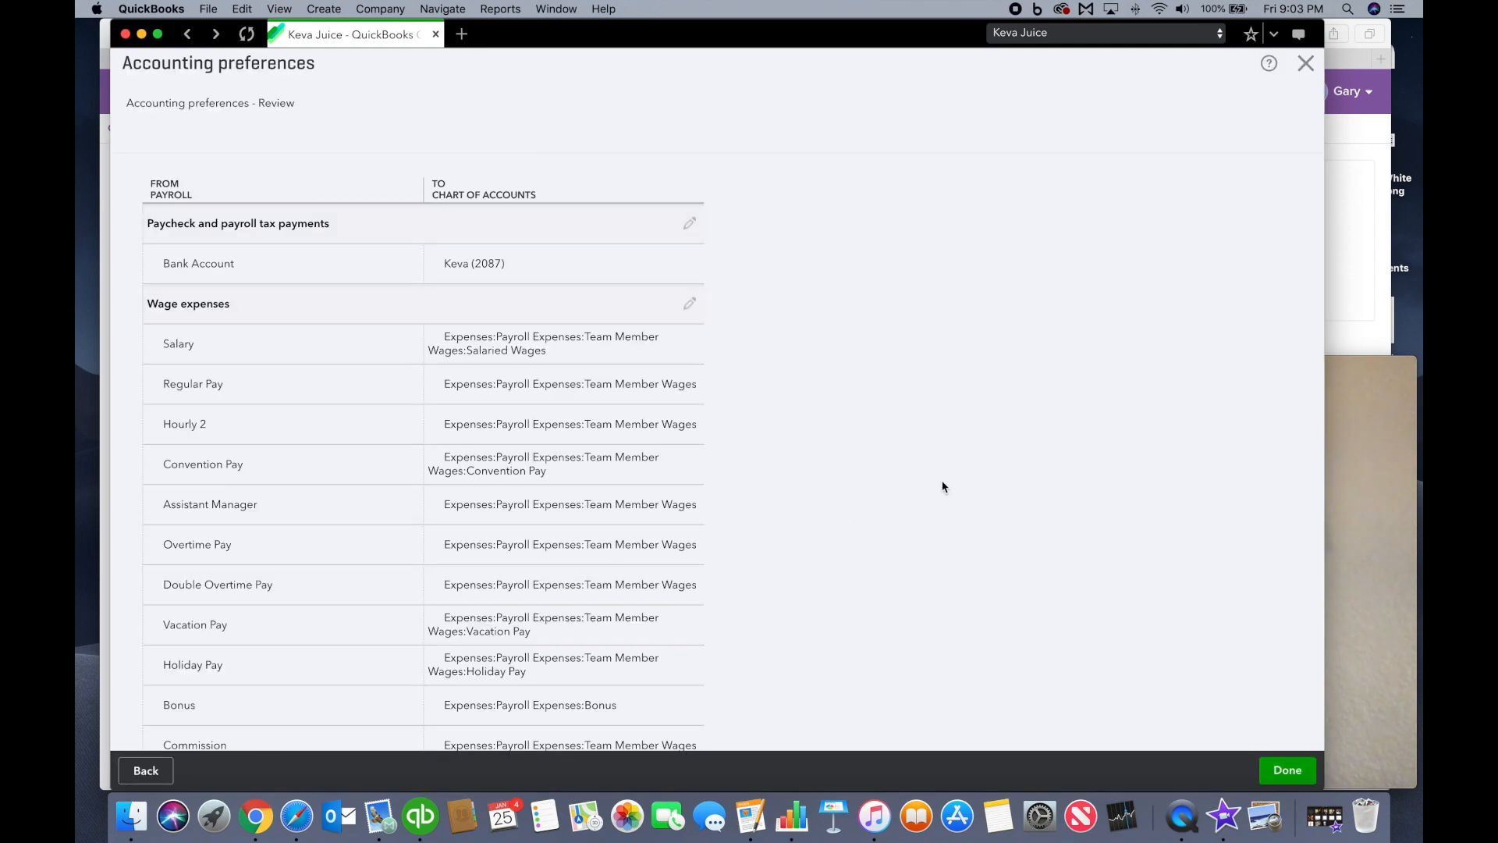
pyautogui.scroll(-3)
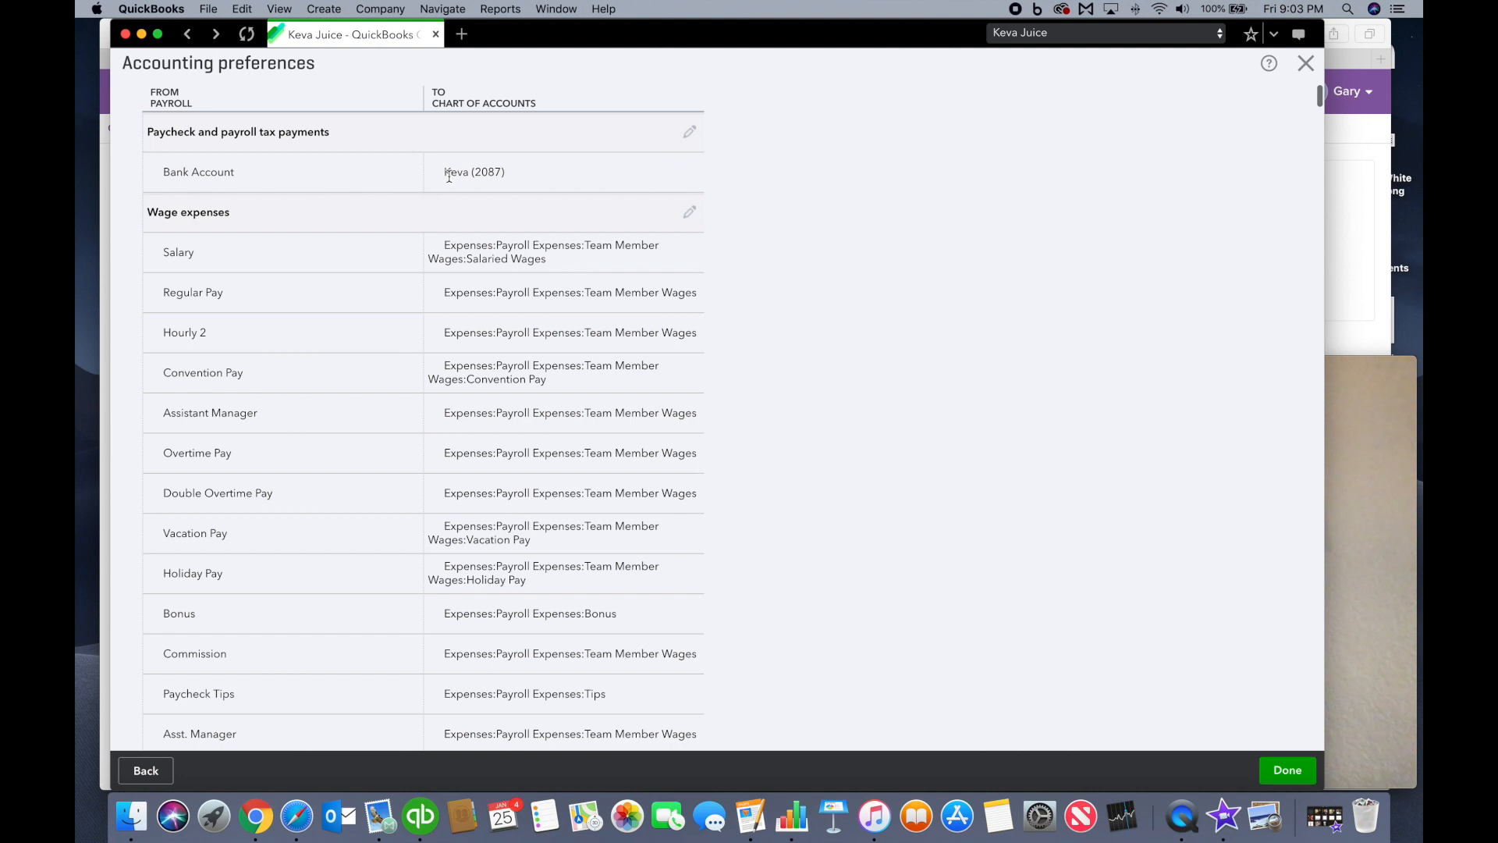
pyautogui.moveTo(564, 287)
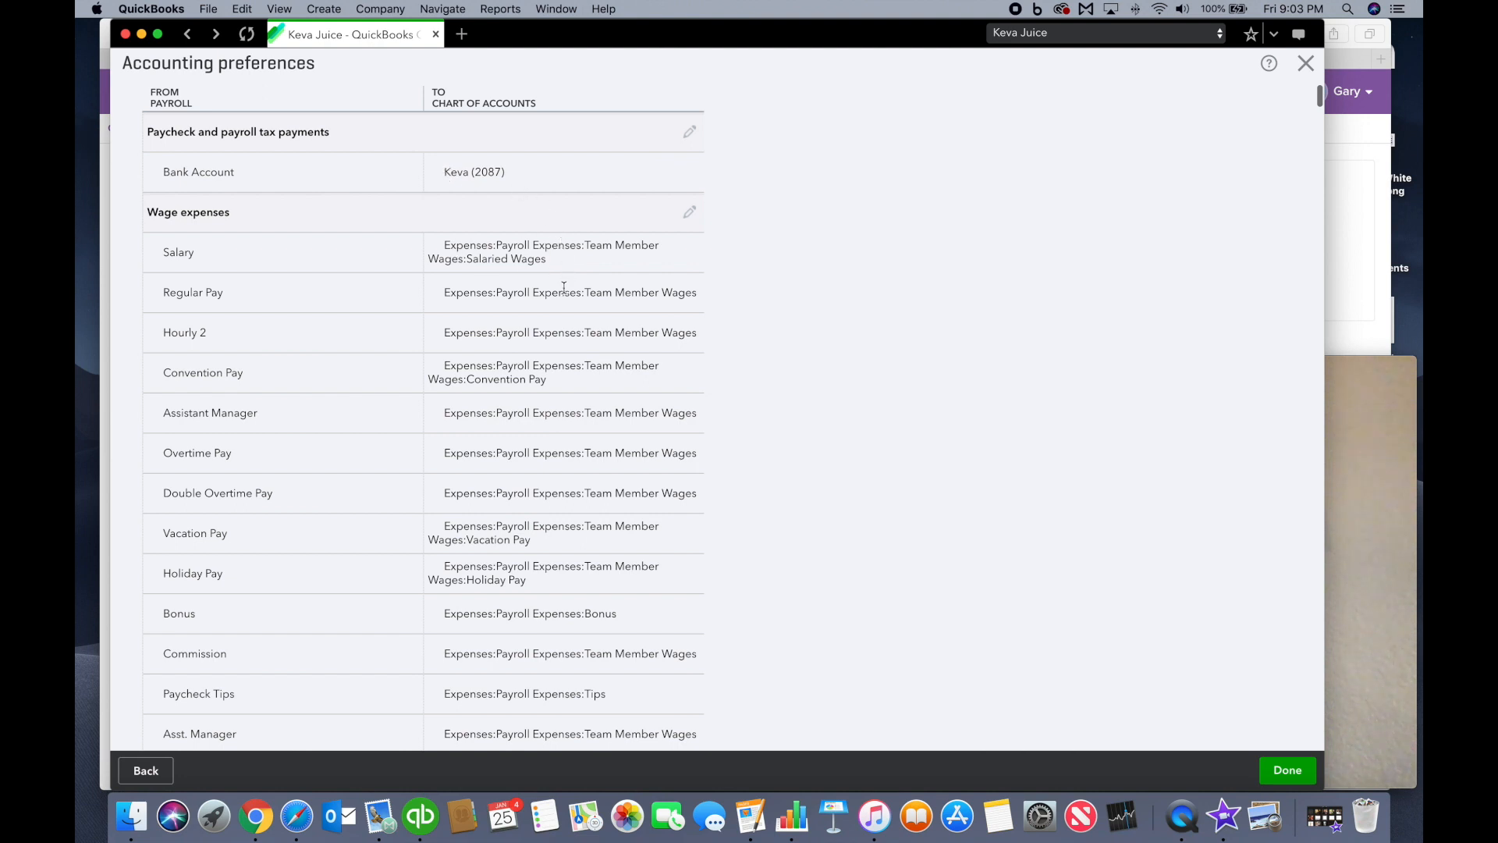
pyautogui.scroll(-3)
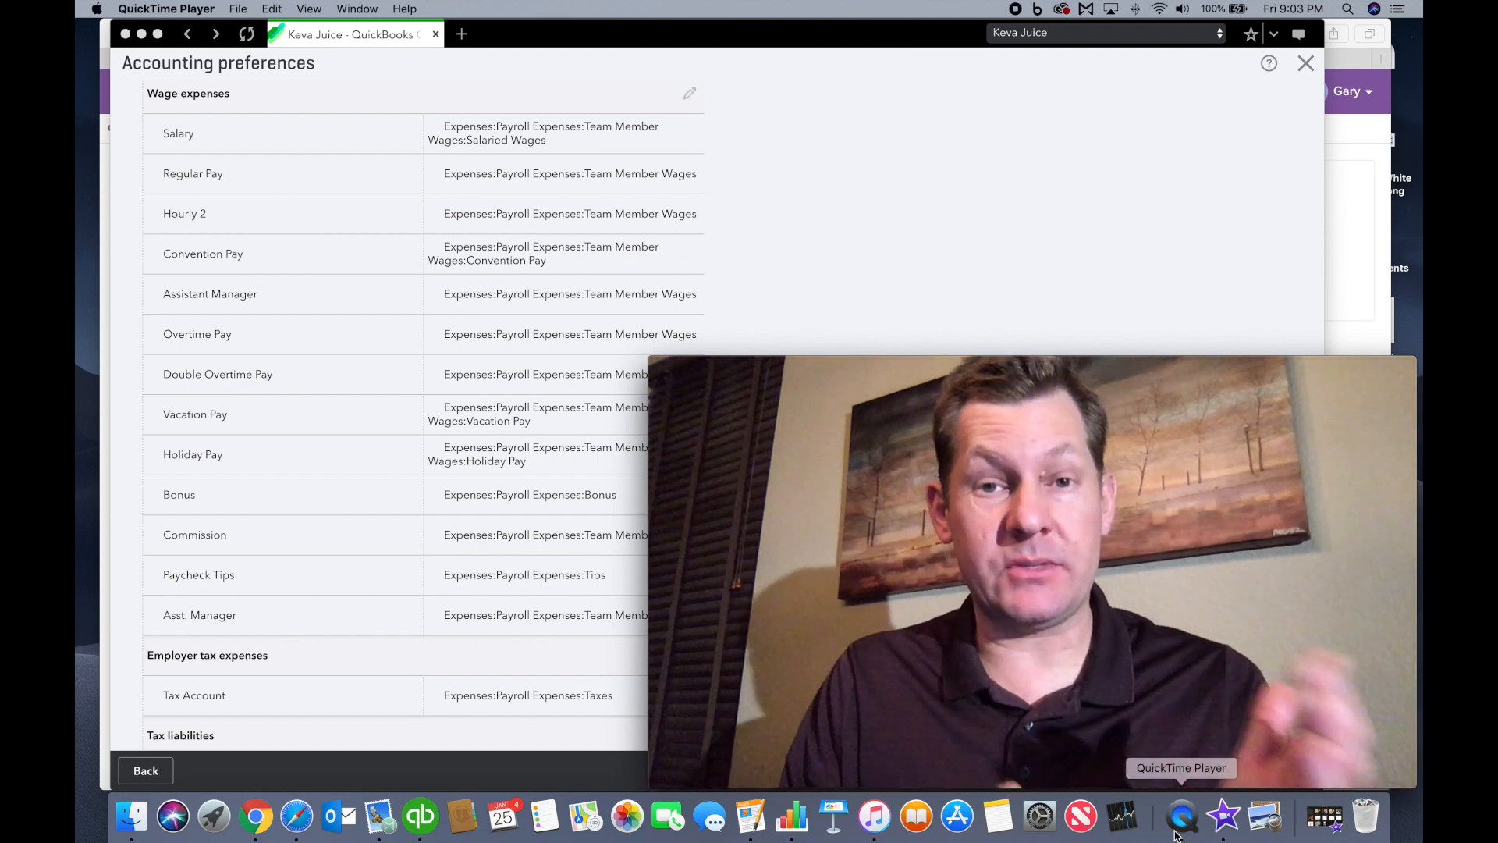
pyautogui.moveTo(411, 376)
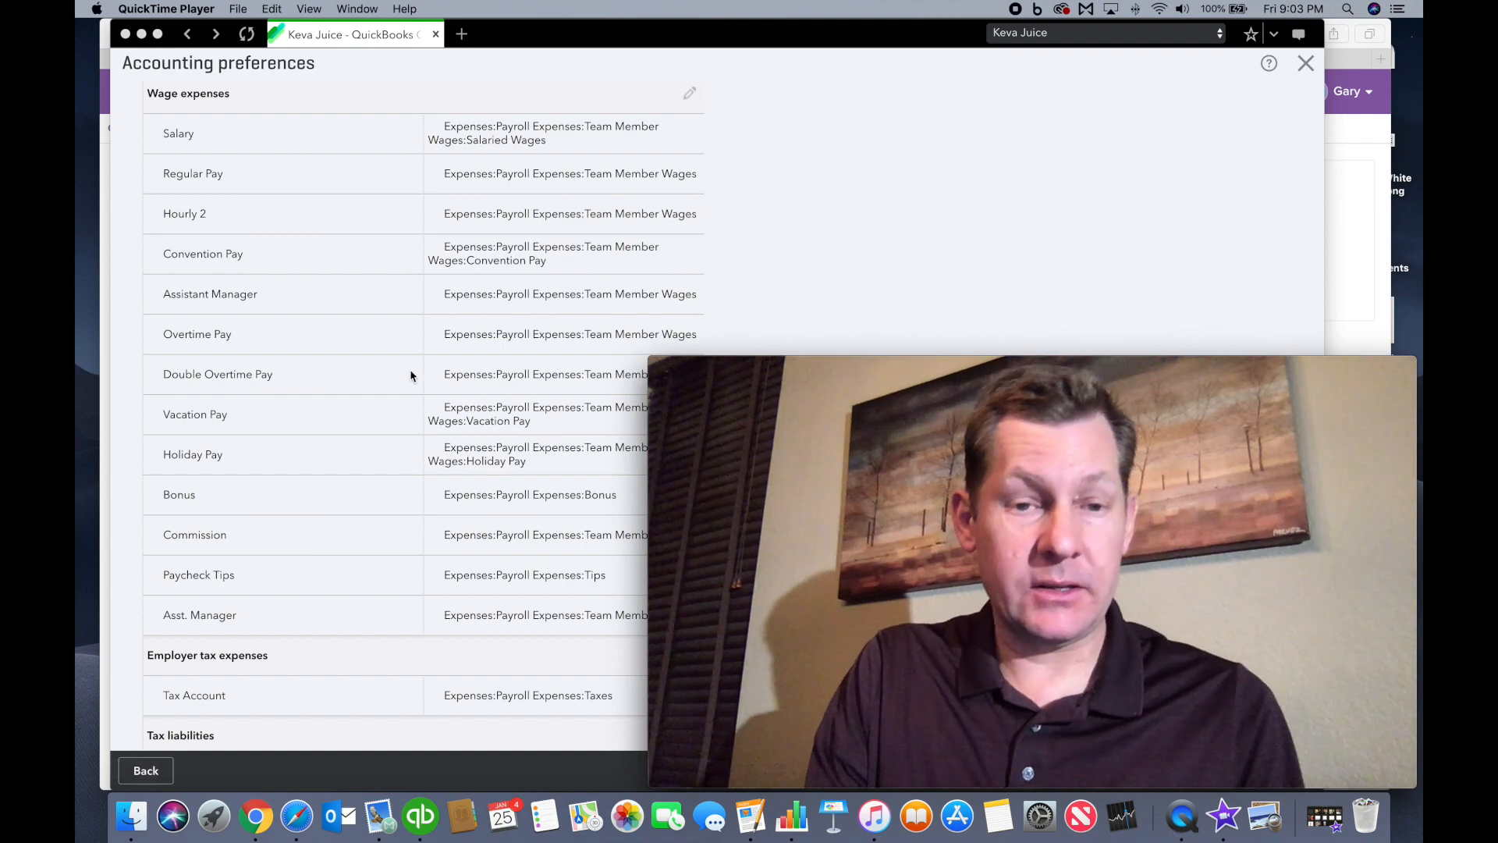
pyautogui.scroll(-3)
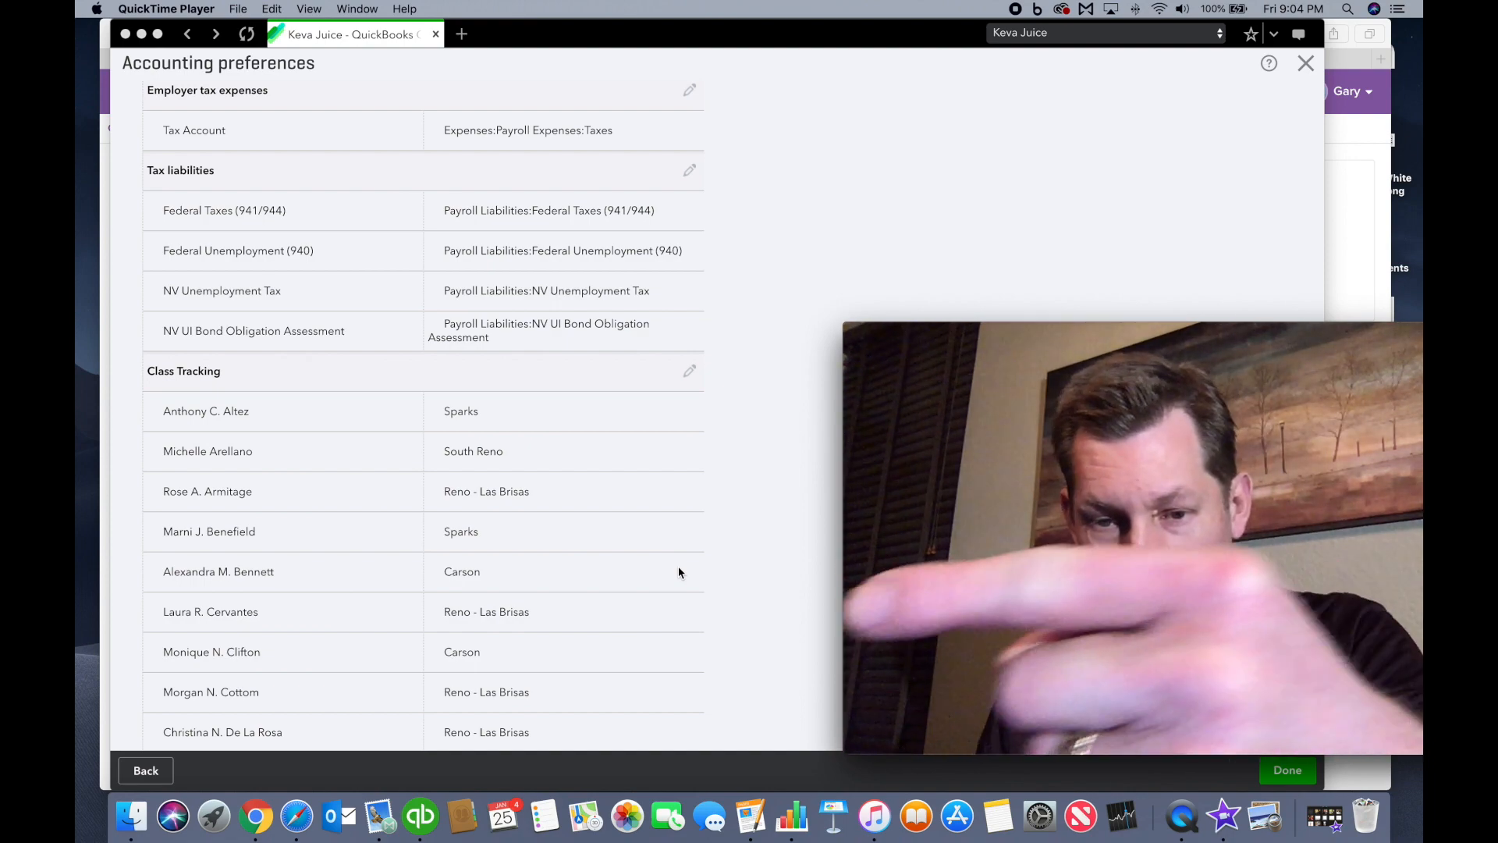
# - Scroll the Class Tracking list of employees assigned to Sparks, Carson and Reno location classes
pyautogui.scroll(-3)
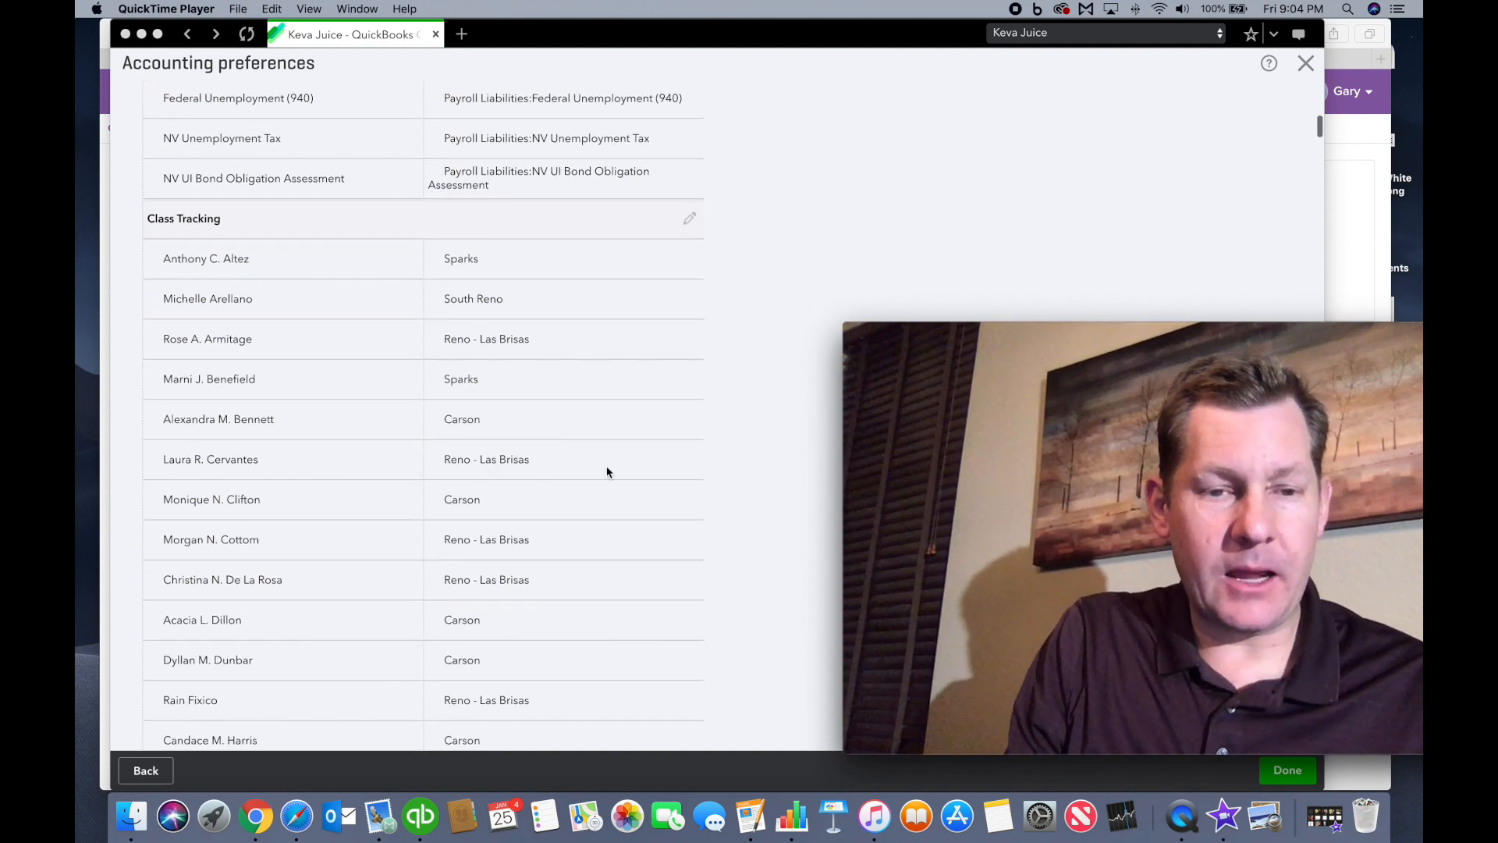
pyautogui.scroll(-3)
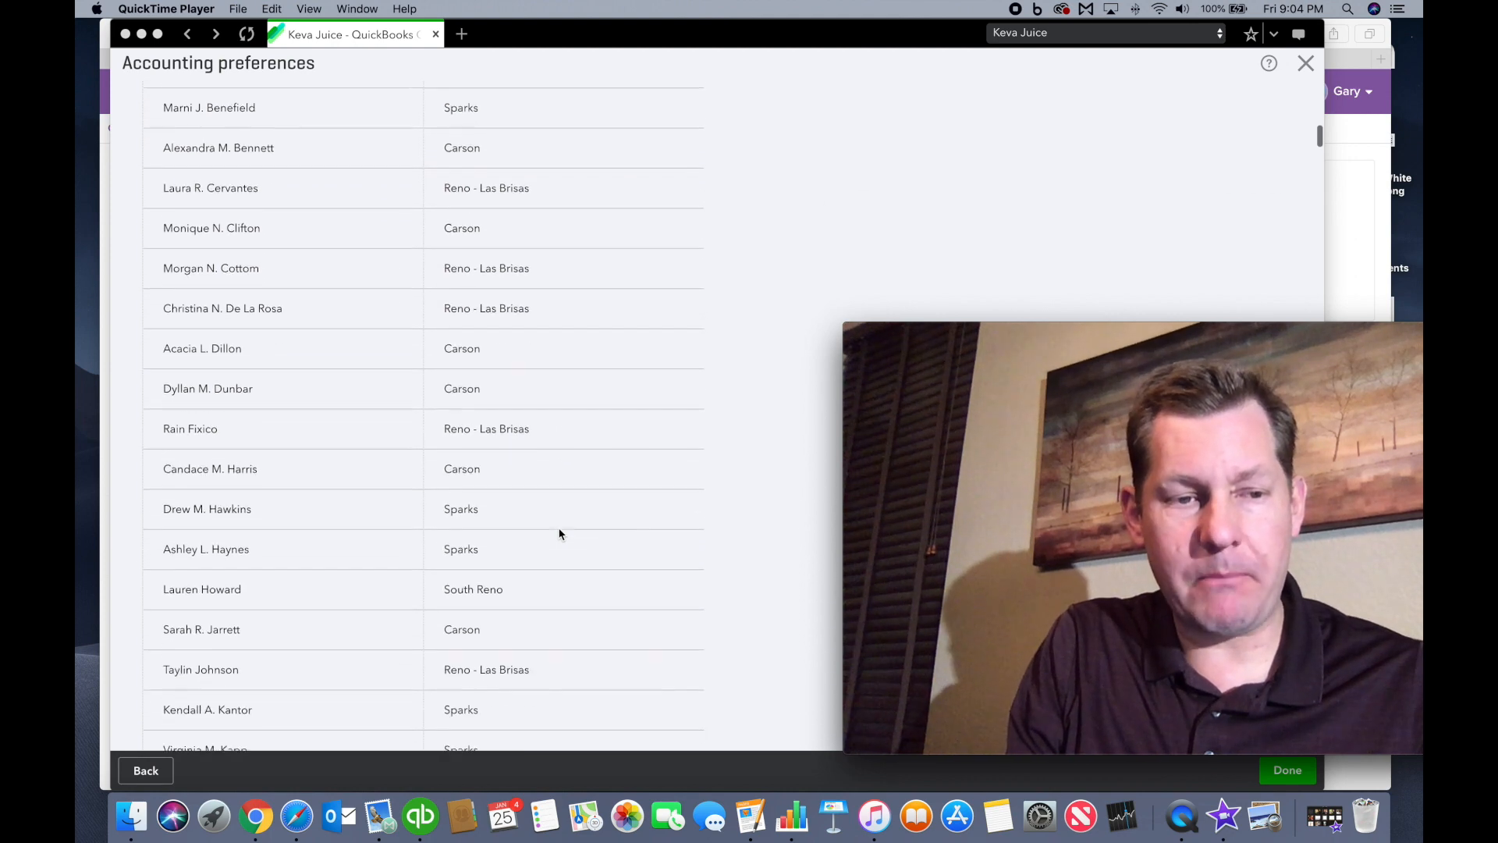
pyautogui.scroll(-3)
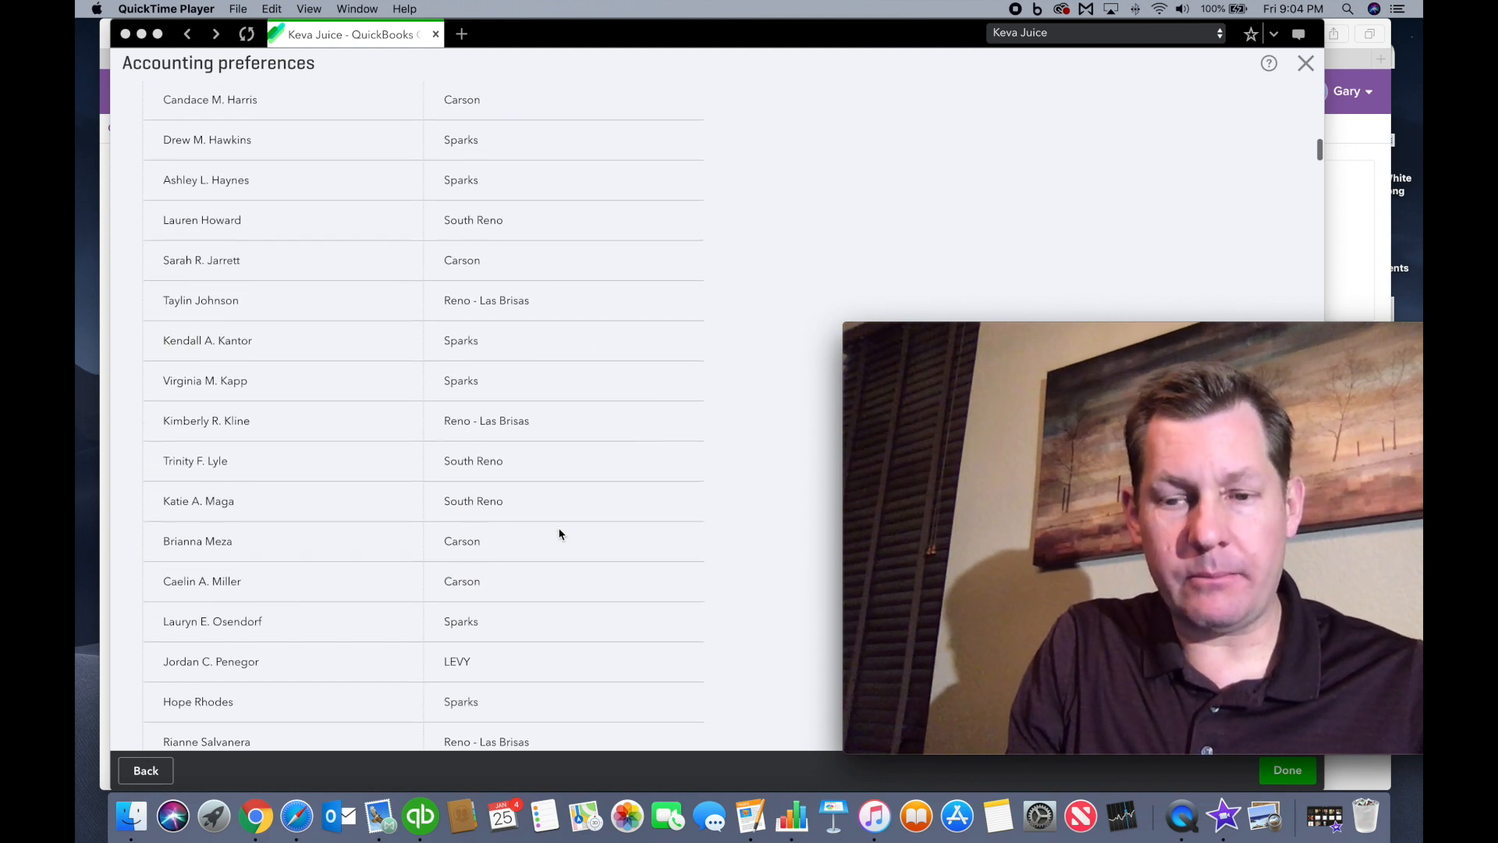
pyautogui.scroll(-3)
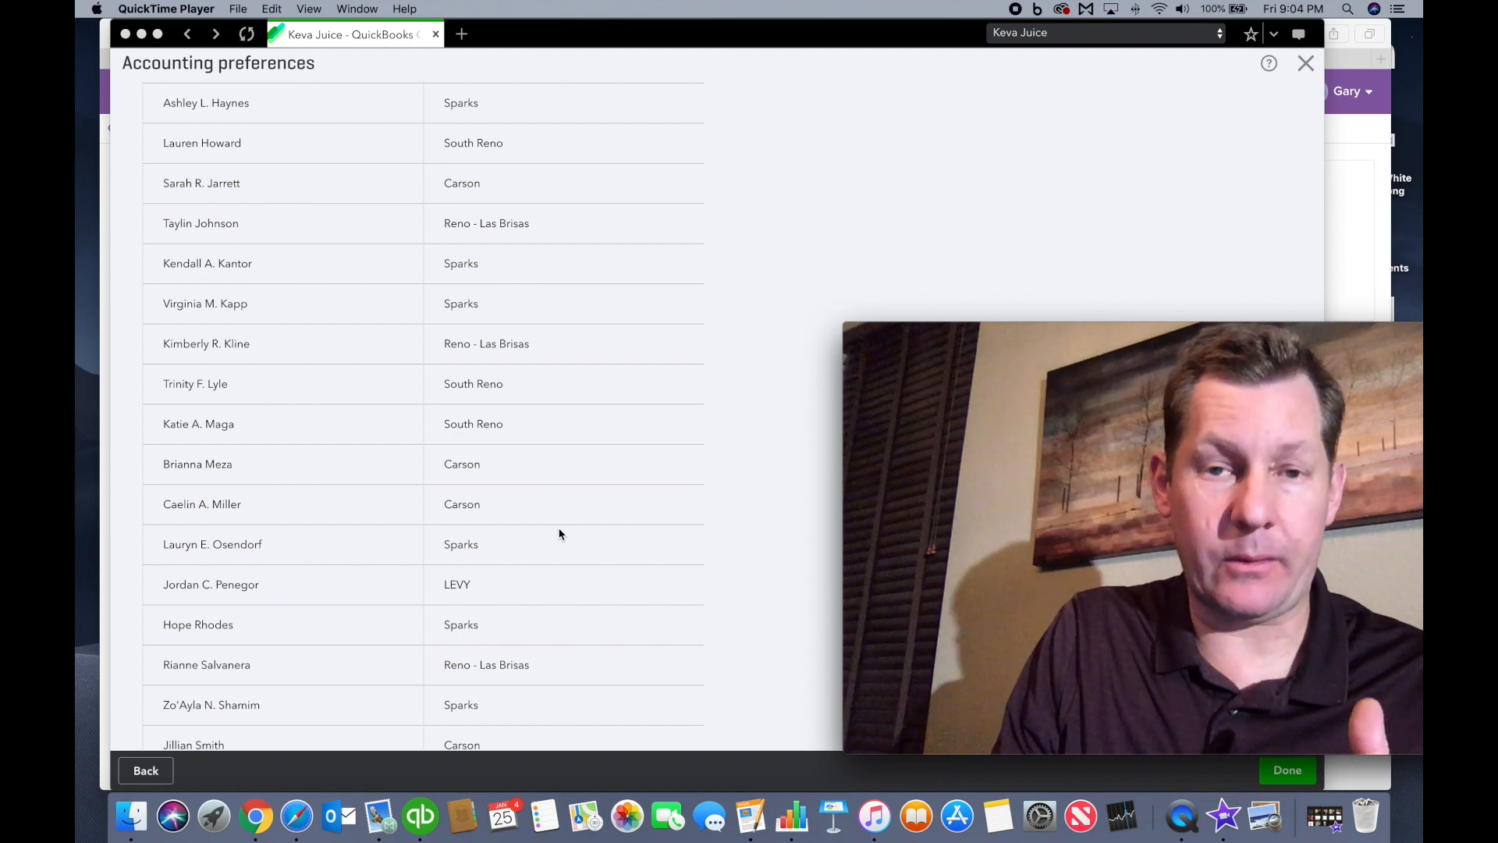
pyautogui.moveTo(888, 103)
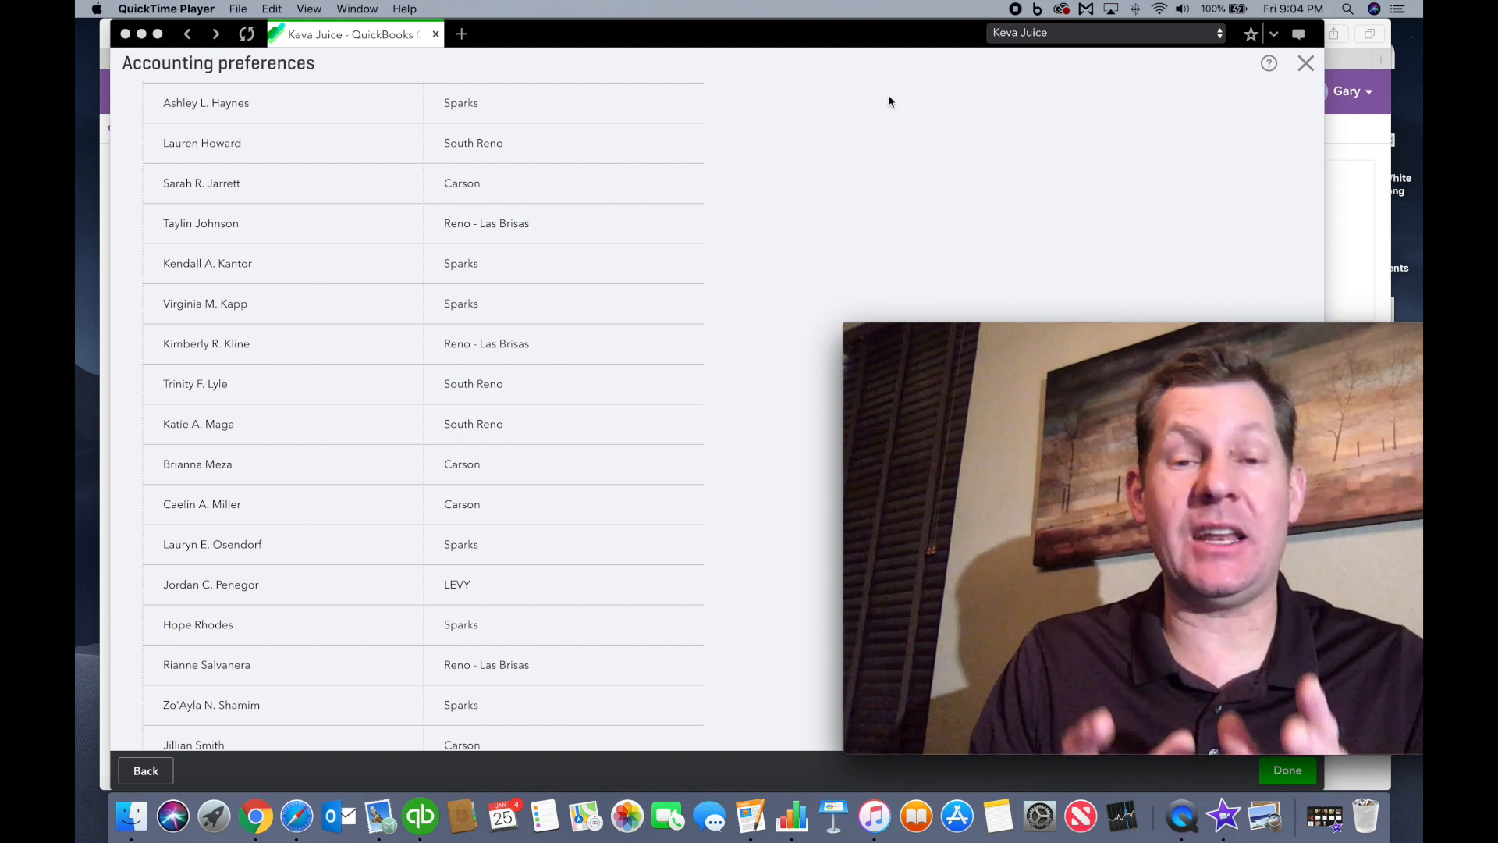
pyautogui.moveTo(823, 146)
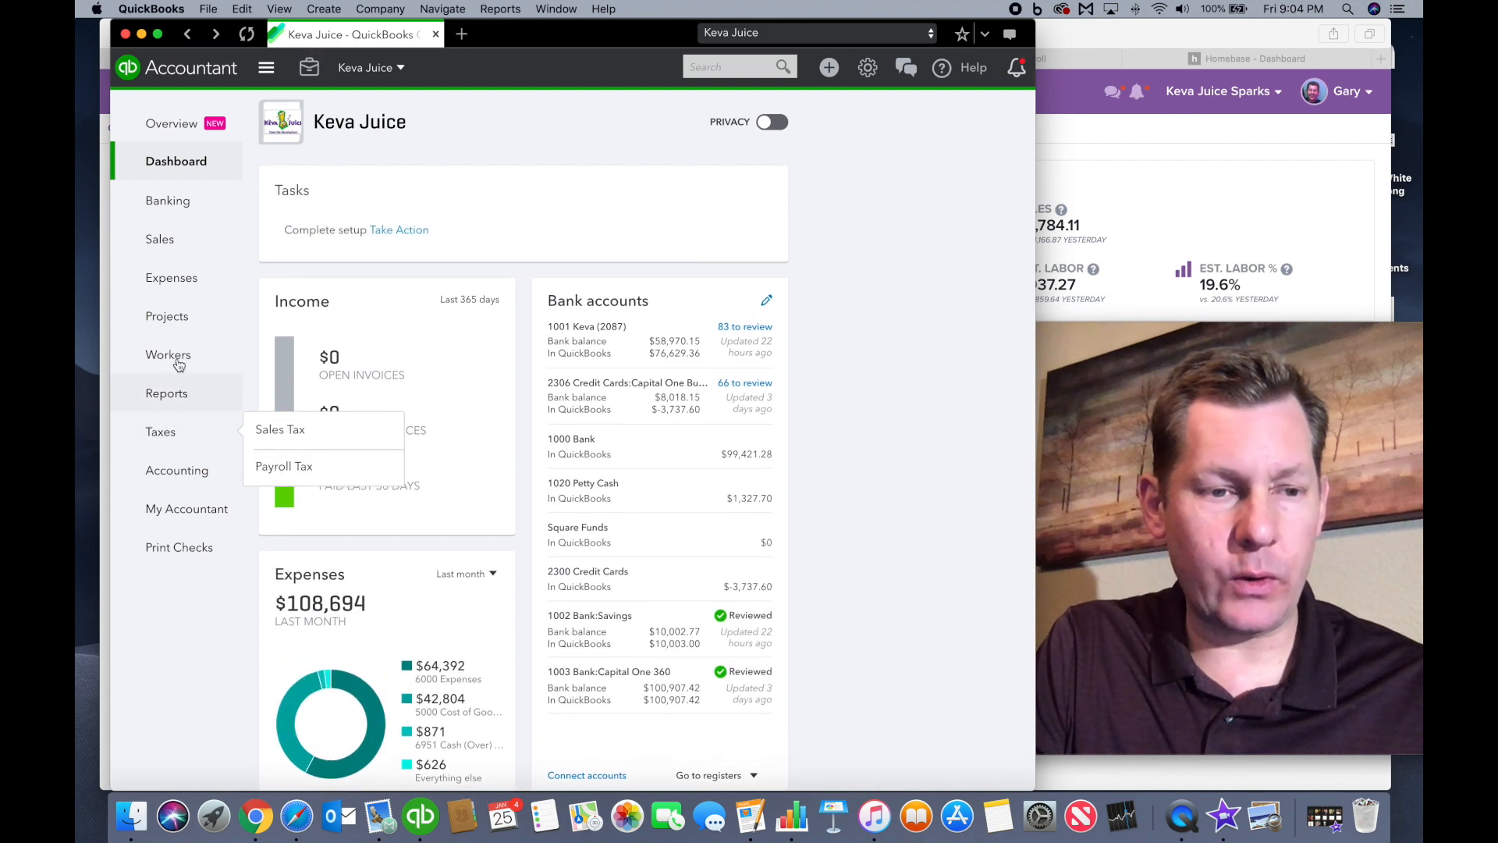
# - From Reports Favorites, show the Profit and Loss by Class report with its period and column settings revealed
pyautogui.click(167, 393)
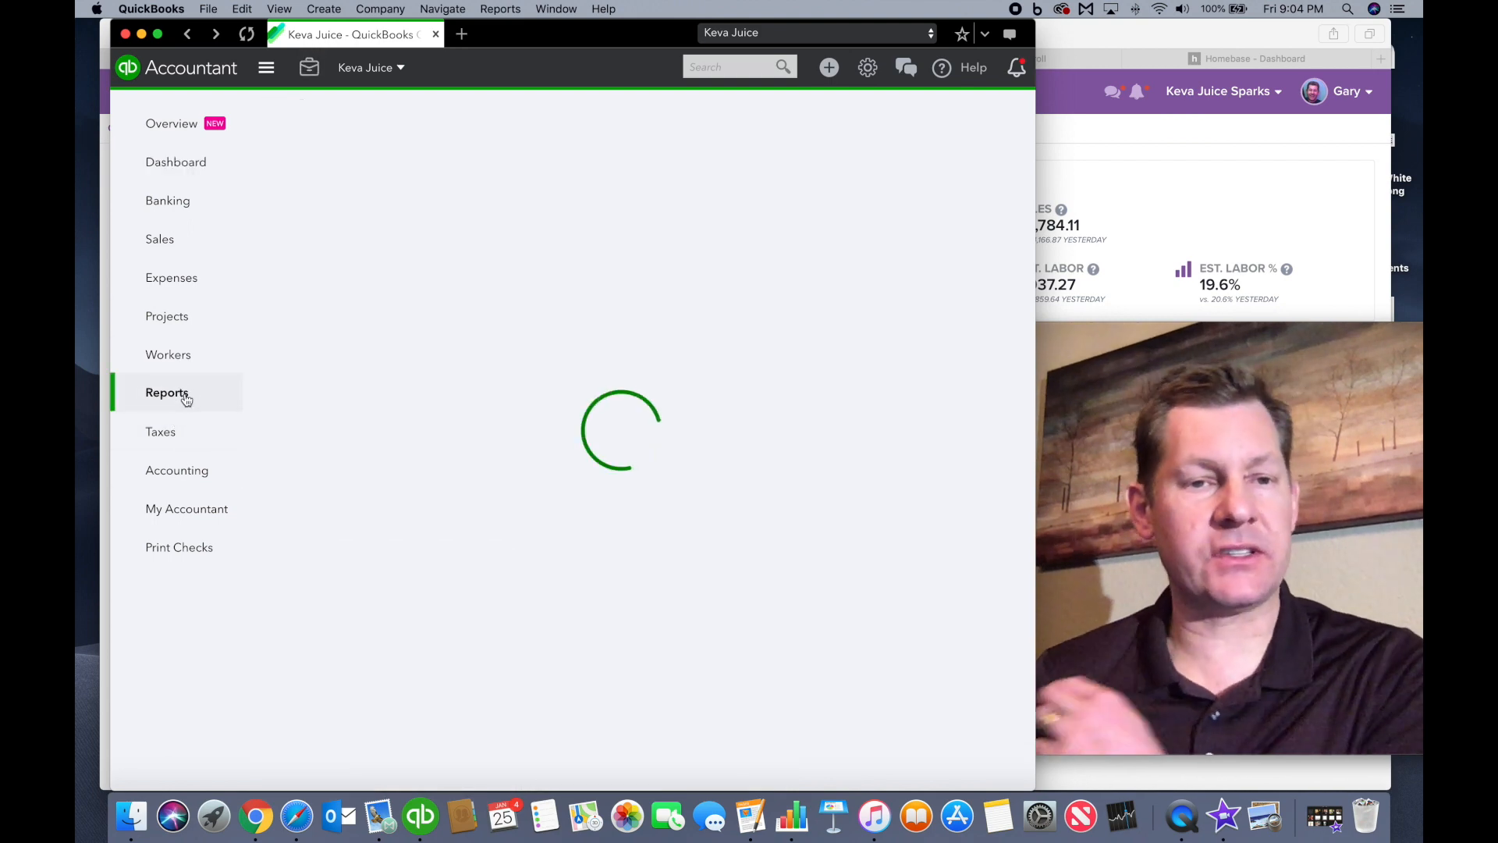
pyautogui.click(167, 392)
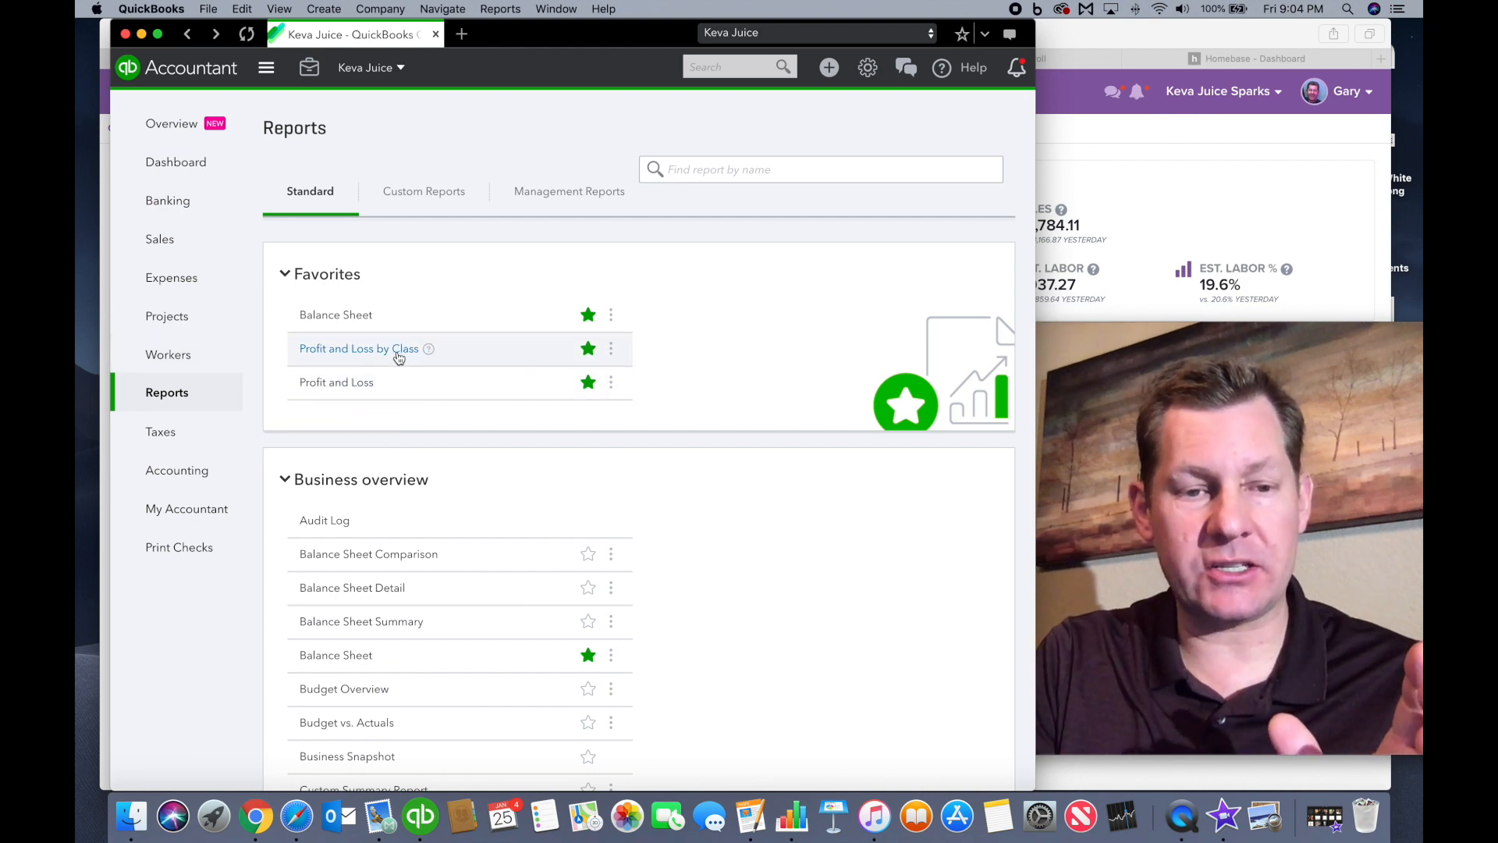
pyautogui.click(358, 348)
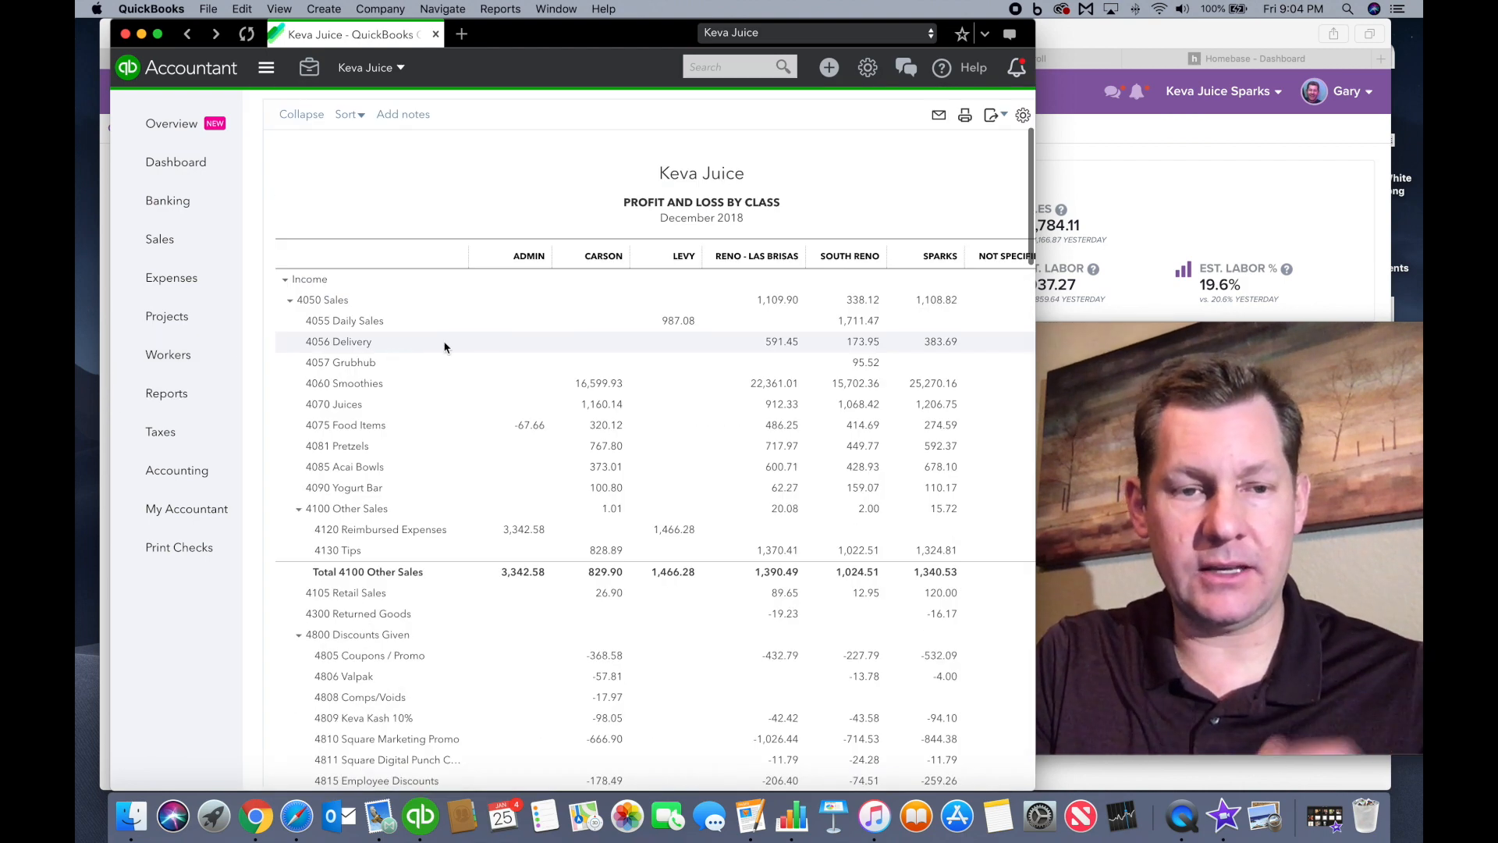
pyautogui.click(343, 190)
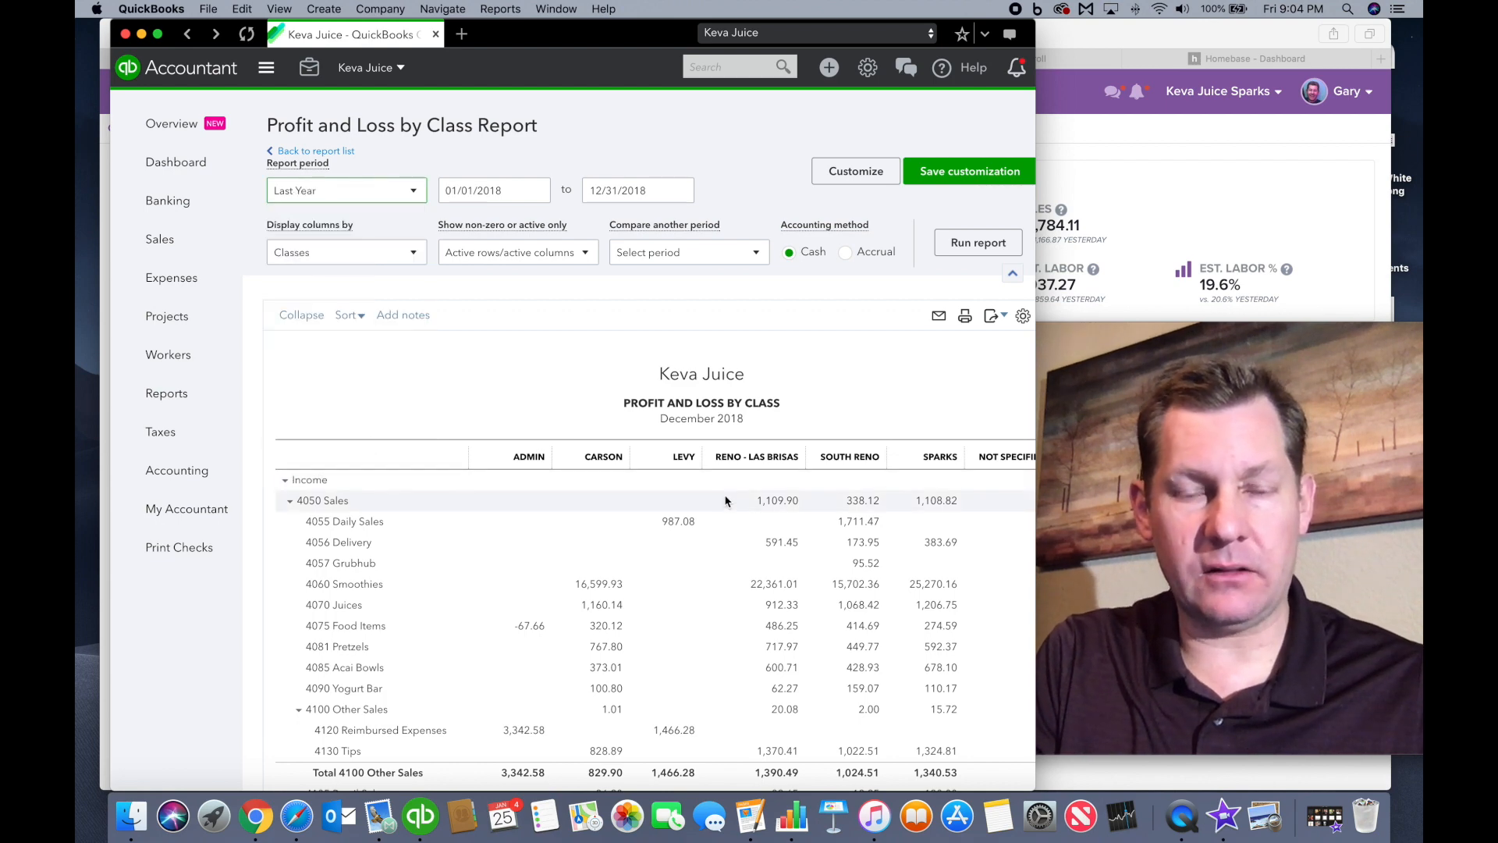
# - Scroll through the December 2018 income and expense rows split by location class
pyautogui.scroll(-3)
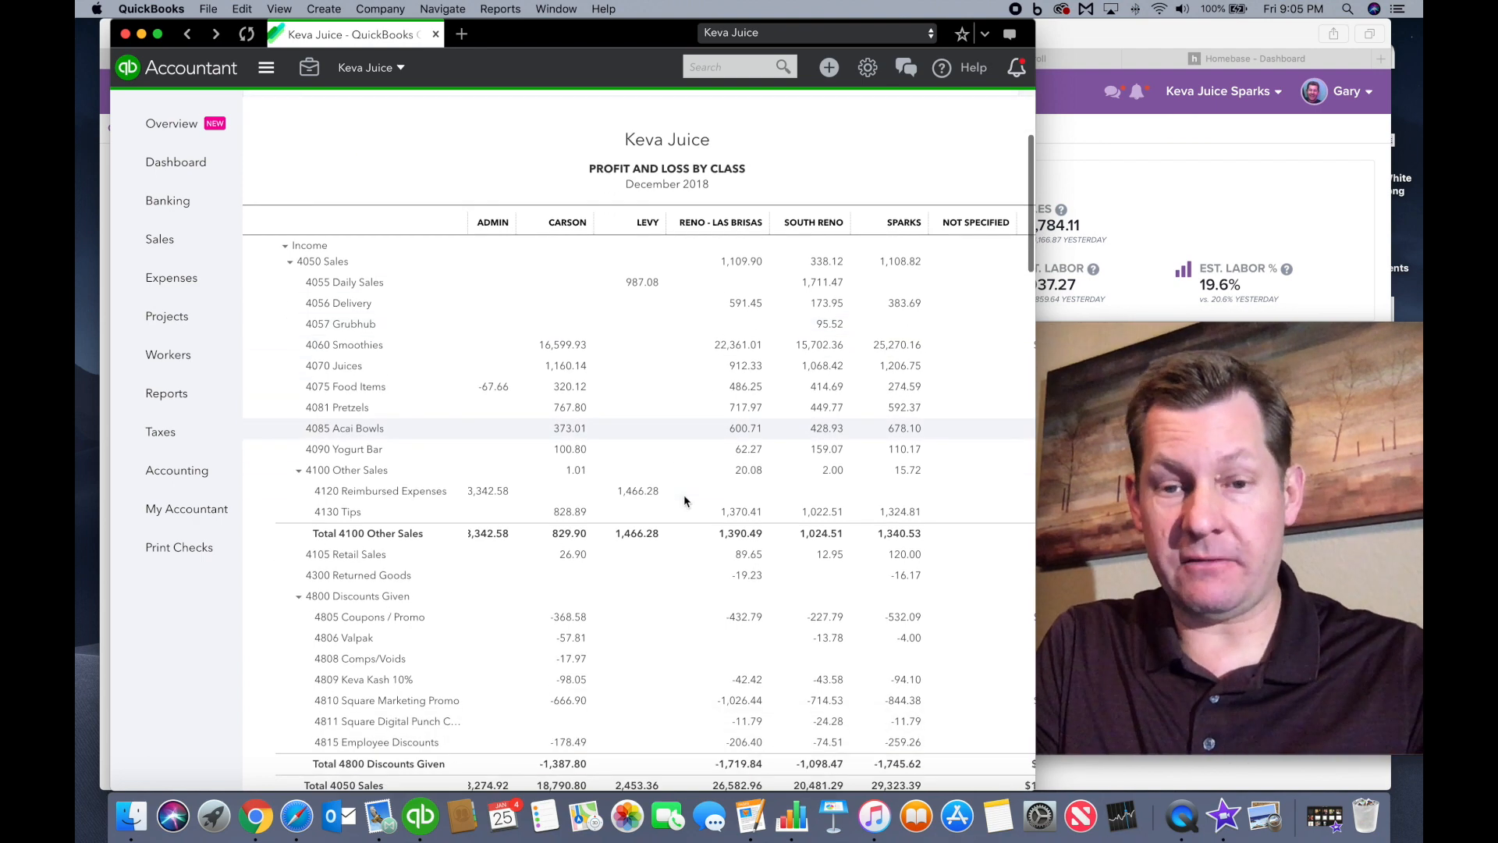
pyautogui.scroll(-3)
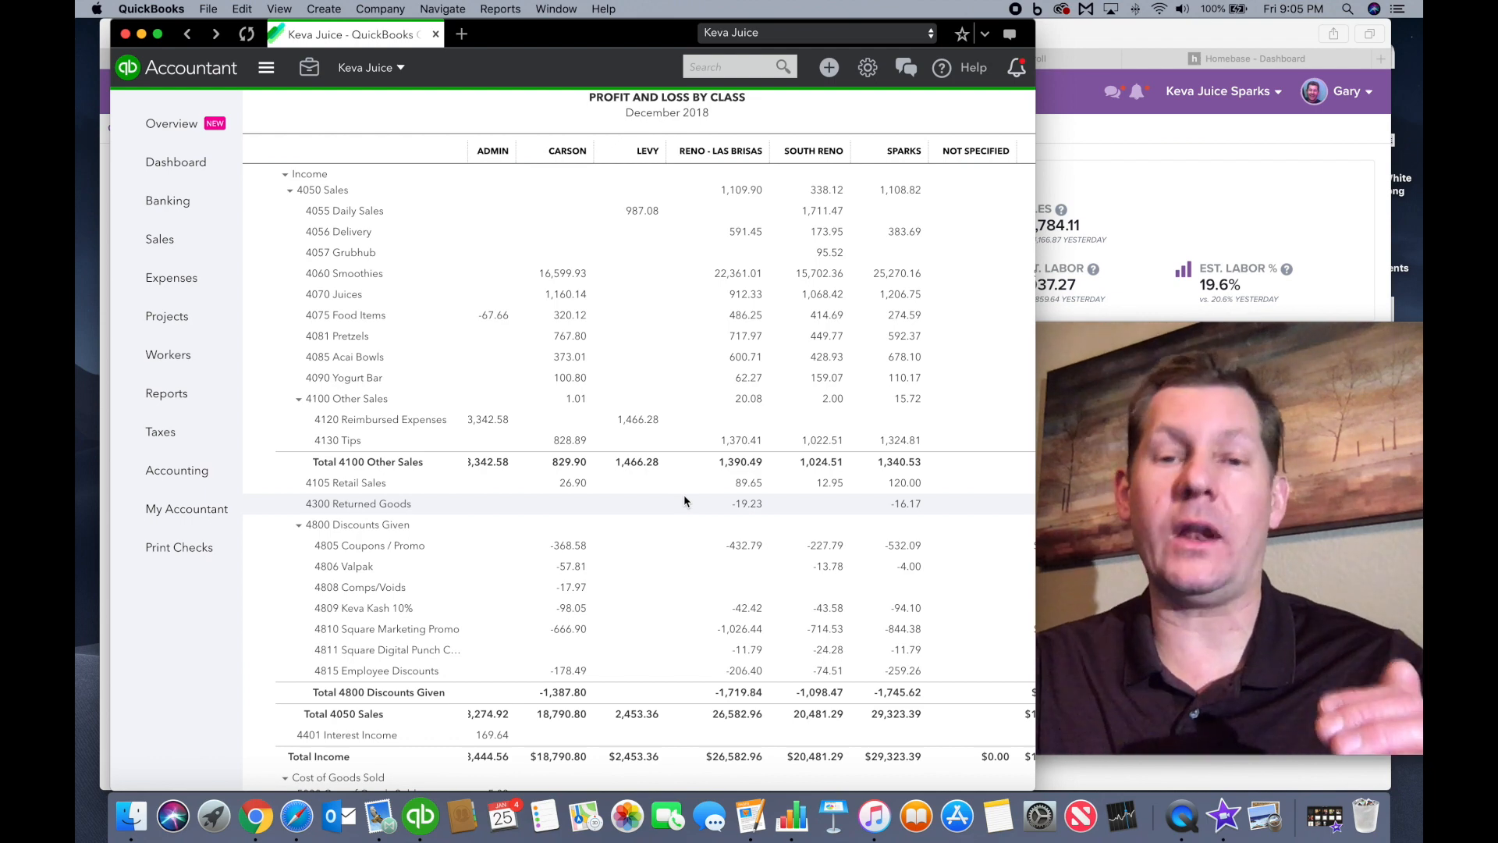
pyautogui.scroll(-3)
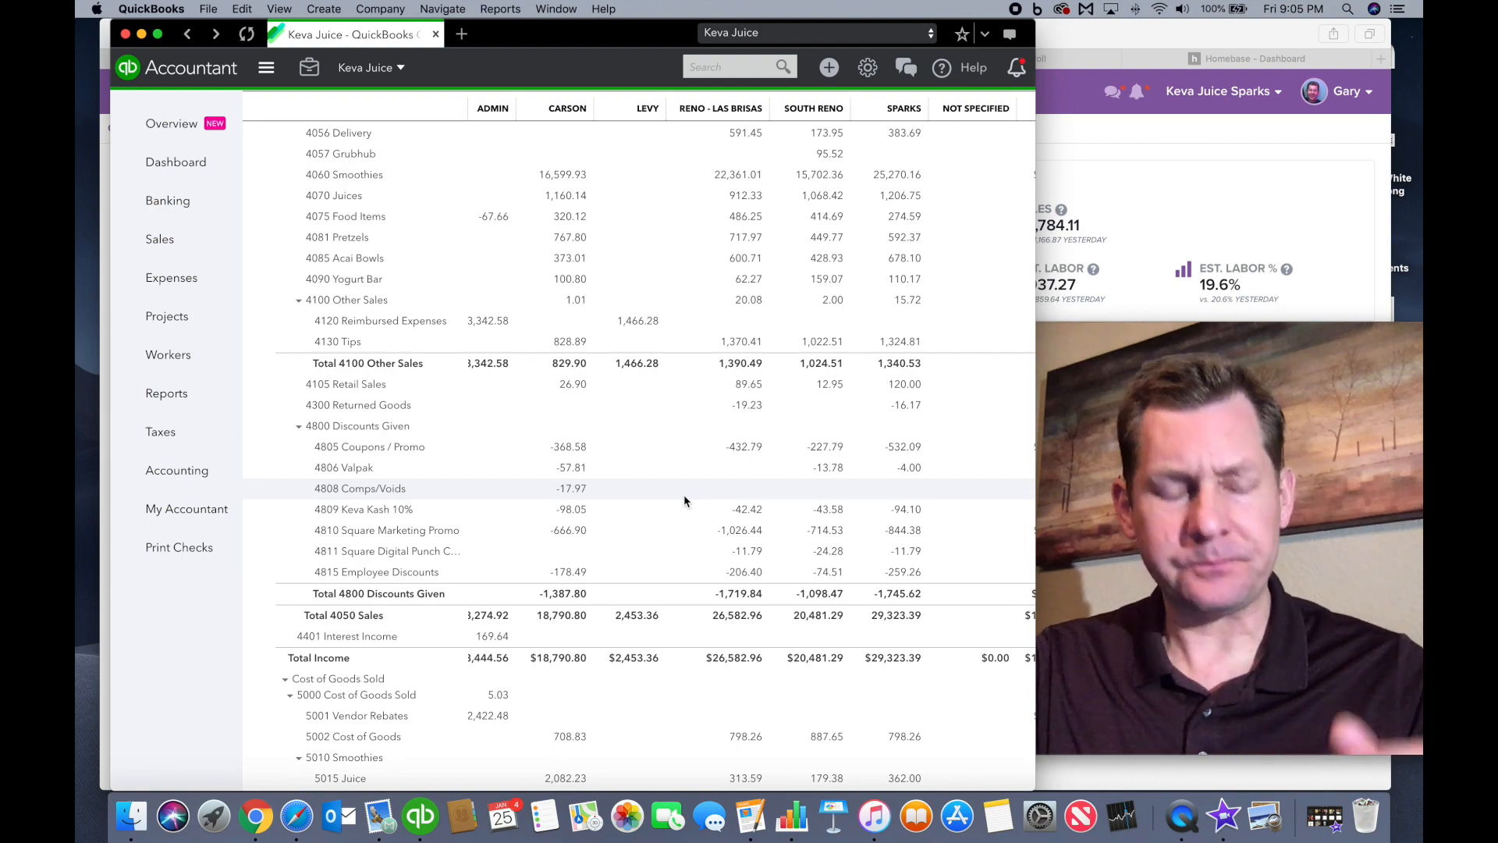
pyautogui.scroll(-3)
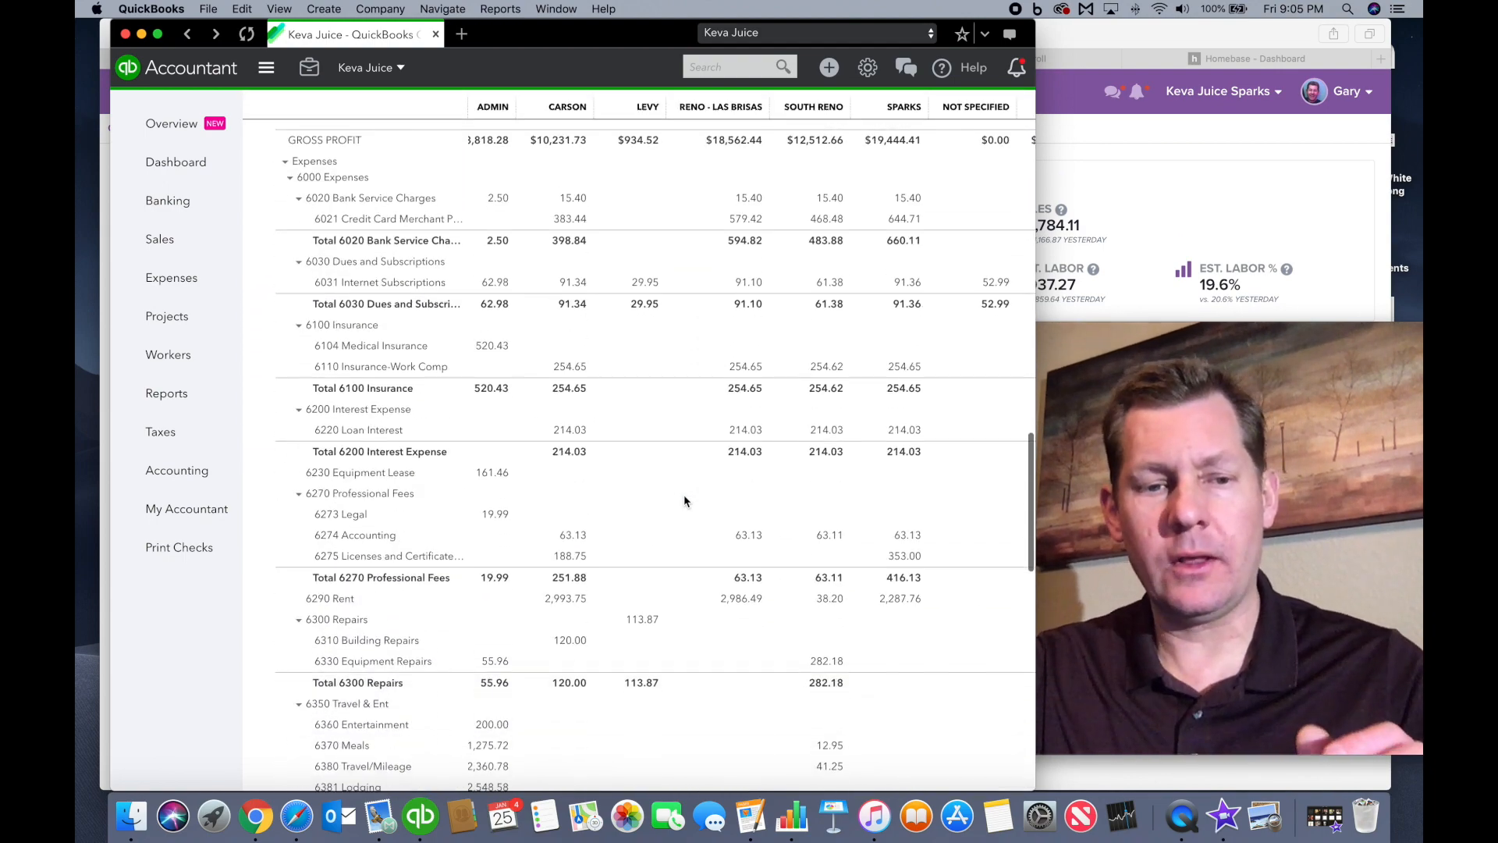
pyautogui.scroll(-3)
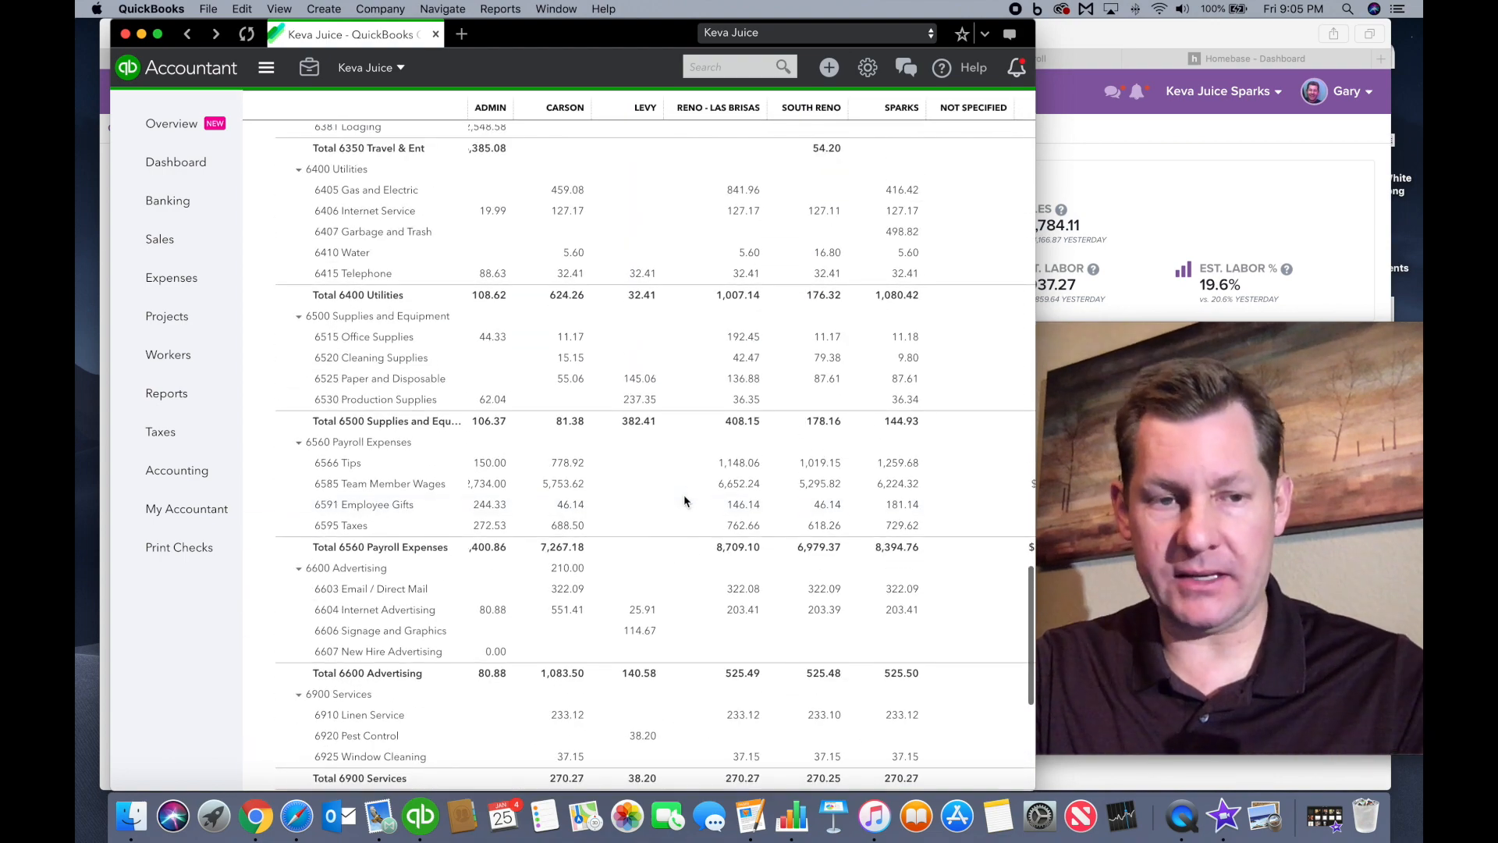
pyautogui.scroll(3)
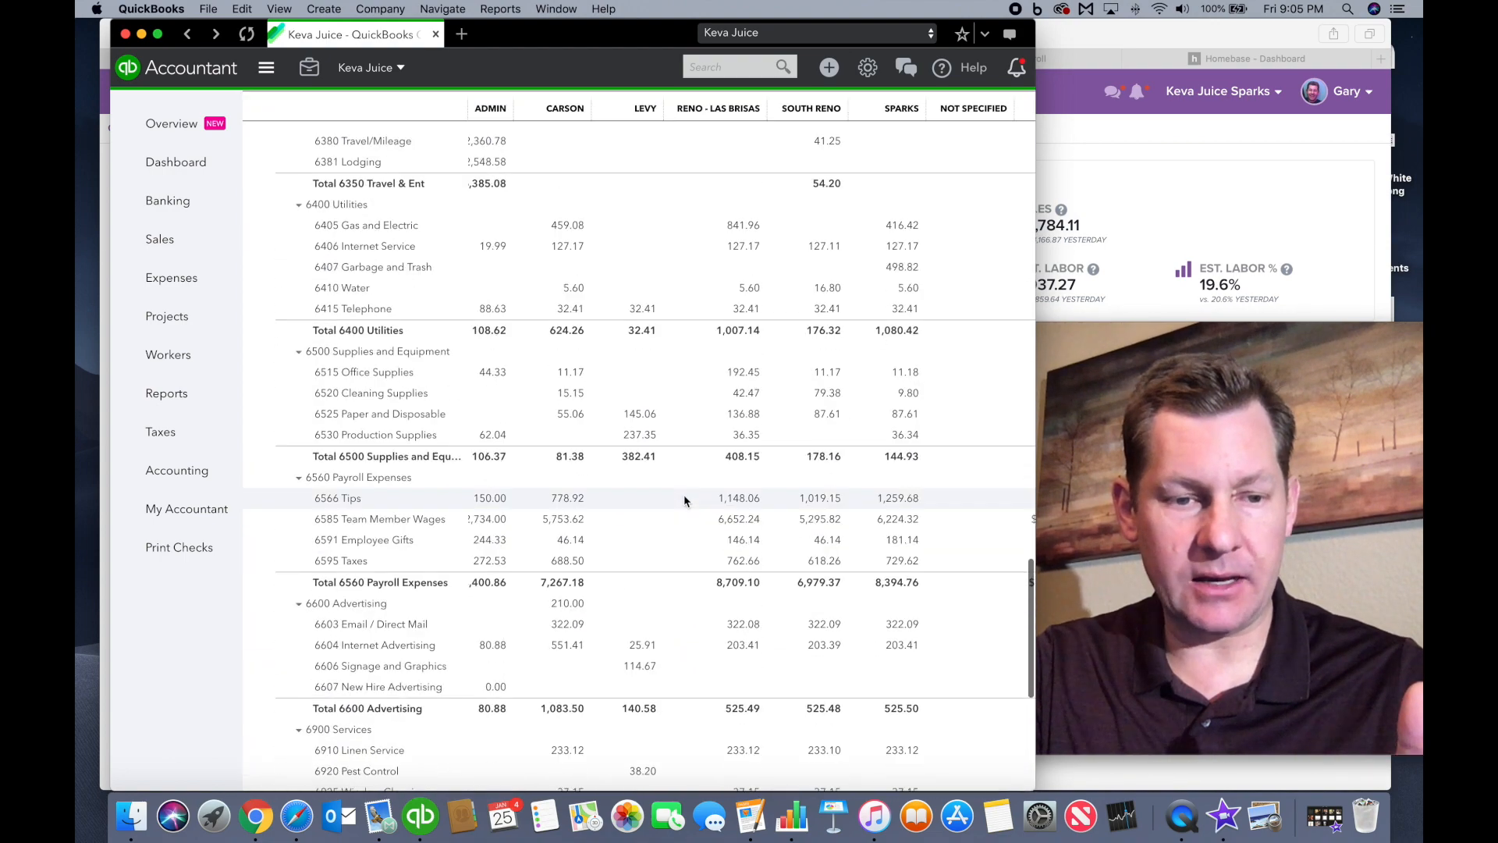
pyautogui.scroll(-3)
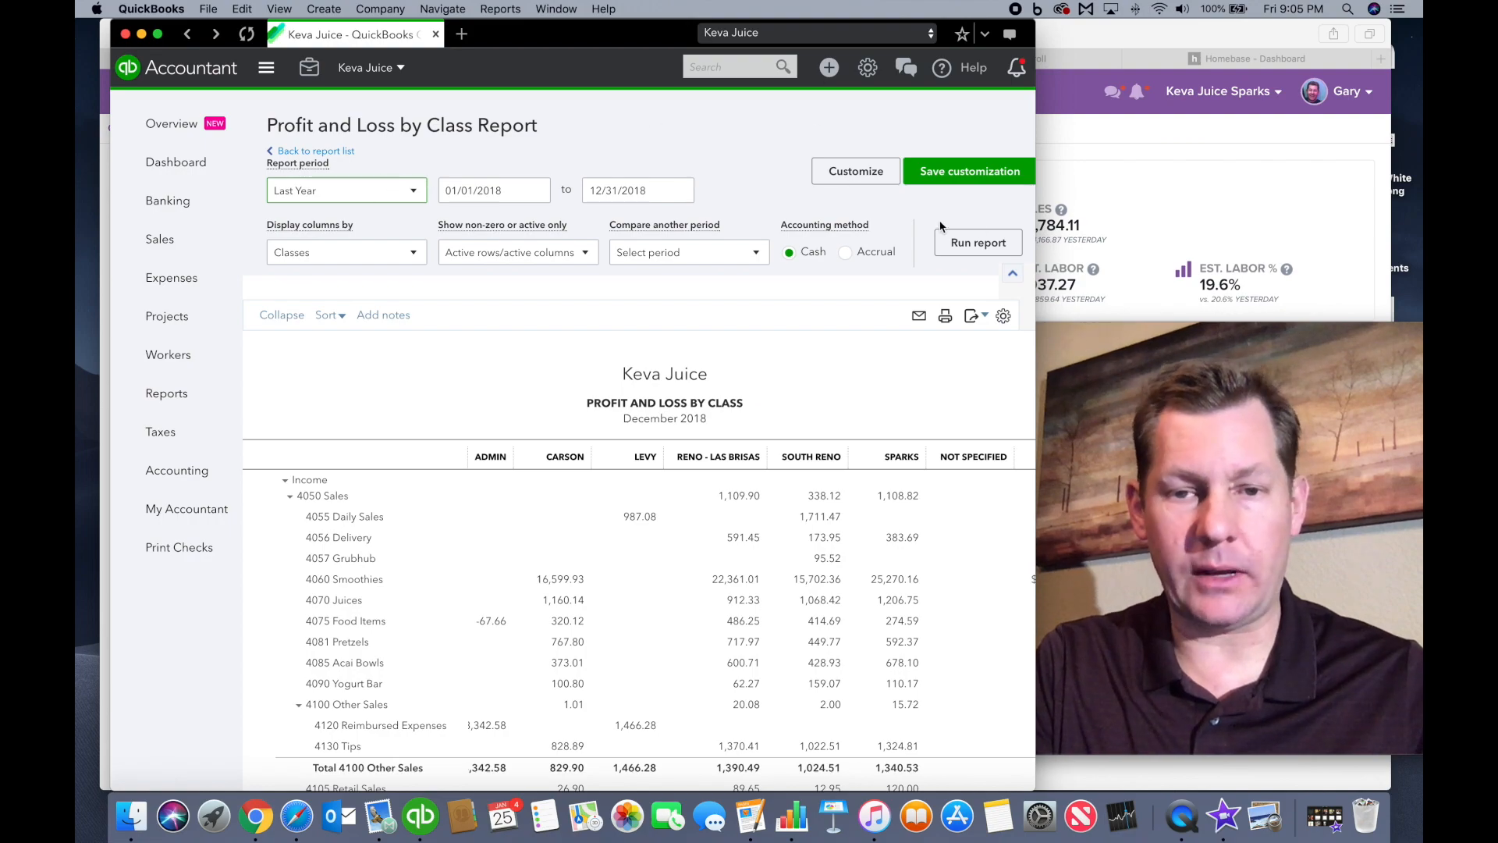
# - Run the report for 01/01/2018–12/31/2018 and review the payroll expenses per location
pyautogui.click(977, 242)
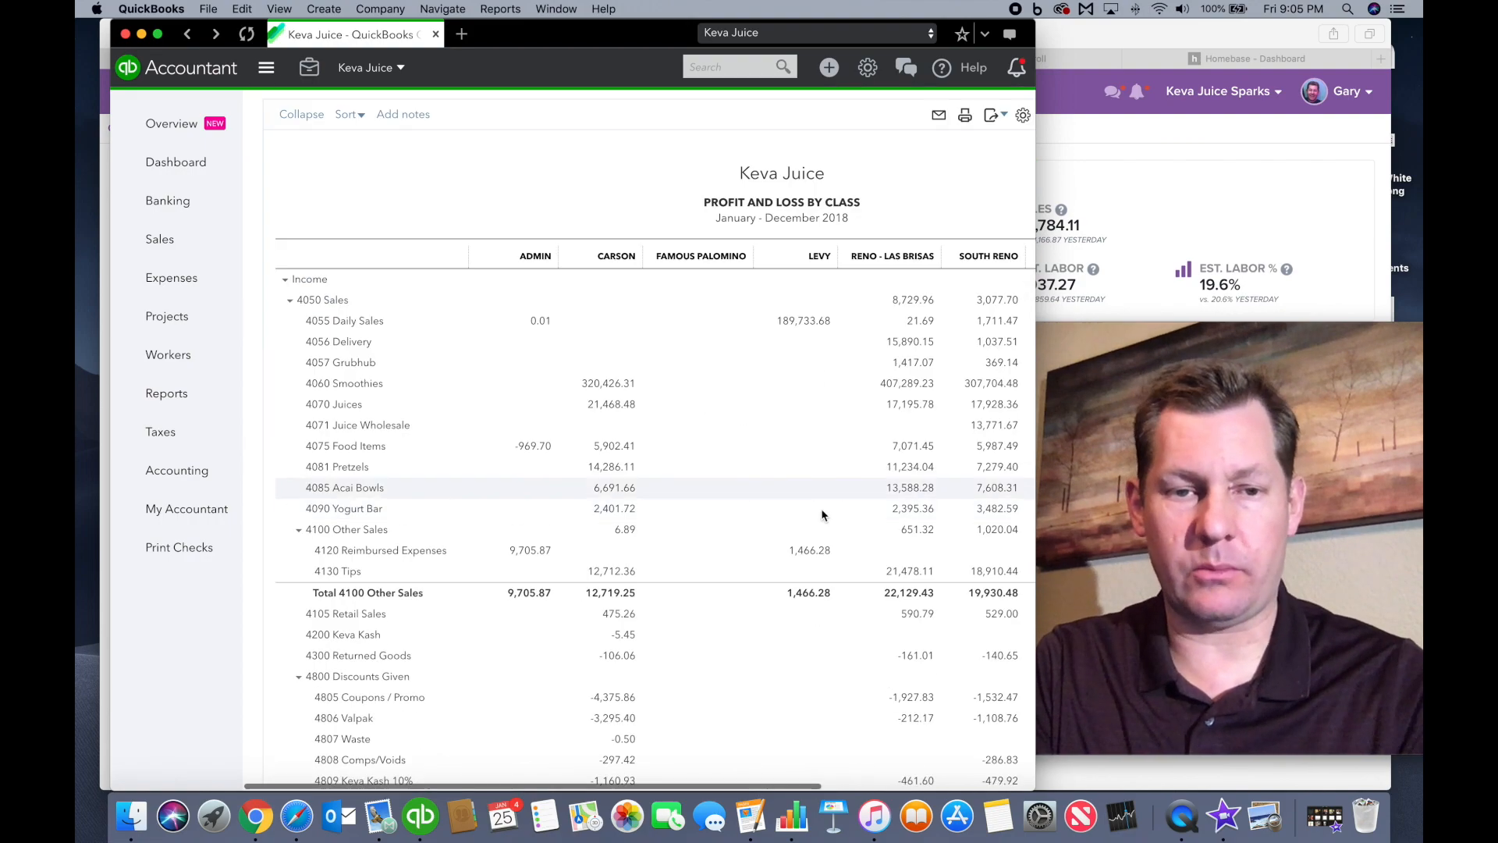
pyautogui.scroll(-3)
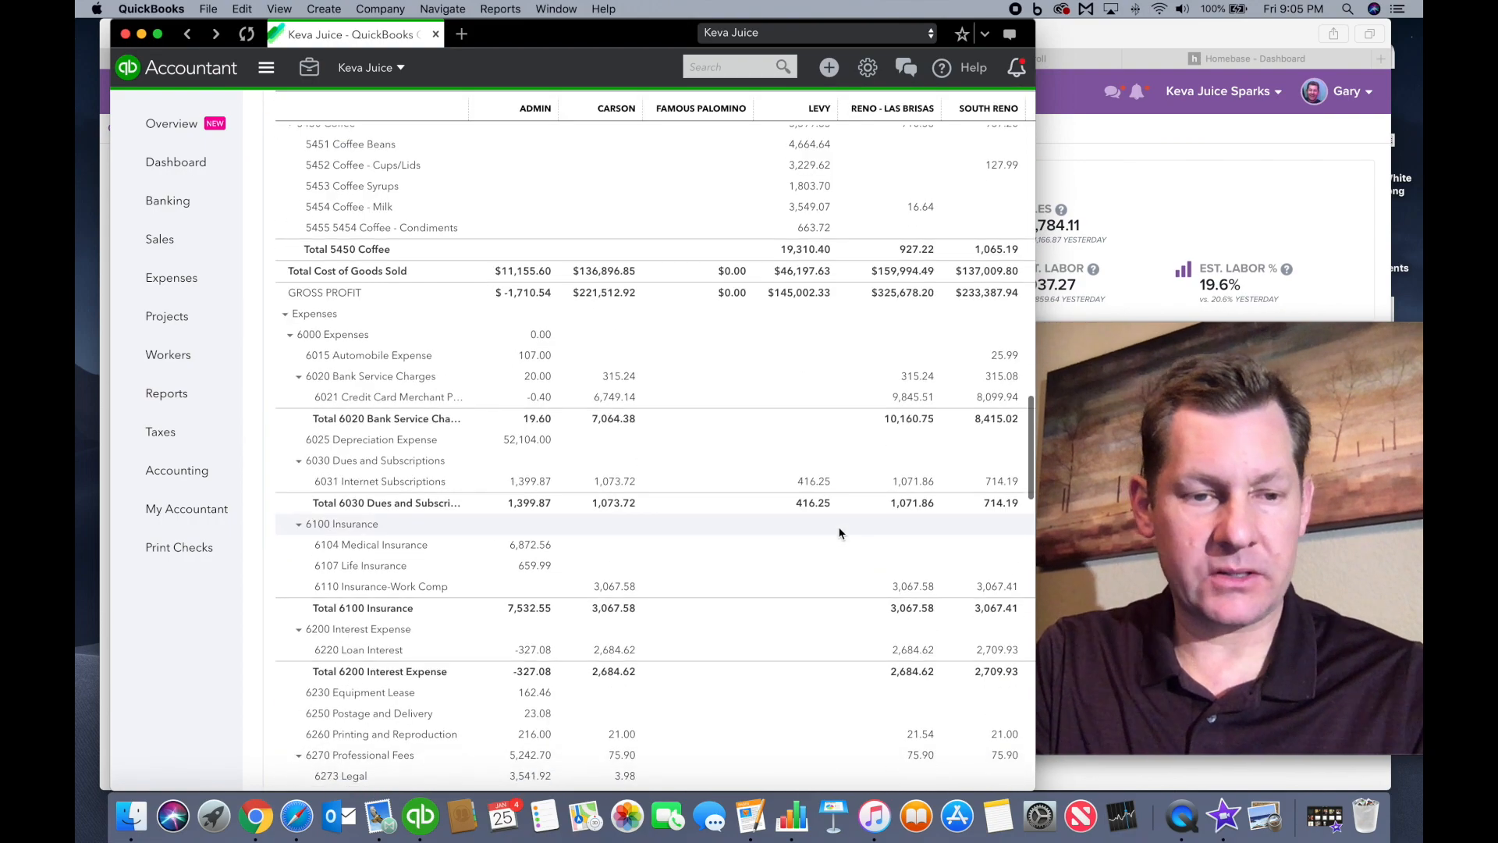
pyautogui.scroll(-3)
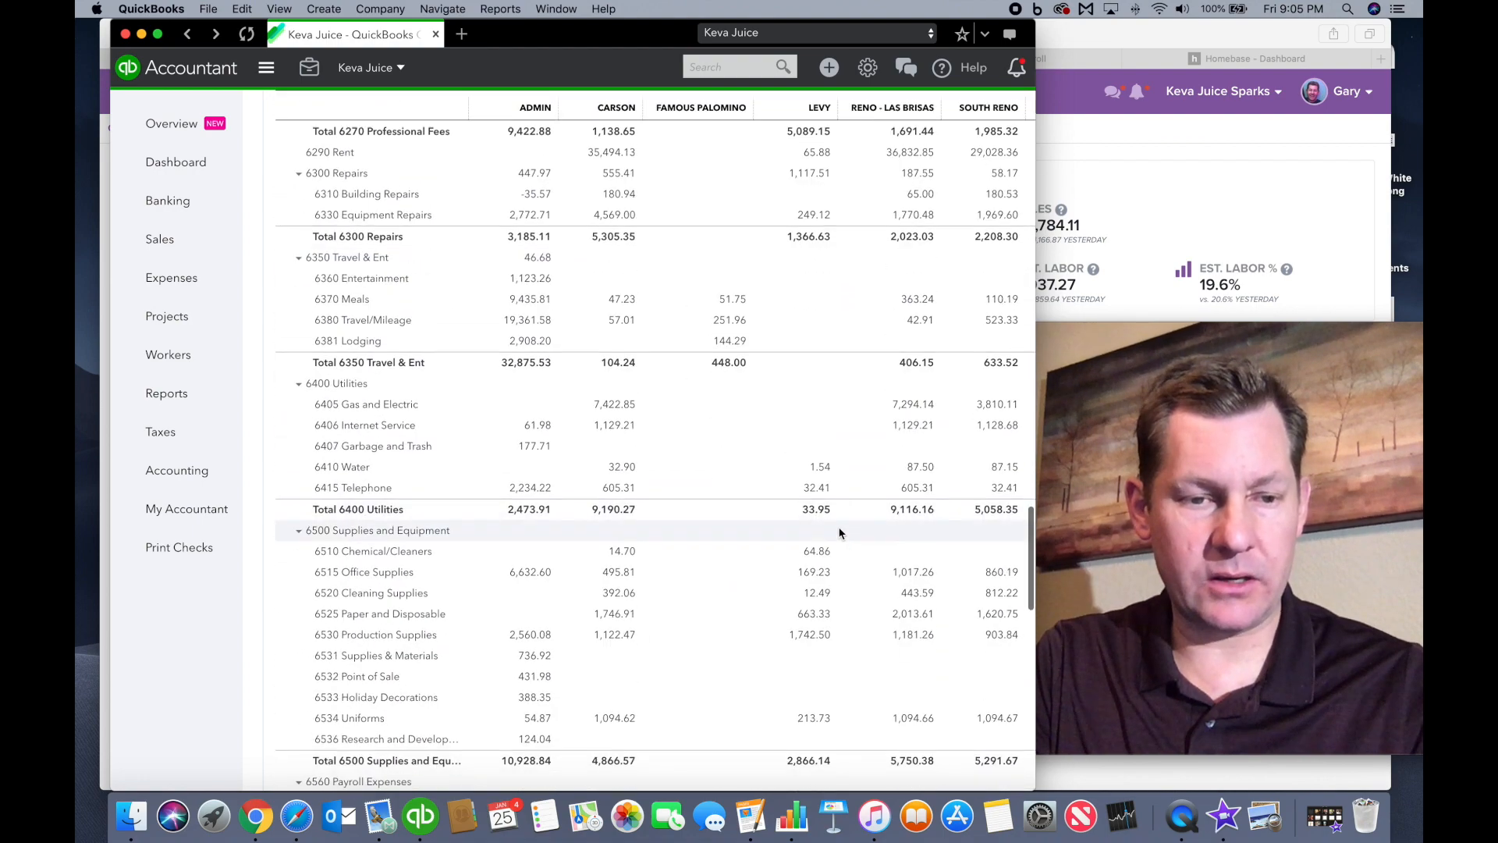
pyautogui.scroll(-3)
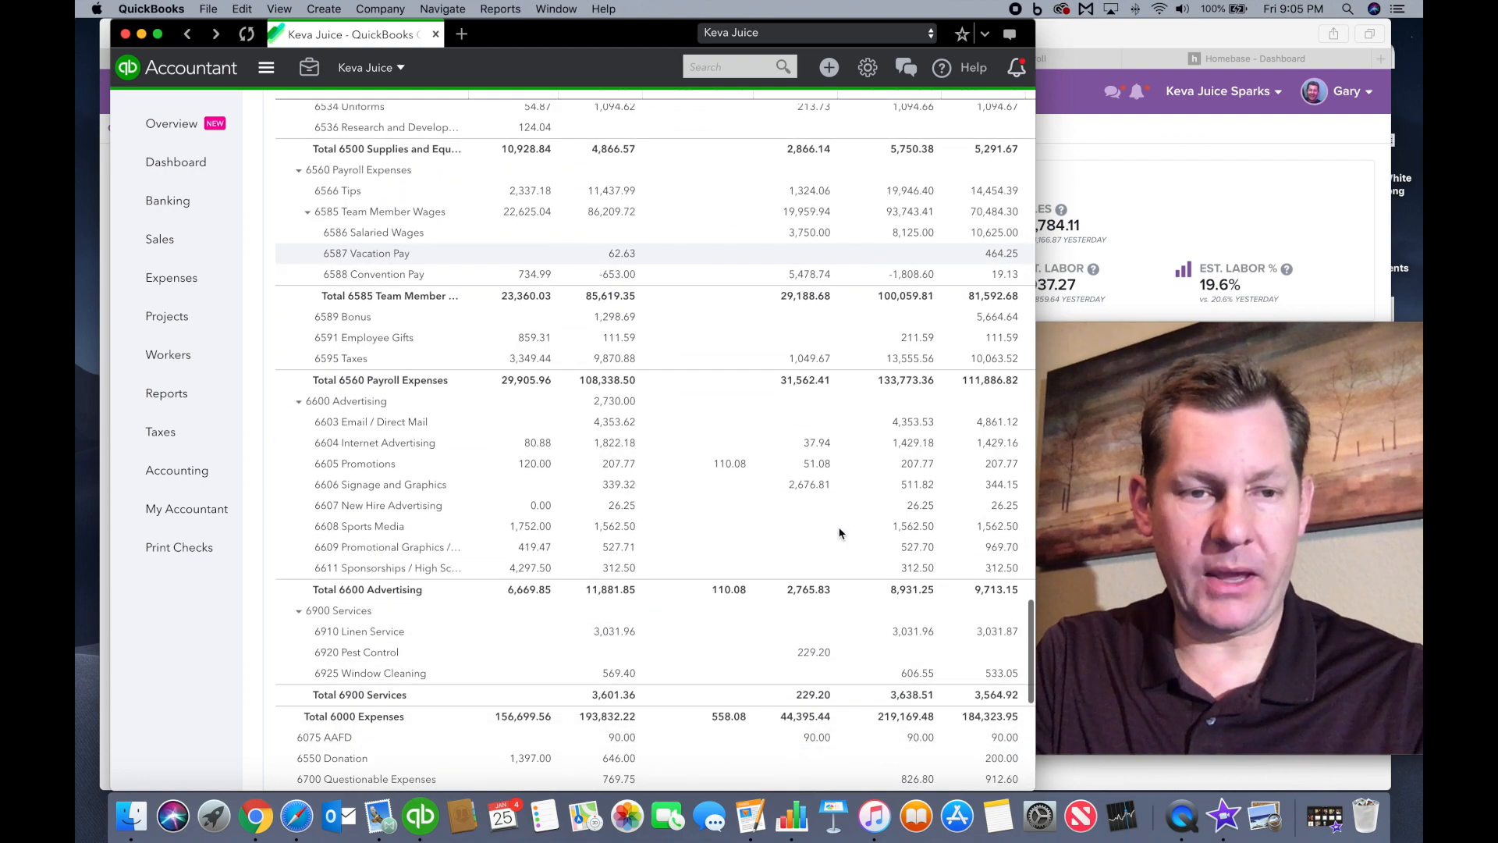
pyautogui.scroll(-3)
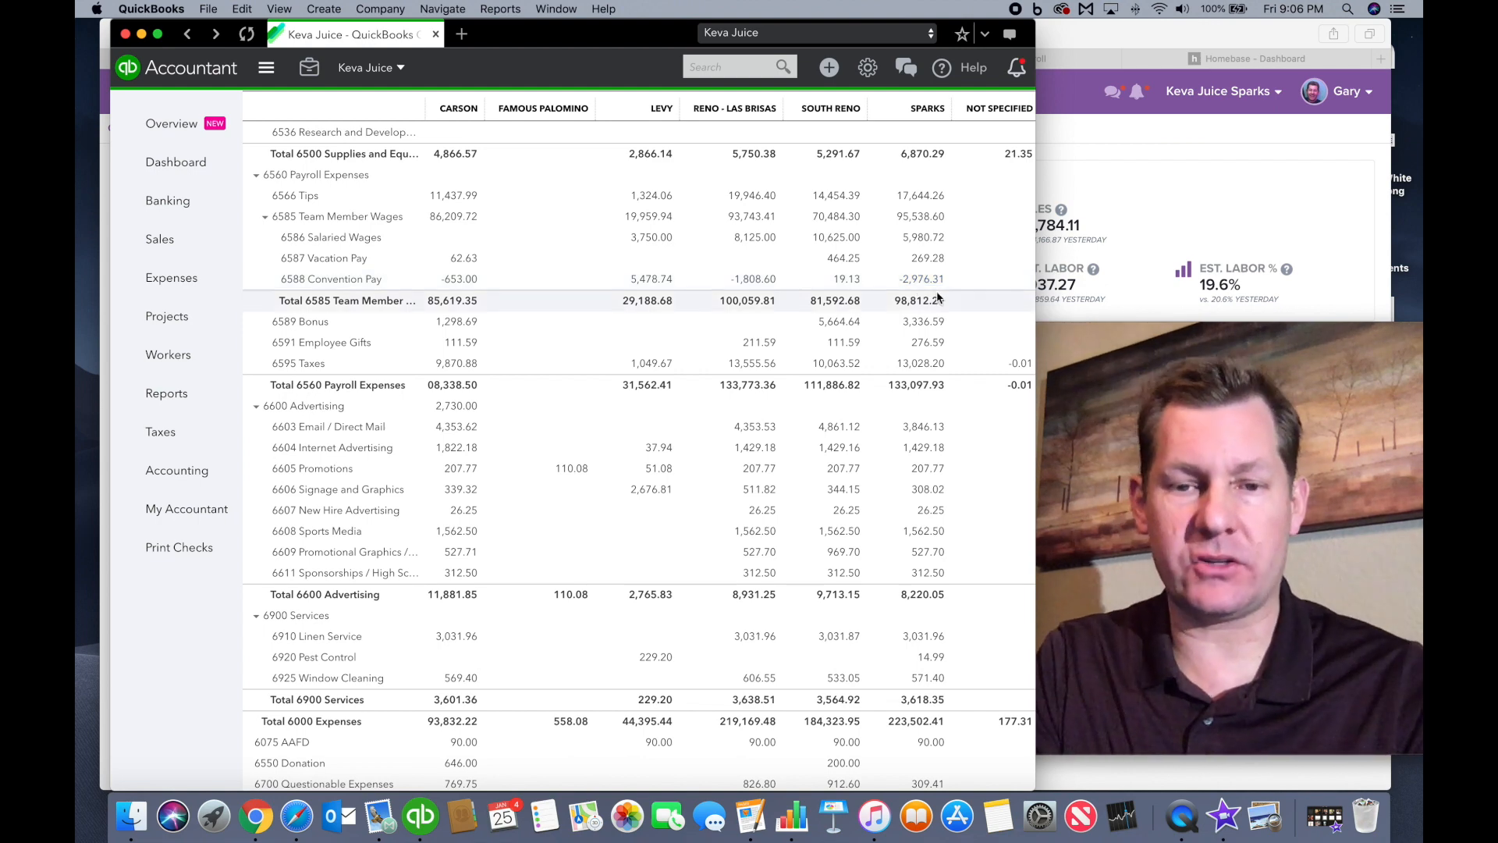
pyautogui.scroll(-3)
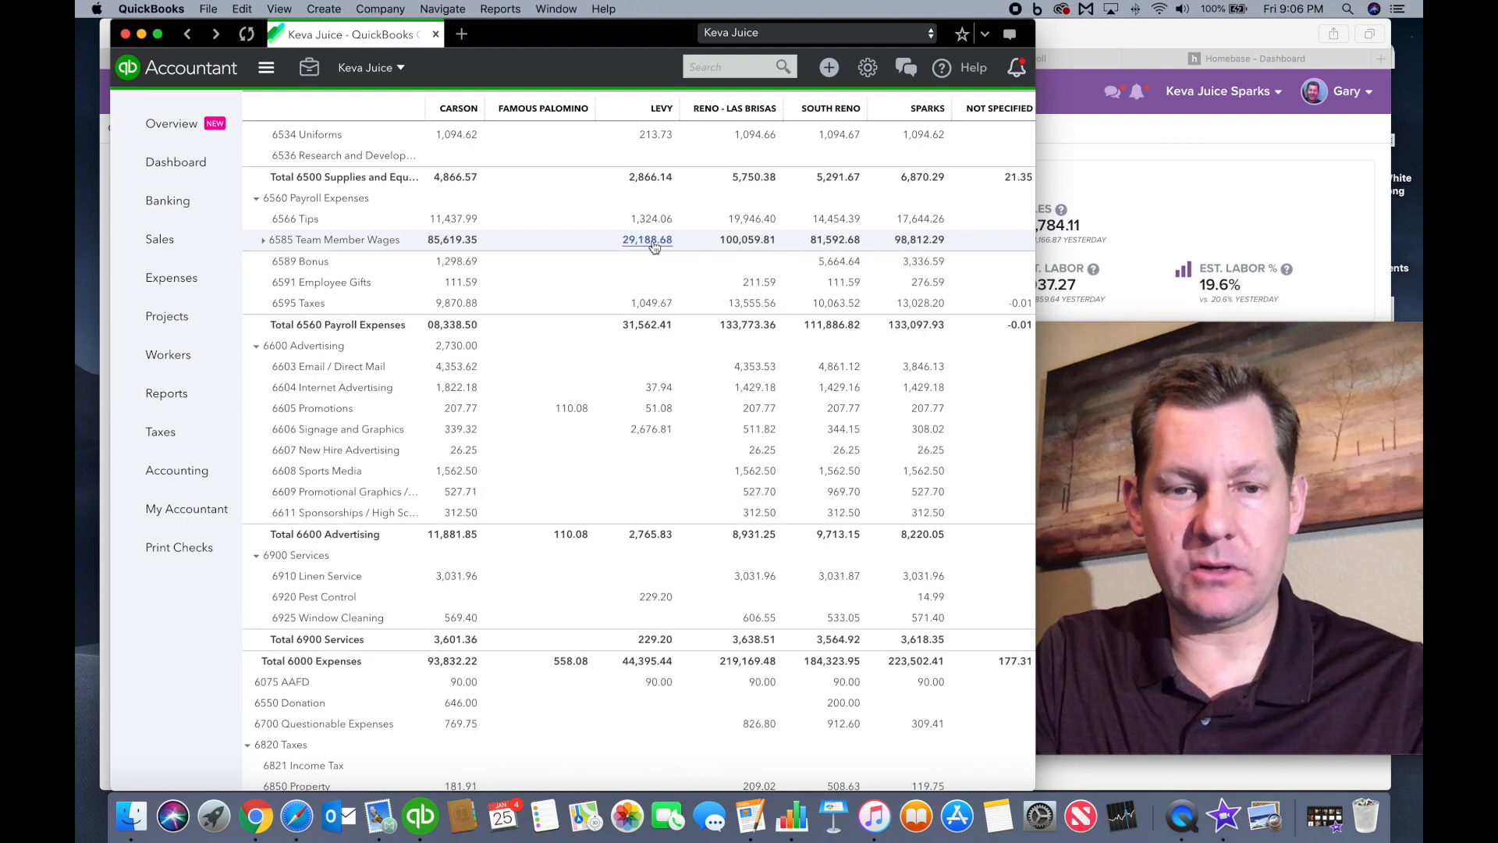
# - Drill into Levy's 6585 Team Member Wages amount to see its transactions
pyautogui.click(646, 240)
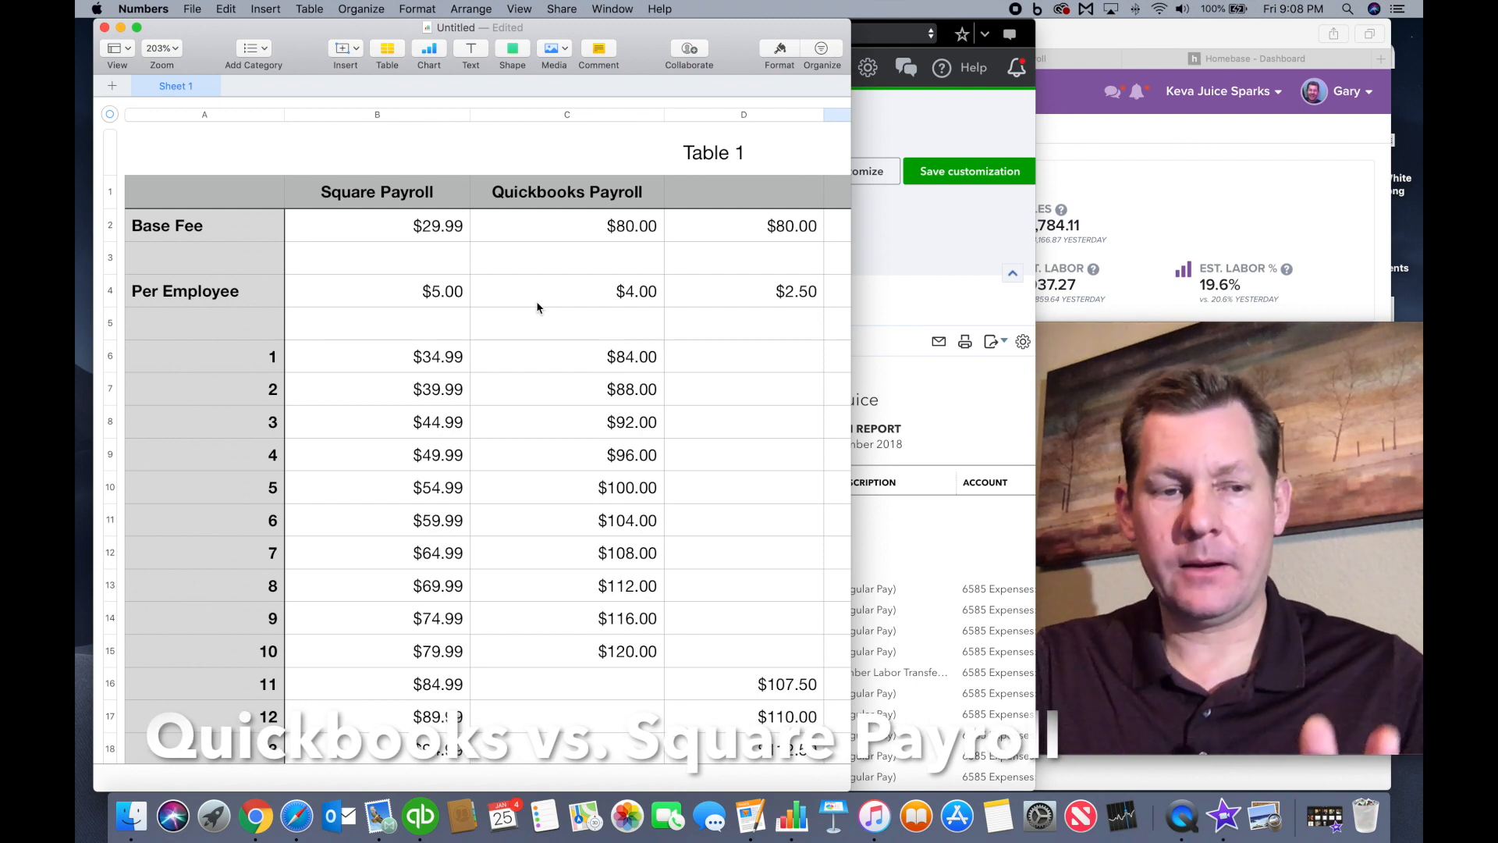
# - Inspect Square and QuickBooks per-employee fee cells and costs from 11 up to 50 employees
pyautogui.click(441, 291)
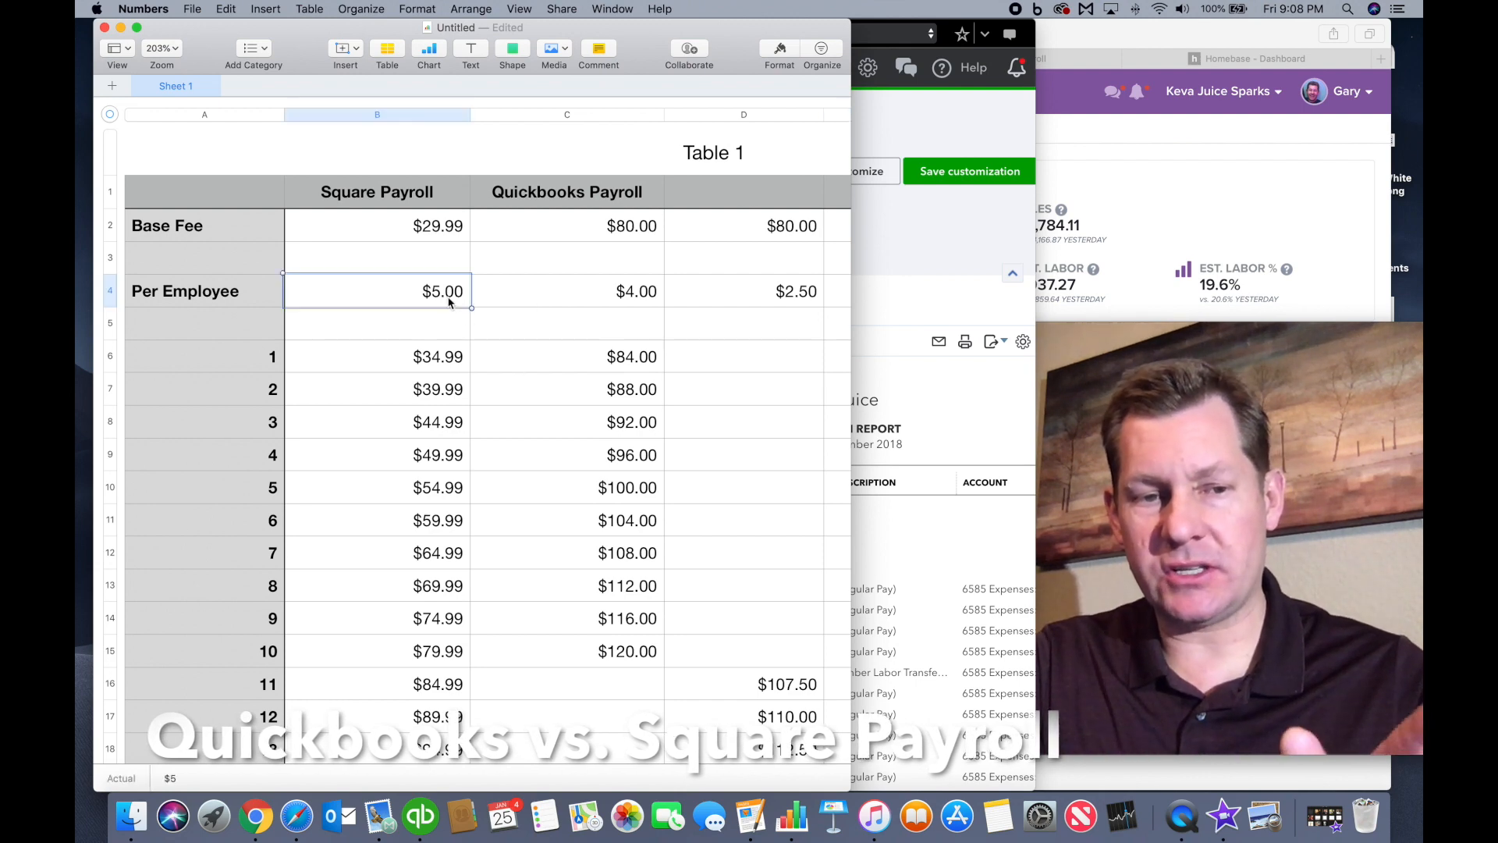
pyautogui.moveTo(640, 302)
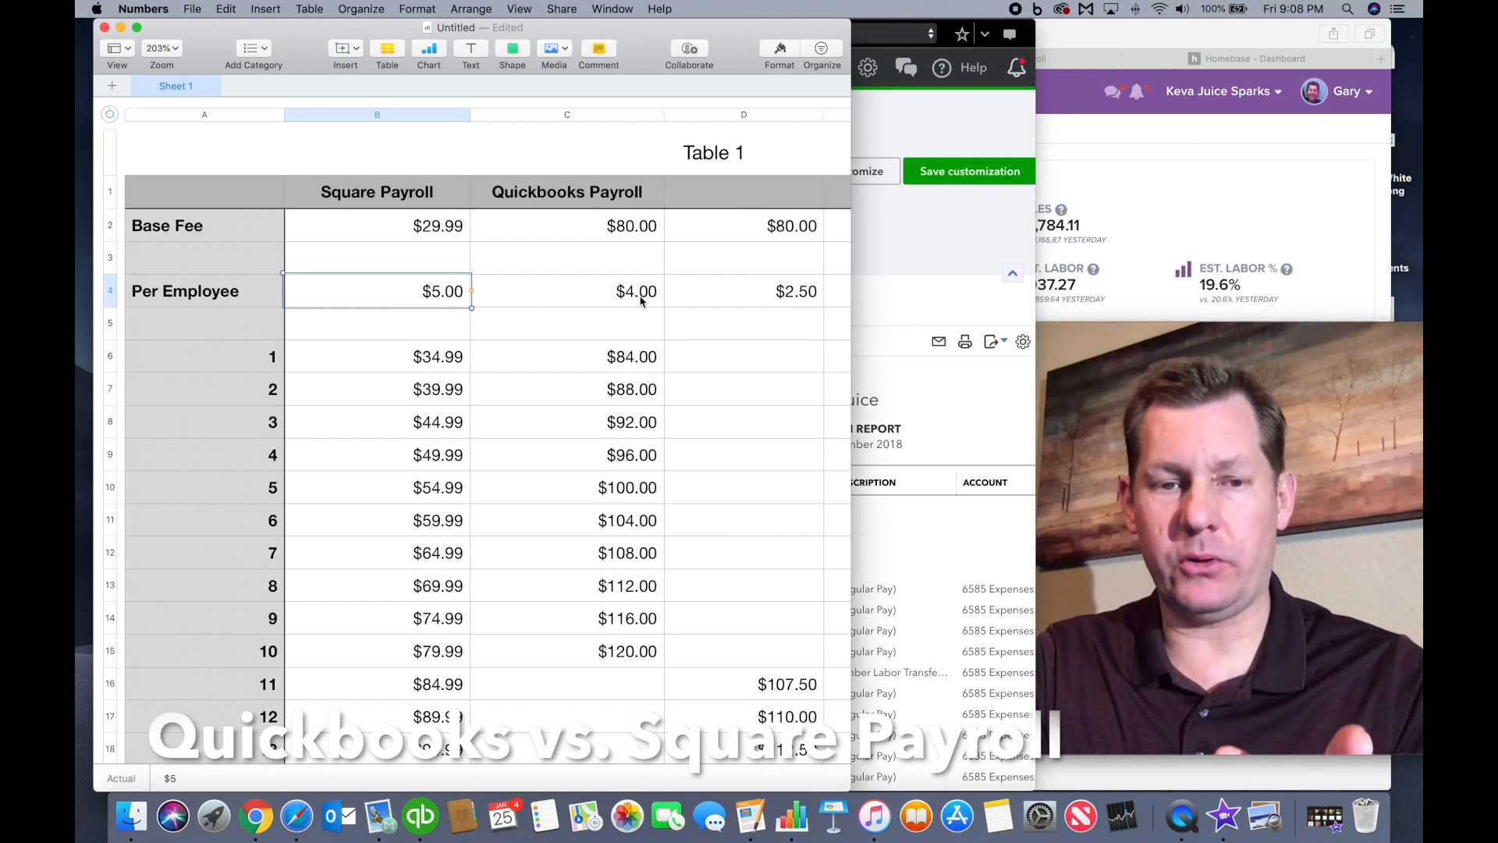
pyautogui.click(566, 291)
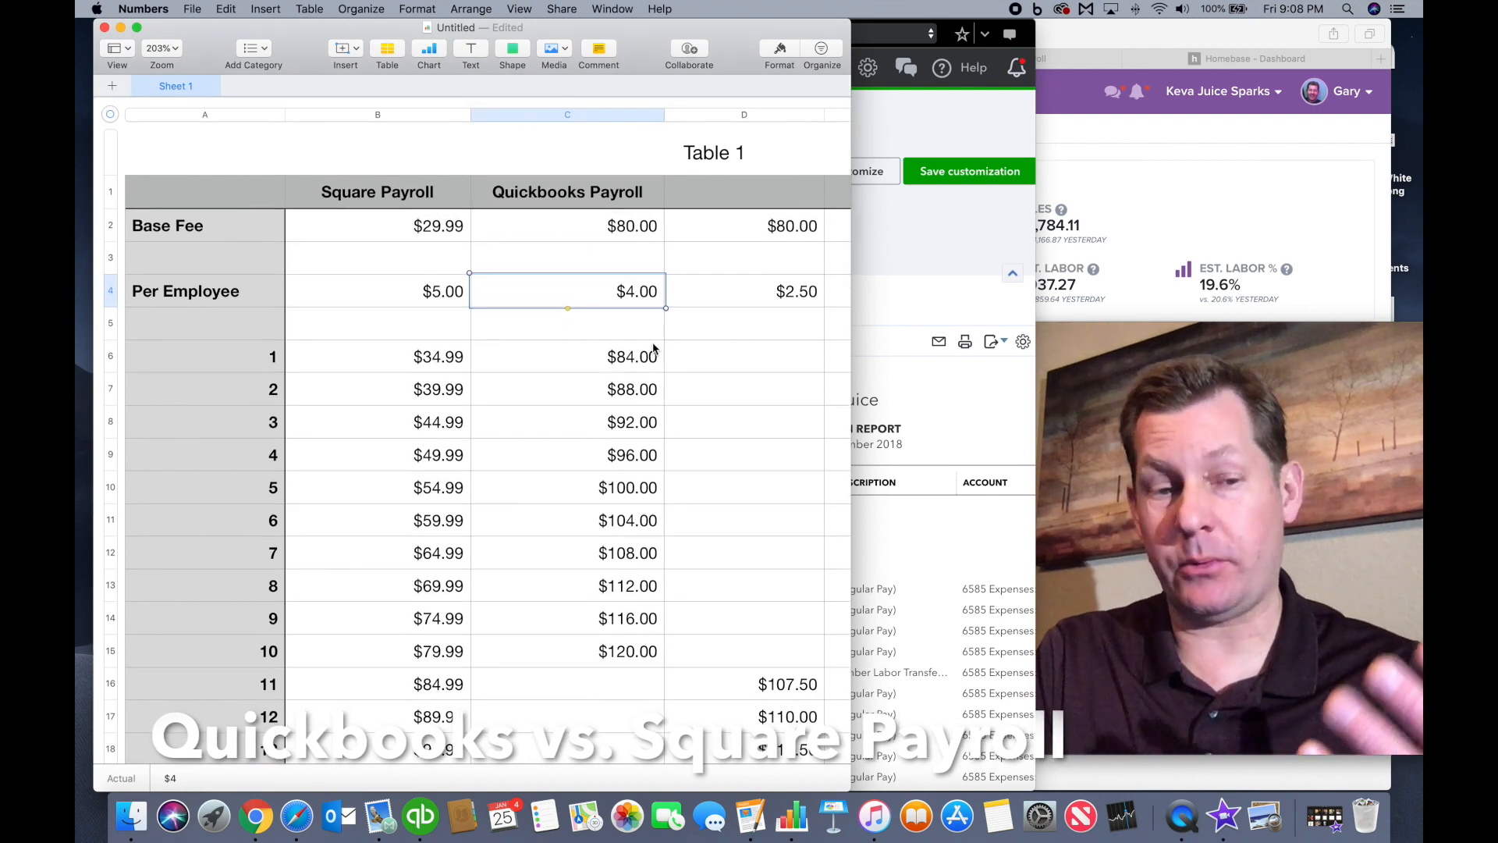
pyautogui.scroll(-3)
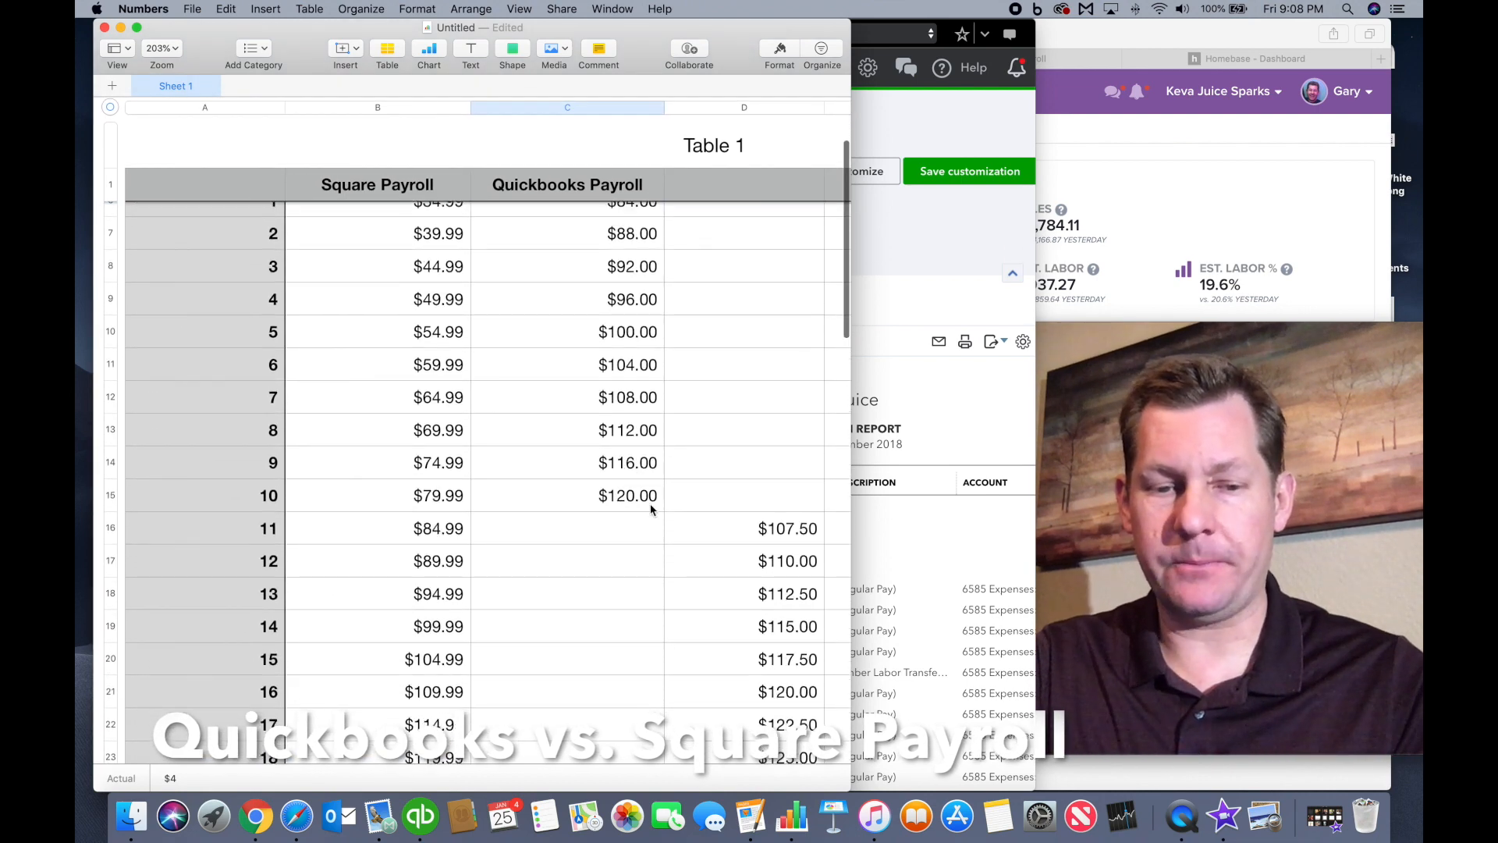
pyautogui.click(568, 531)
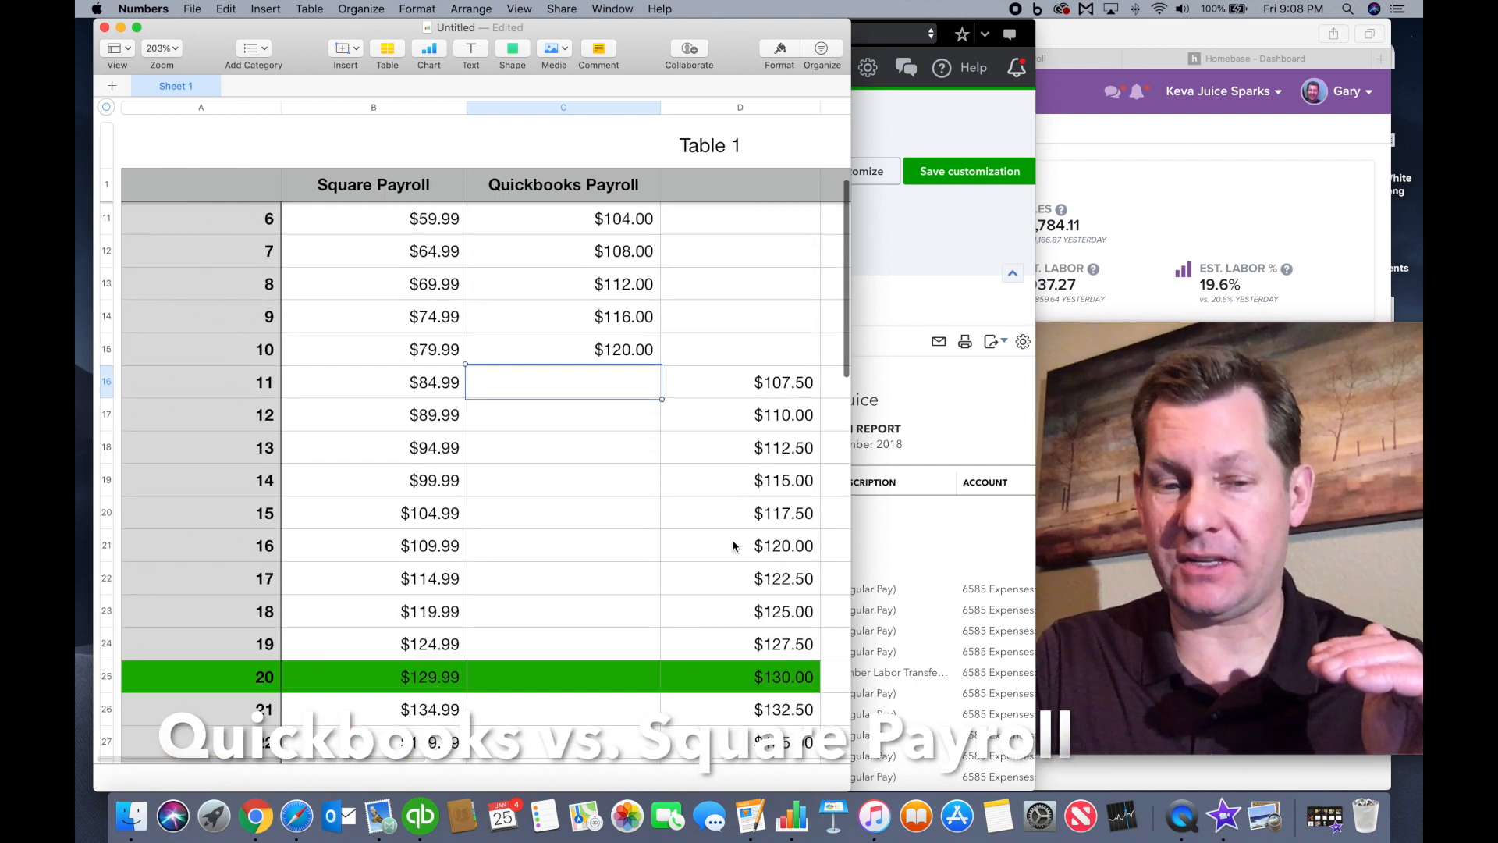
pyautogui.scroll(-3)
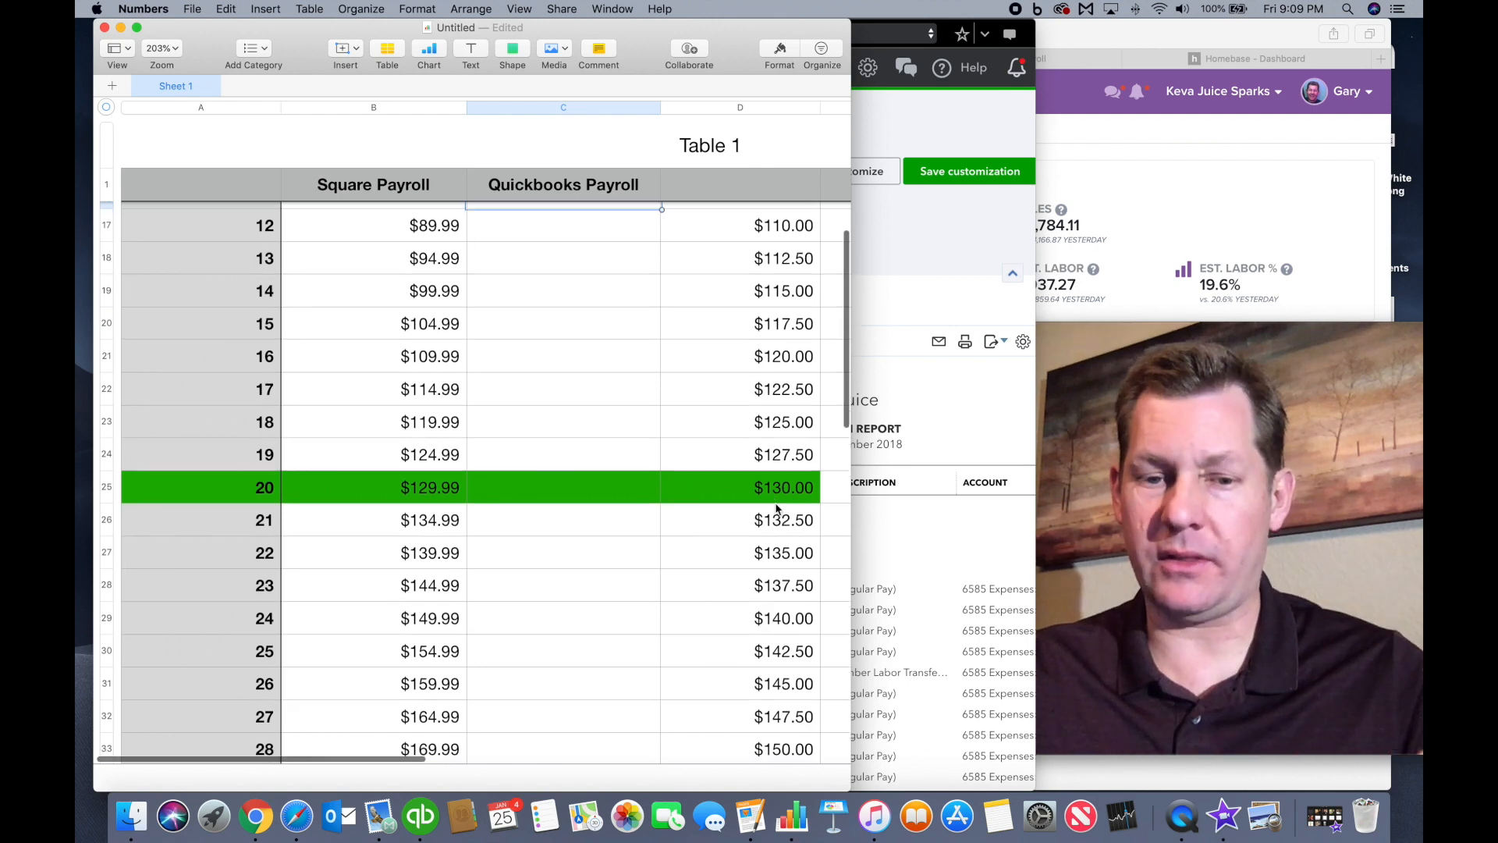
pyautogui.scroll(-3)
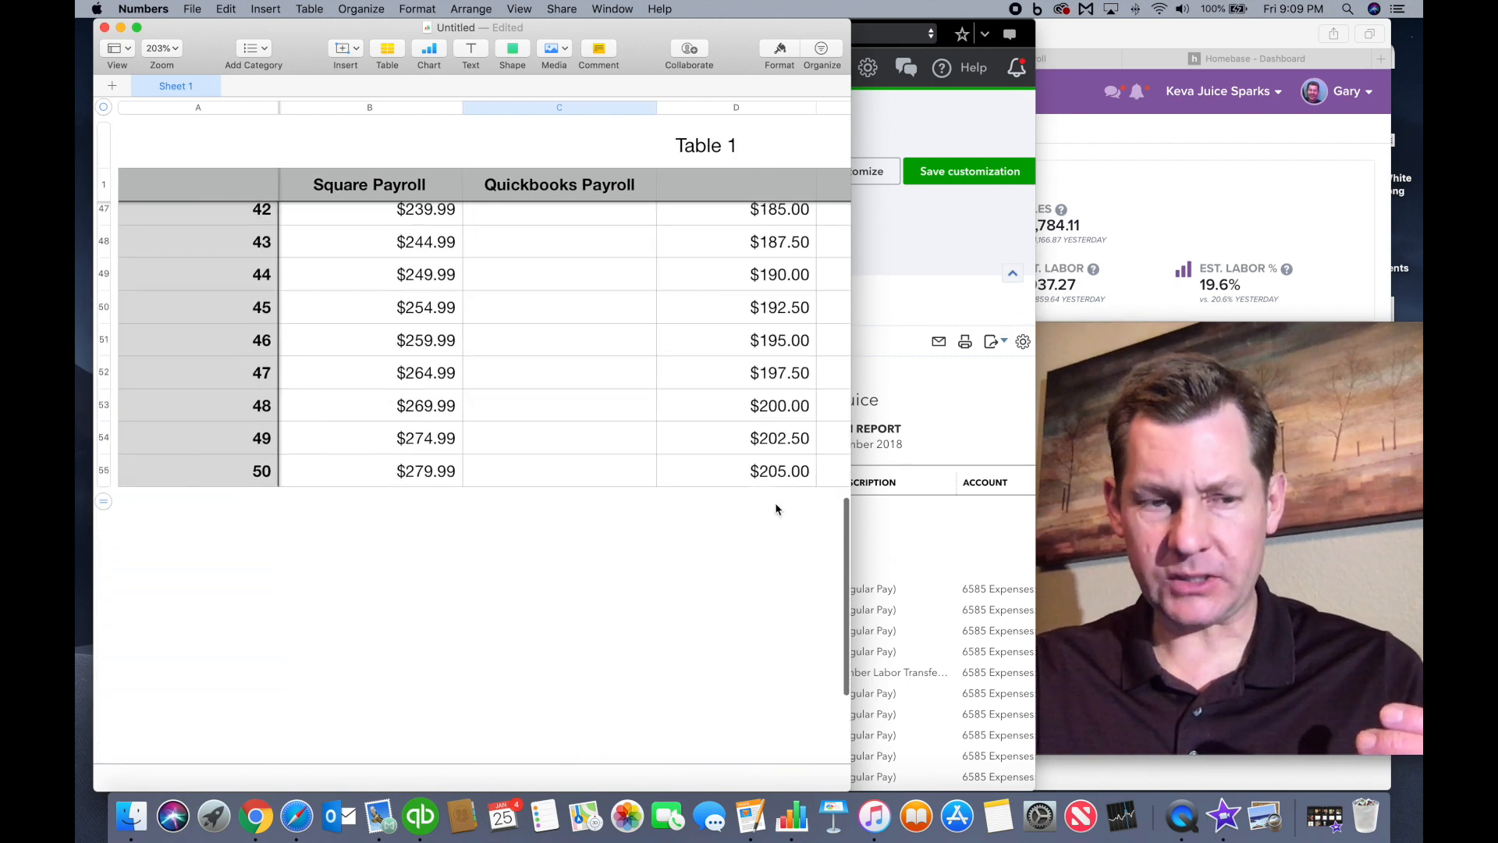